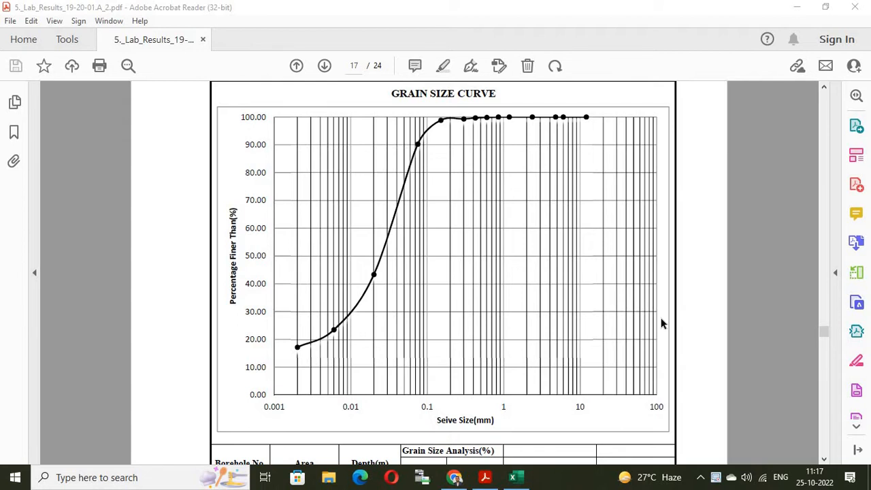
mouse_move(506, 327)
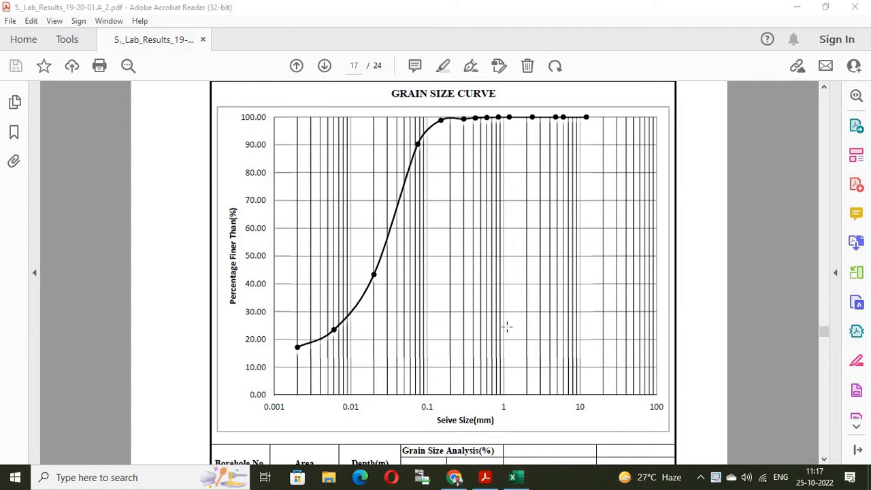
mouse_move(449, 310)
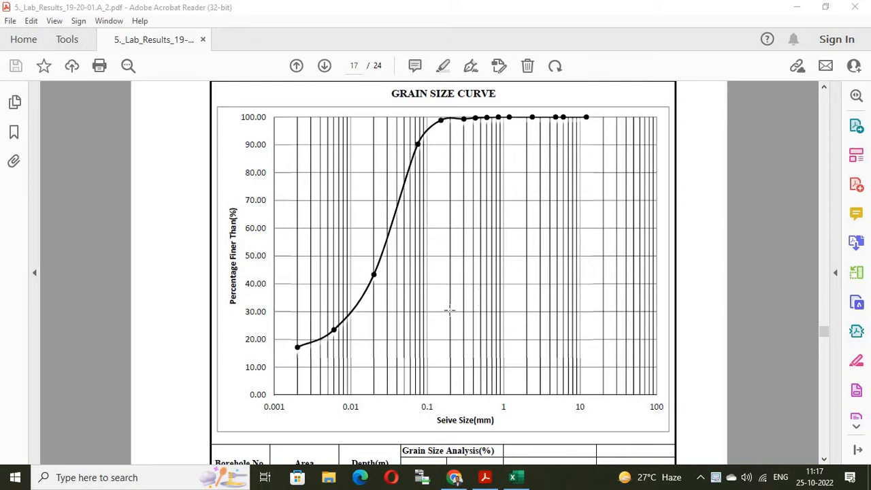
mouse_move(463, 316)
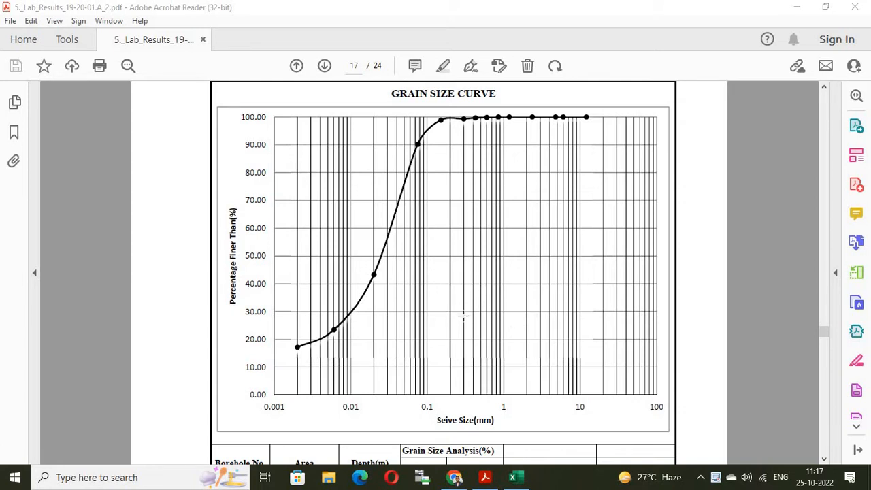
mouse_move(474, 307)
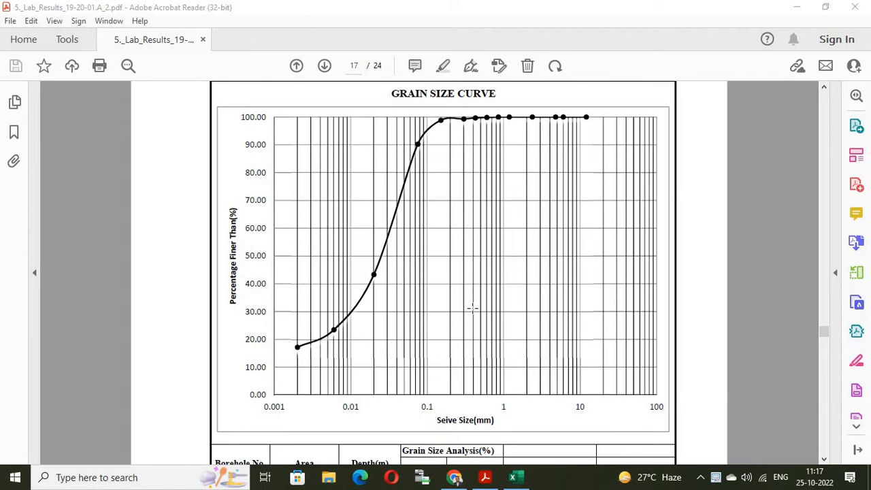
mouse_move(482, 321)
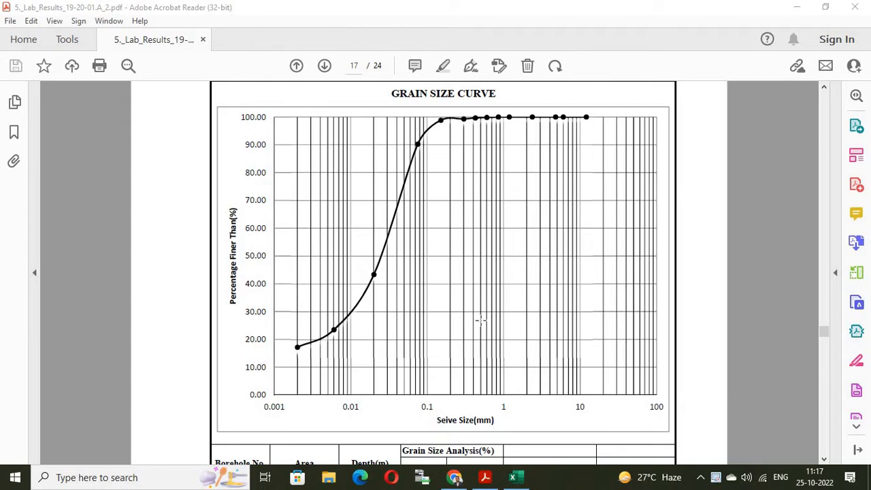
mouse_move(566, 224)
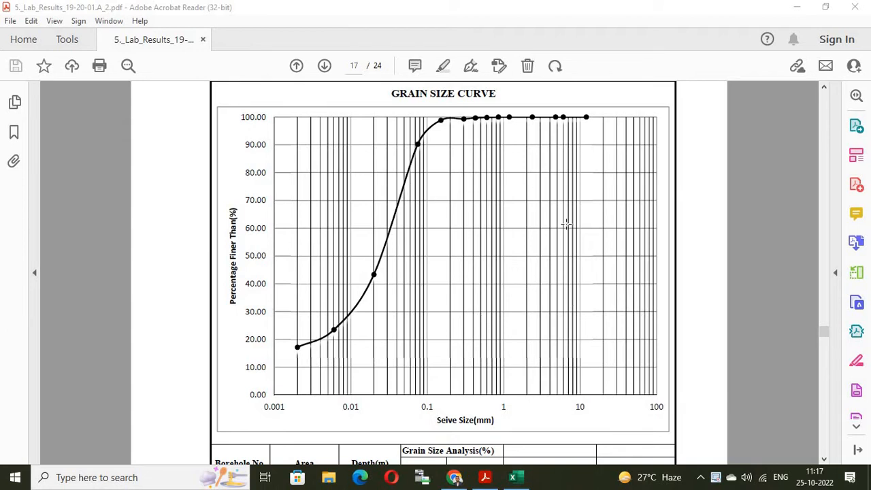
mouse_move(547, 196)
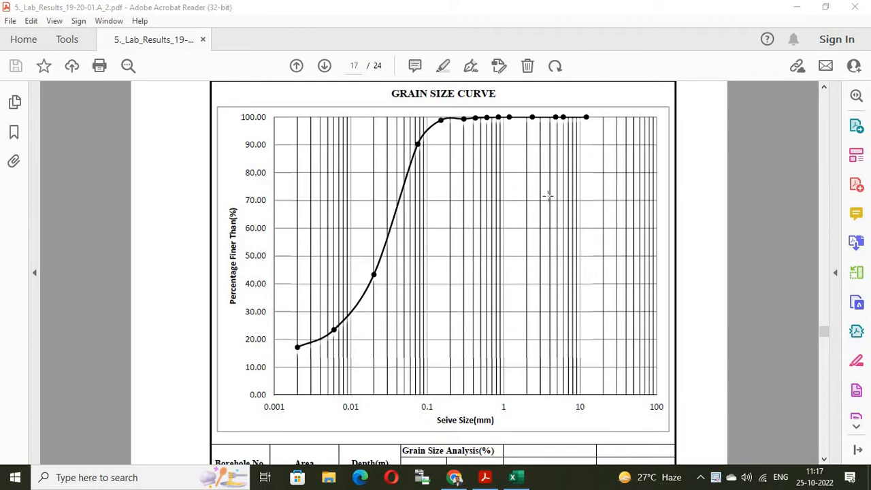
mouse_move(381, 218)
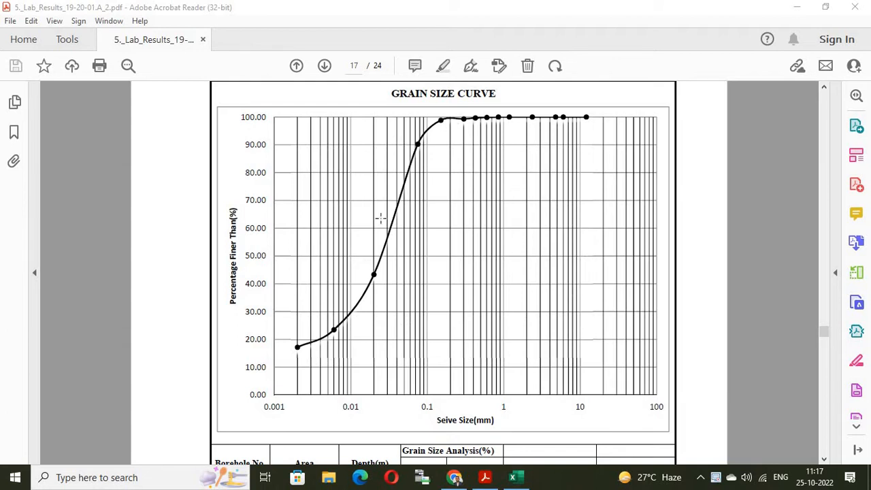
mouse_move(384, 219)
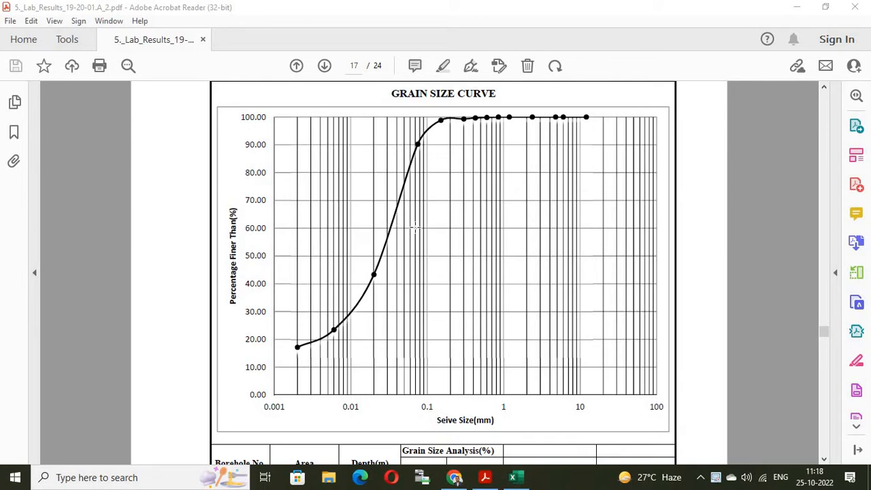
mouse_move(484, 232)
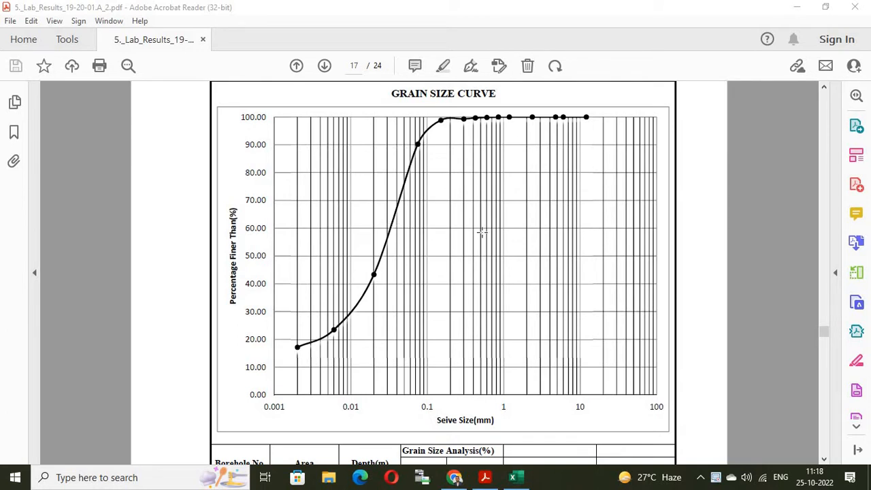
mouse_move(415, 250)
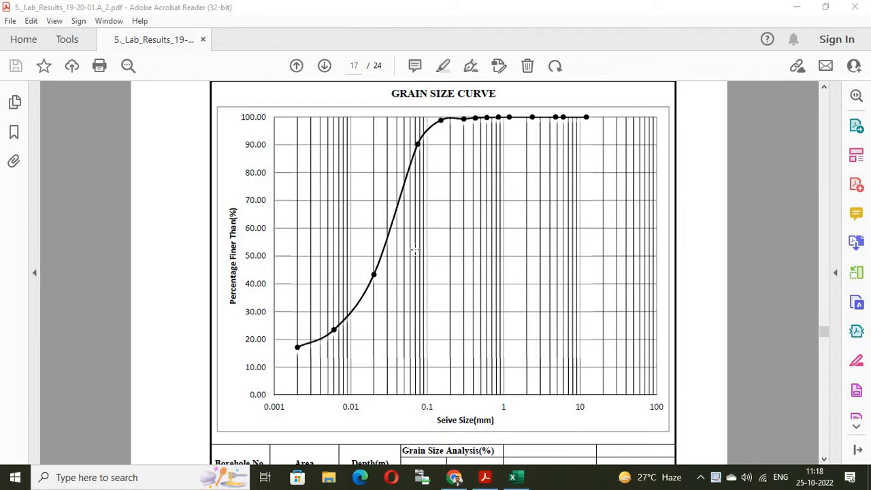
mouse_move(397, 234)
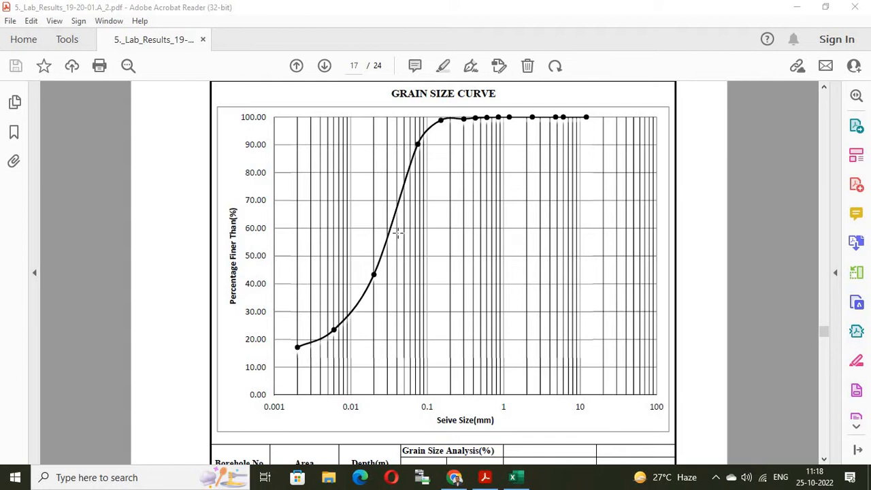
mouse_move(400, 236)
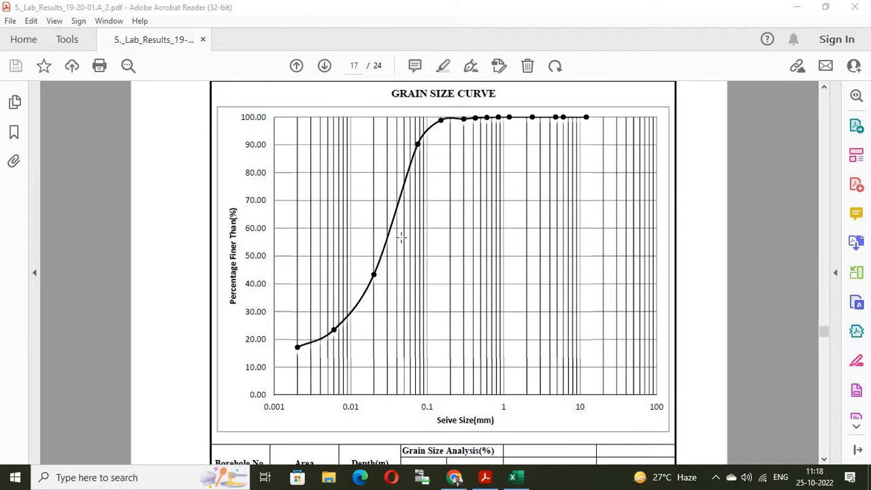
mouse_move(402, 242)
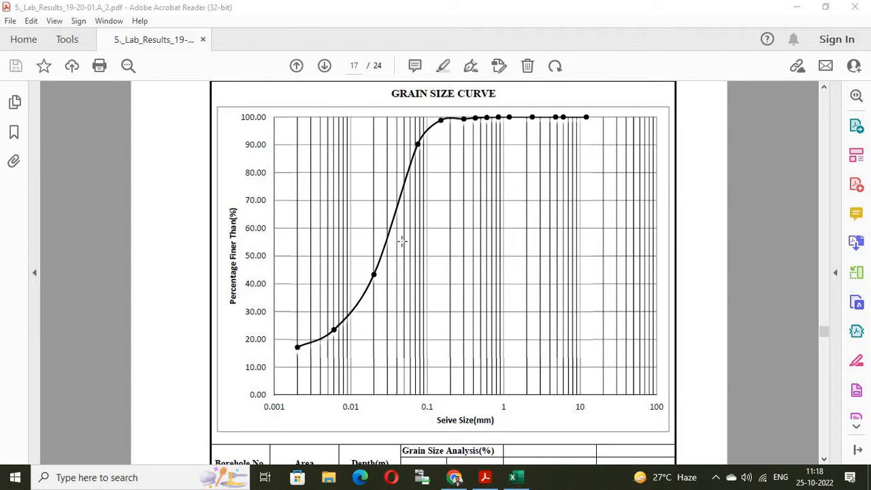
mouse_move(418, 258)
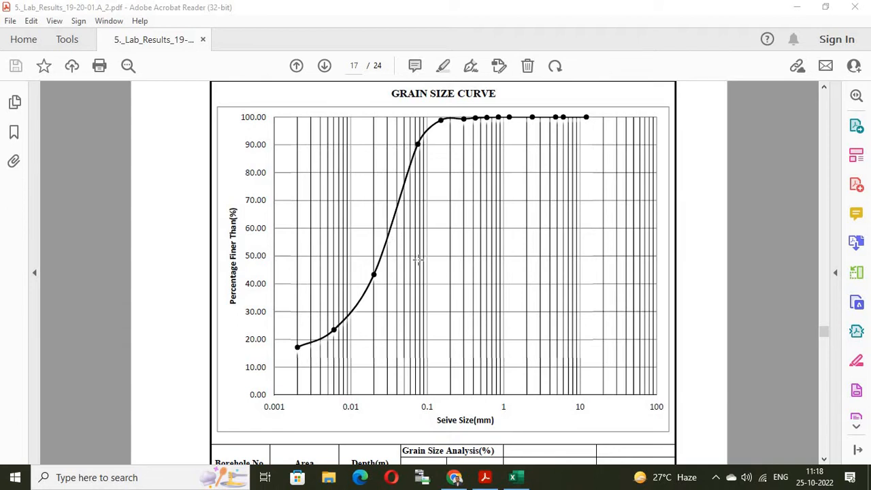
mouse_move(406, 262)
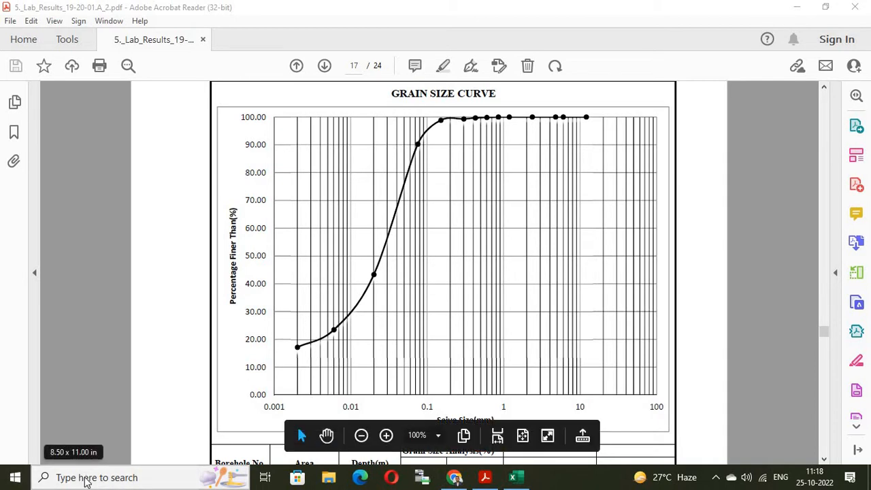
Launch Snipping Tool from Windows search by searching 'snipp'.
click(15, 477)
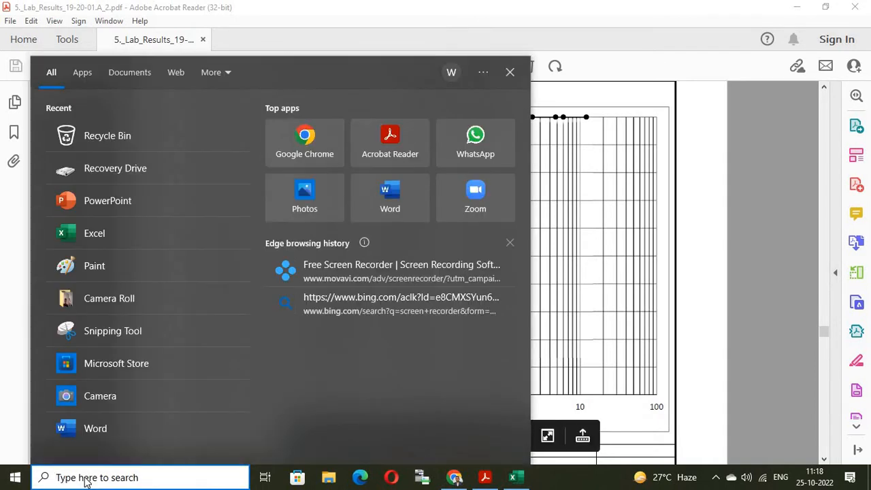
text(snipp)
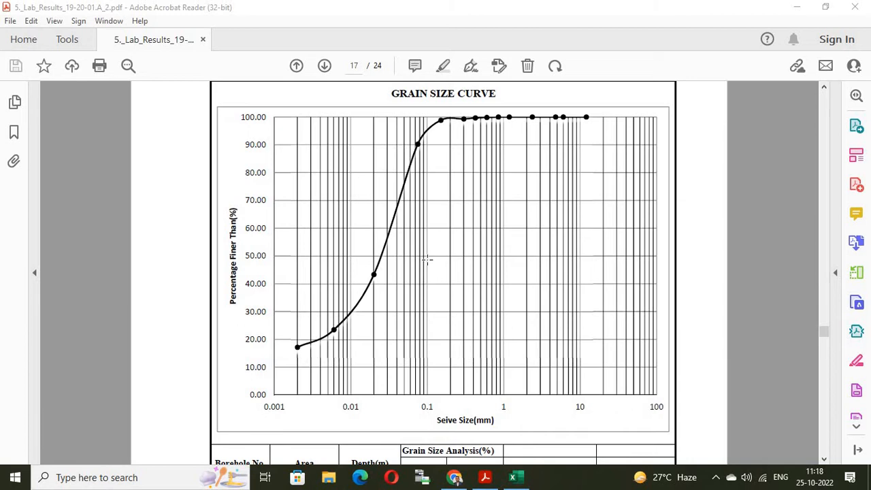
click(547, 476)
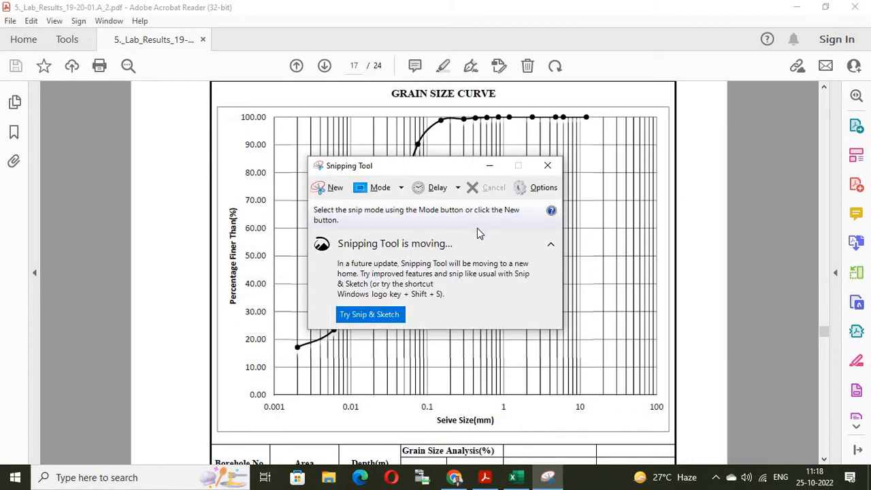
mouse_move(485, 231)
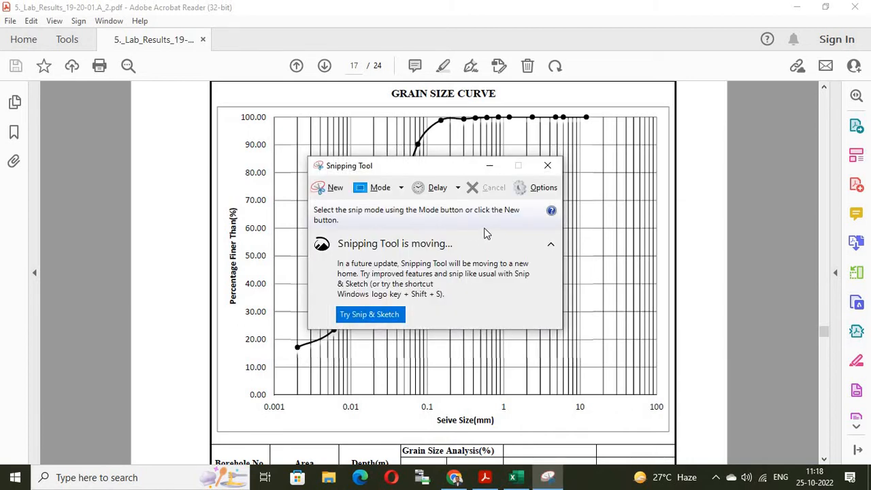
mouse_move(381, 234)
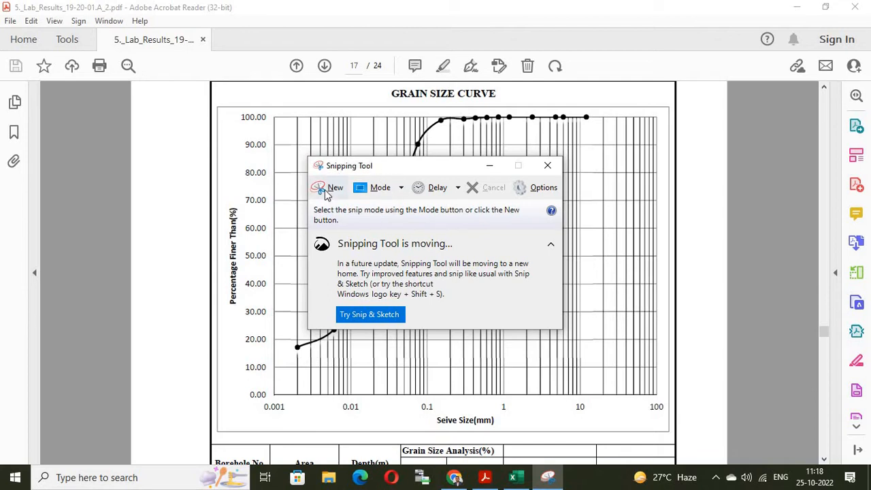
mouse_move(335, 188)
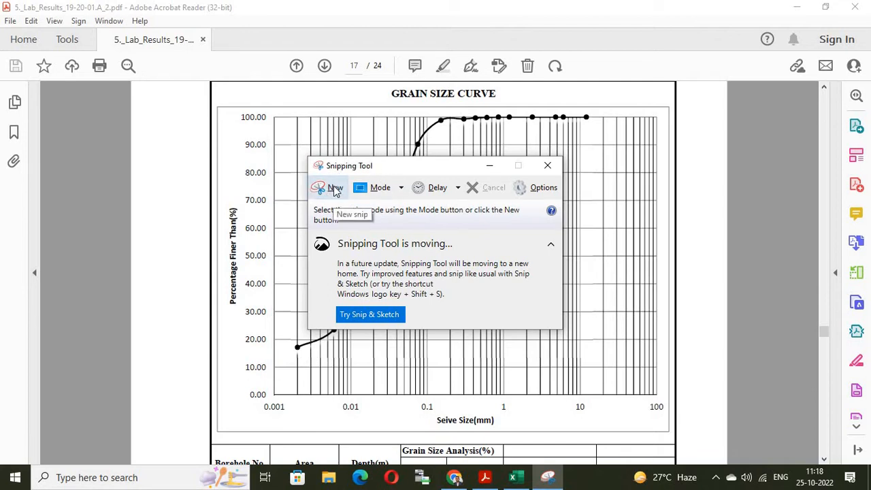
Take a new rectangular snip around the whole grain size graph region.
click(335, 188)
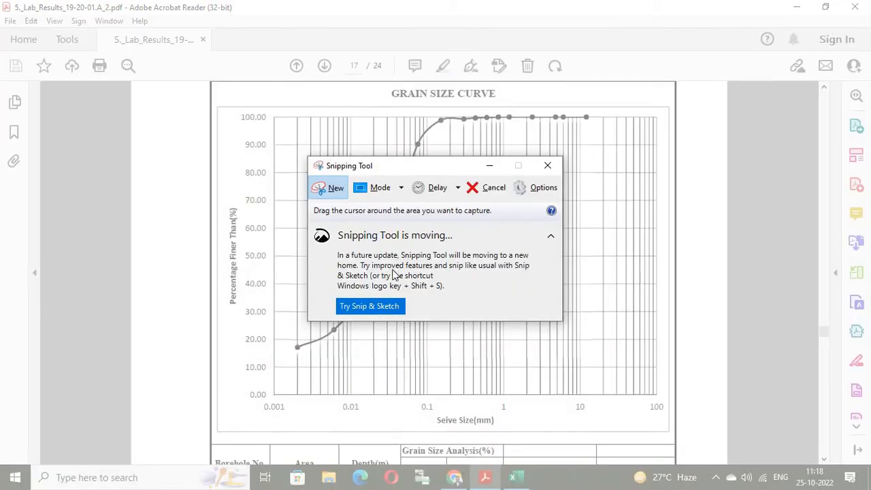
mouse_move(232, 117)
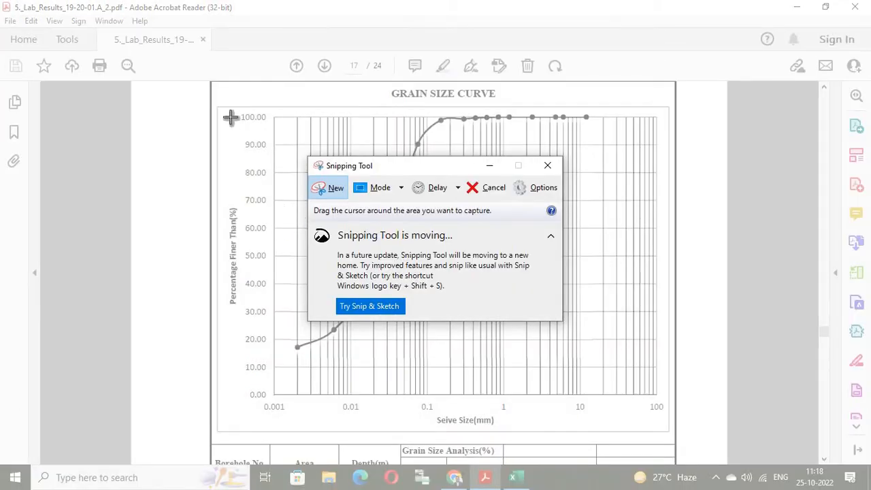
mouse_move(218, 106)
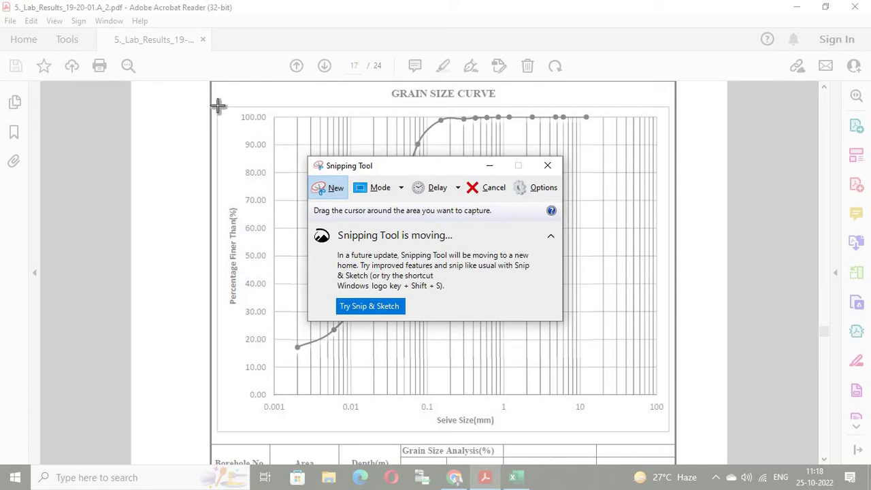
click(335, 188)
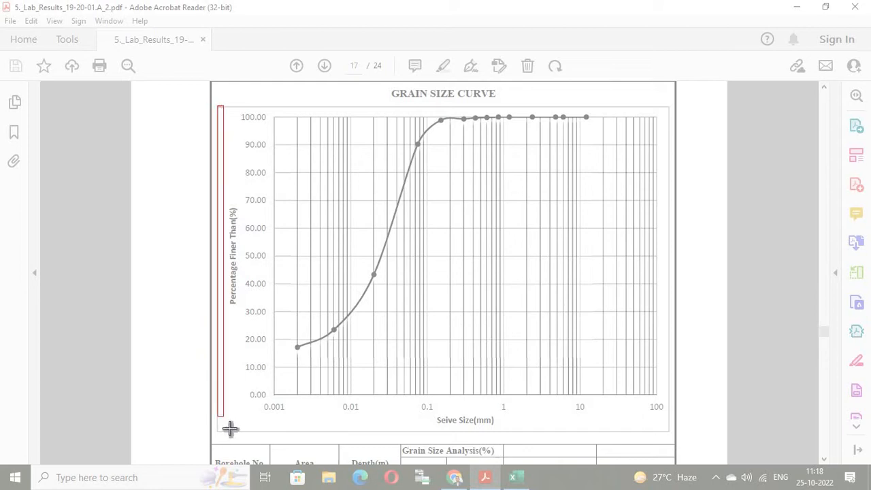
drag(230, 428, 550, 447)
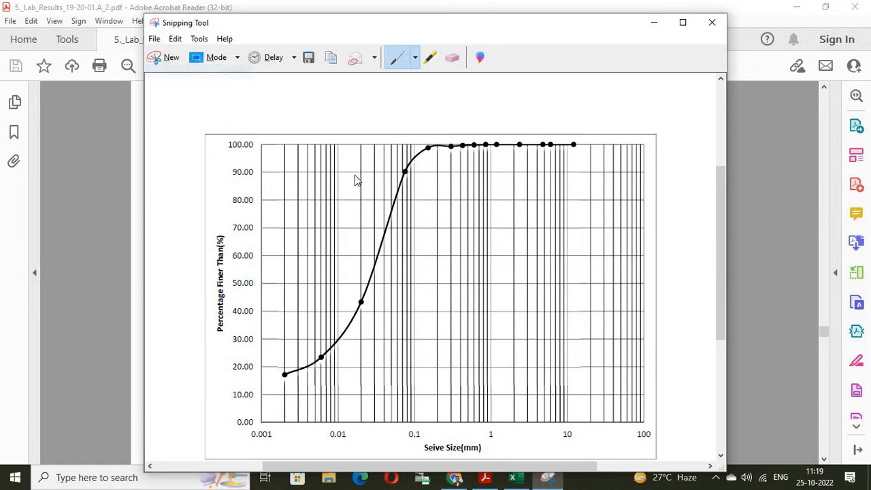
Save the captured graph snip to the Desktop as a JPEG named 'Demo'.
click(307, 57)
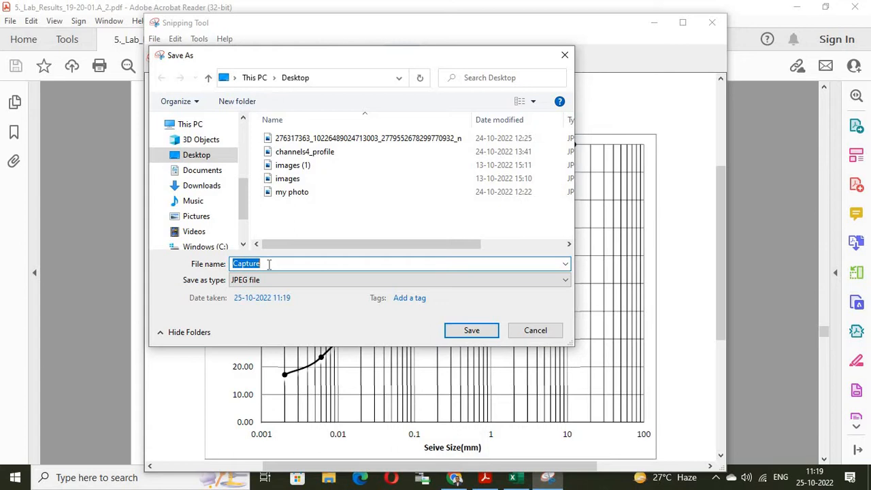
text(De)
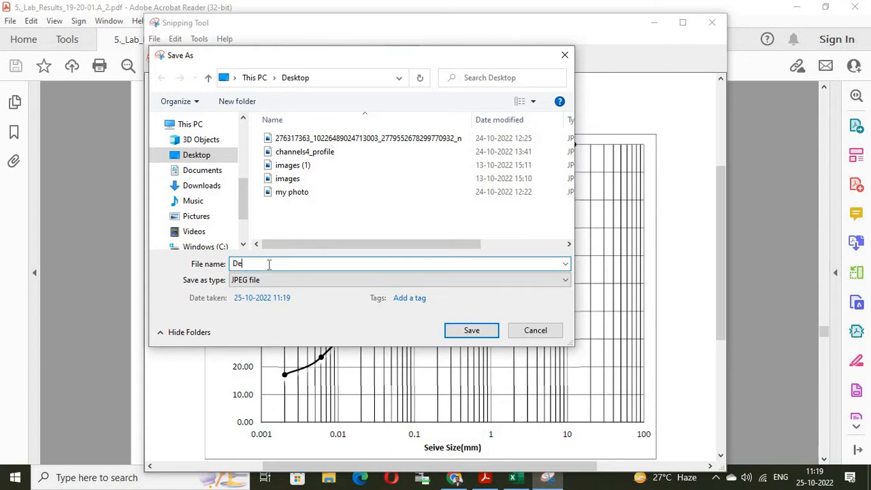
text(mo)
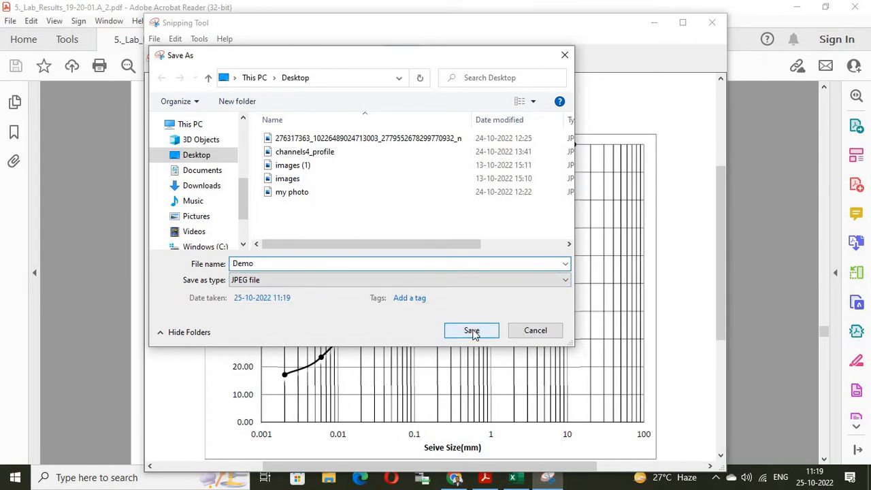
click(471, 330)
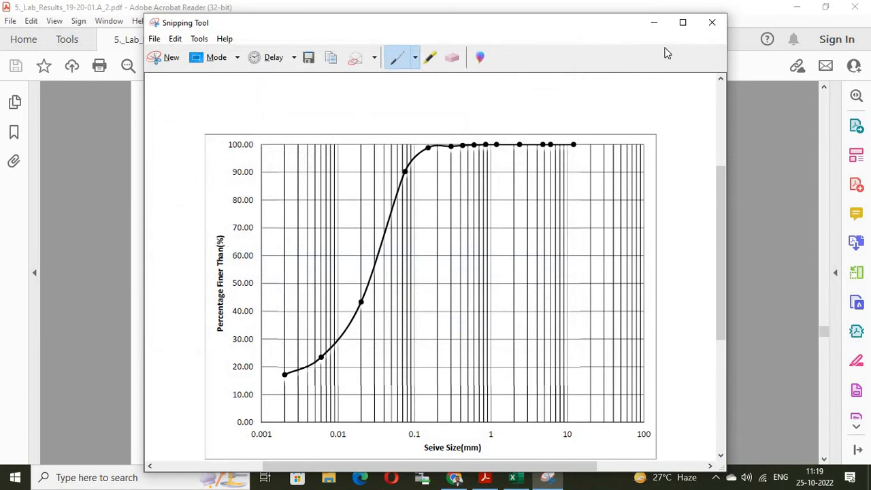
mouse_move(713, 22)
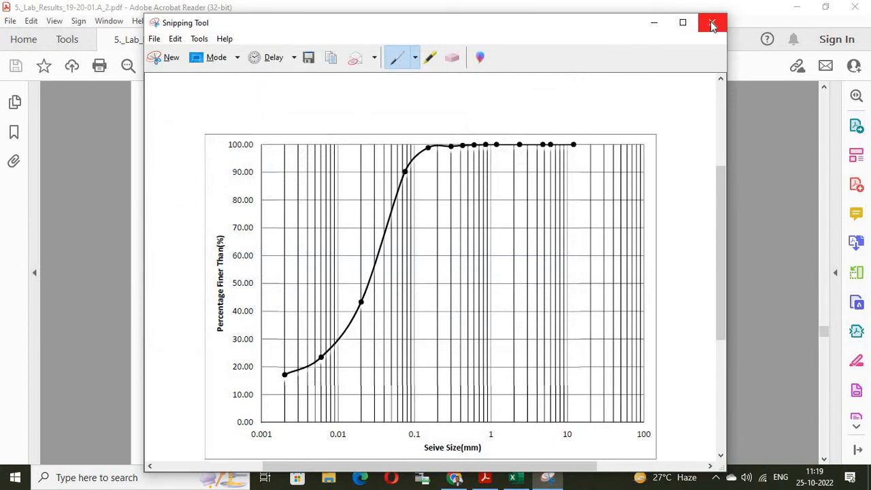
mouse_move(713, 22)
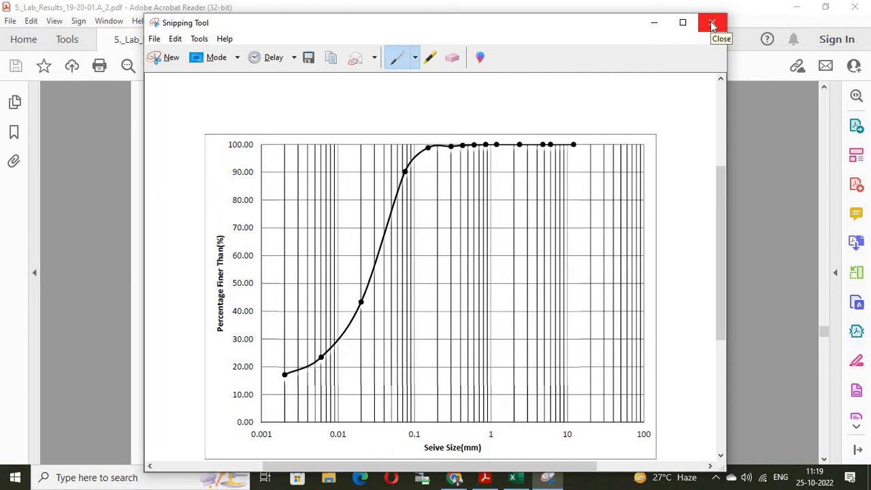
Close the snip window and minimize Adobe Acrobat Reader to show the desktop.
click(711, 22)
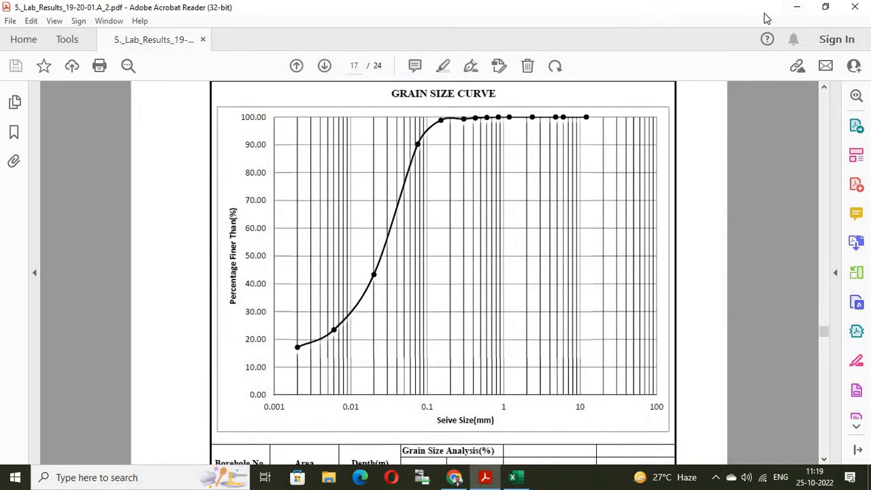
click(797, 6)
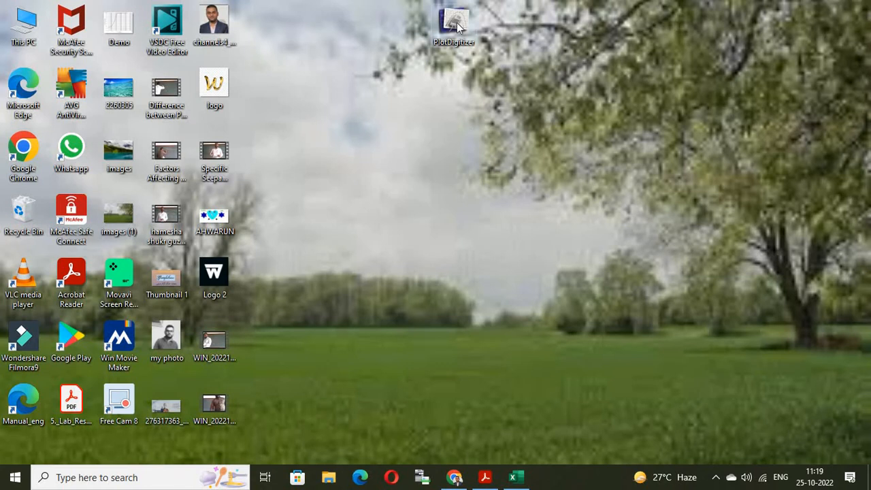
mouse_move(436, 205)
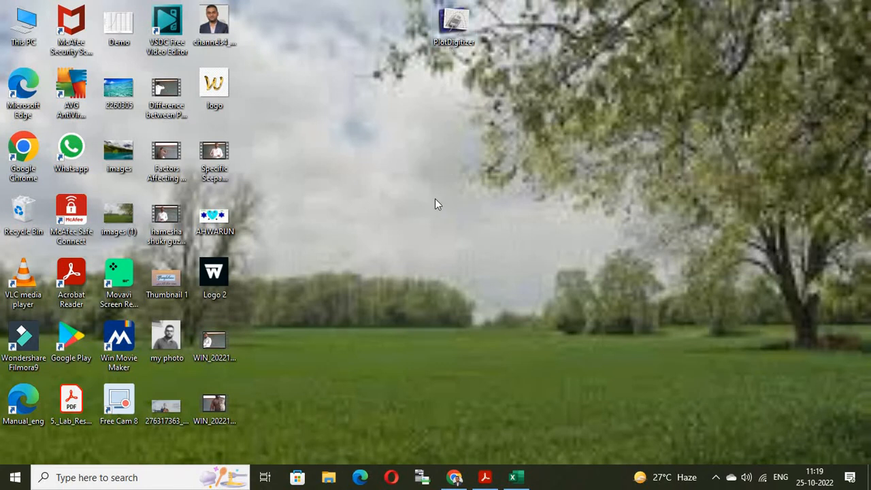
mouse_move(442, 6)
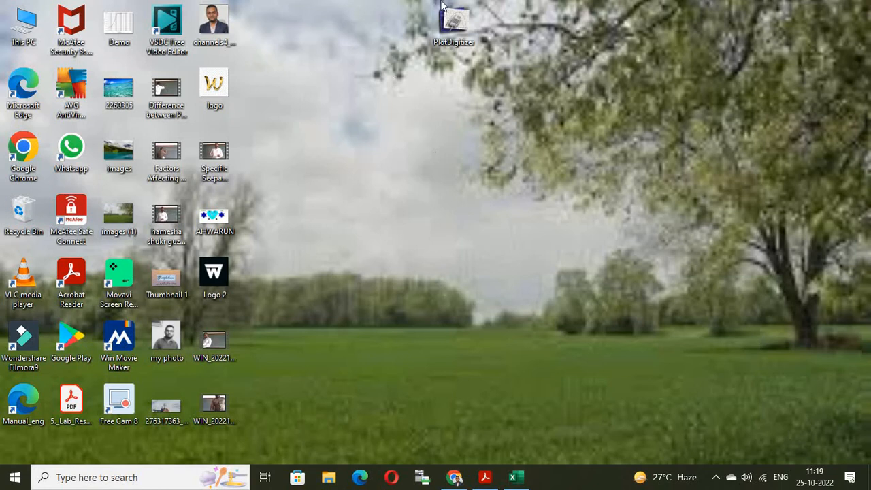
mouse_move(457, 124)
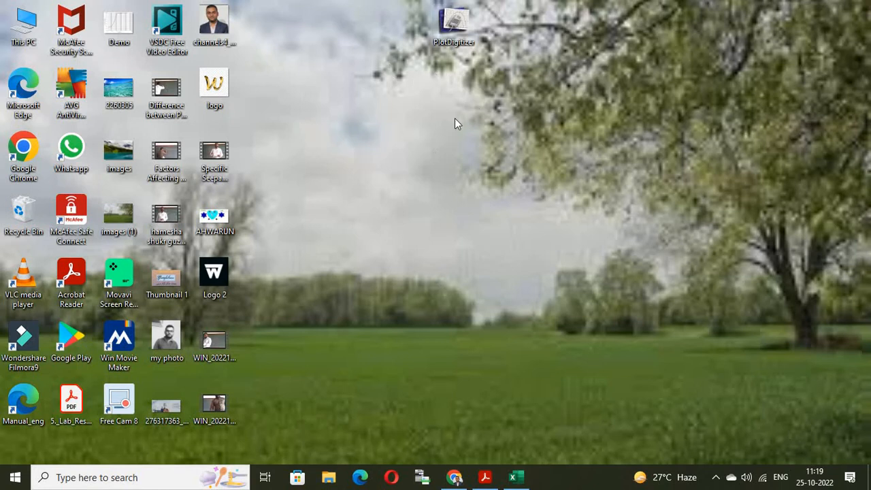
mouse_move(422, 103)
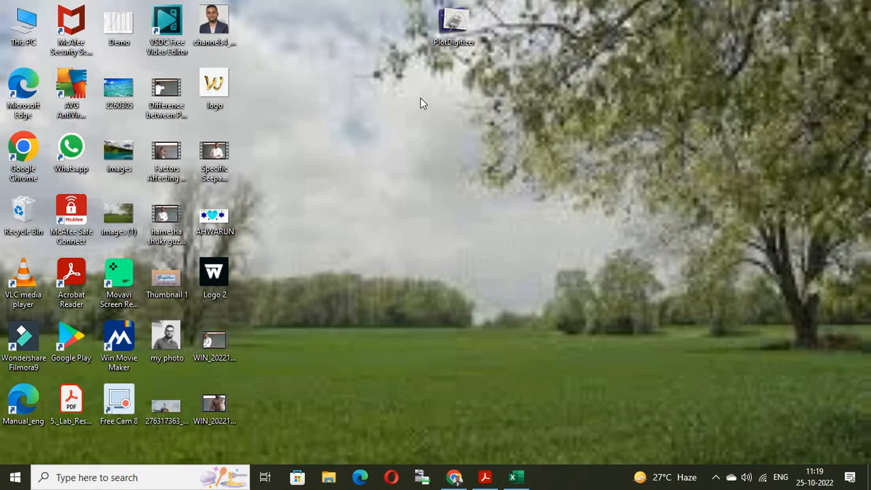
mouse_move(484, 44)
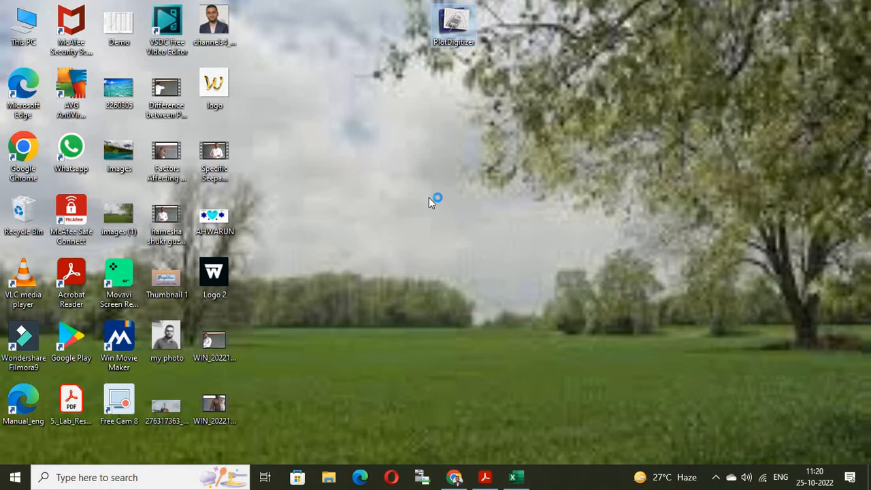
Launch Plot Digitizer from its desktop shortcut and maximize its window.
double_click(454, 20)
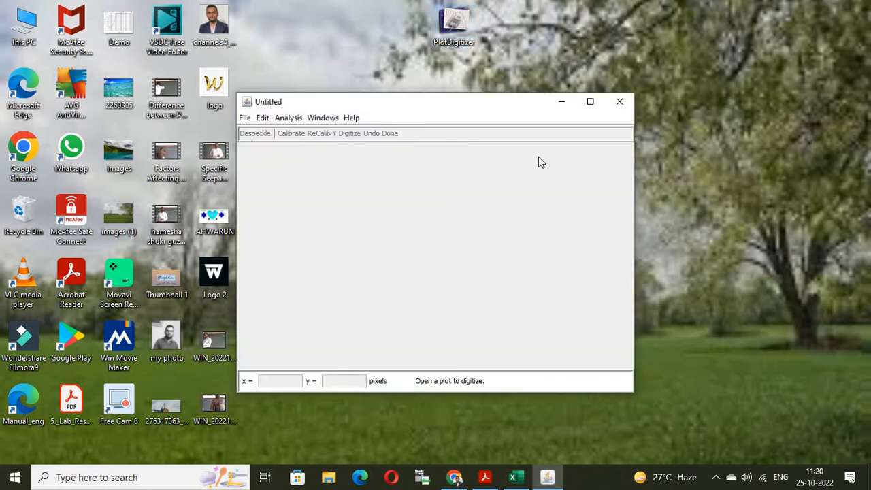
click(590, 100)
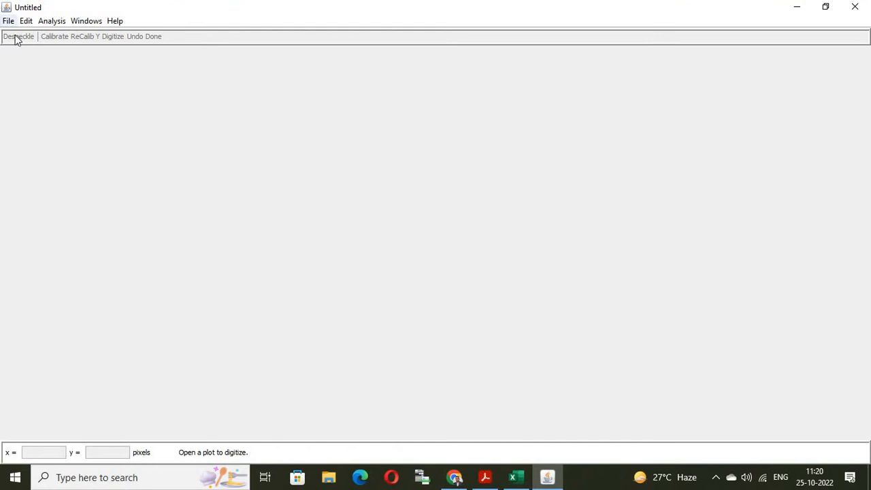
mouse_move(128, 64)
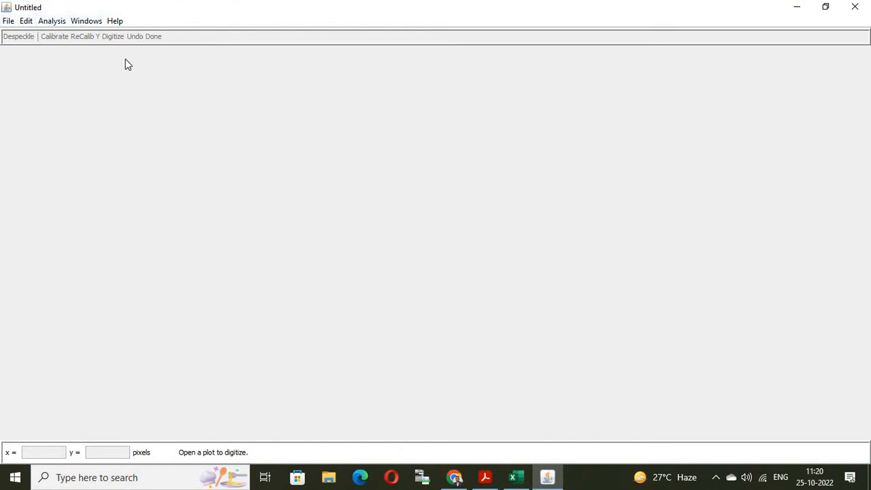
mouse_move(11, 49)
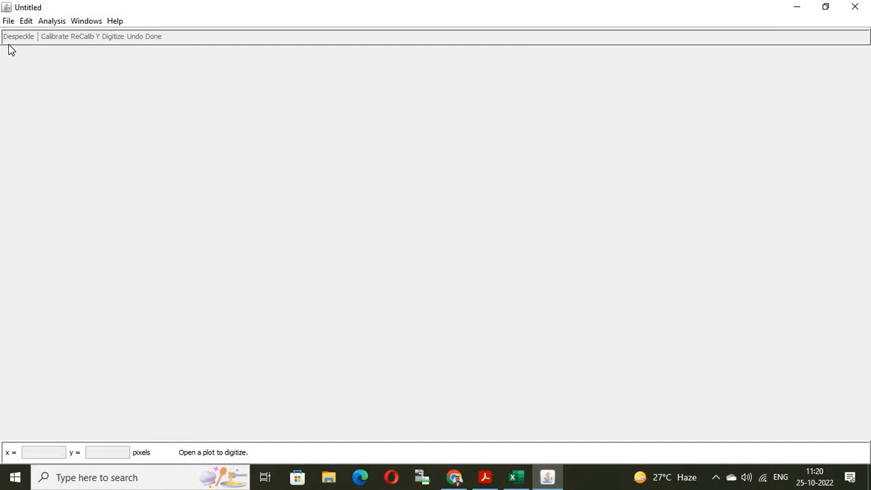
mouse_move(112, 63)
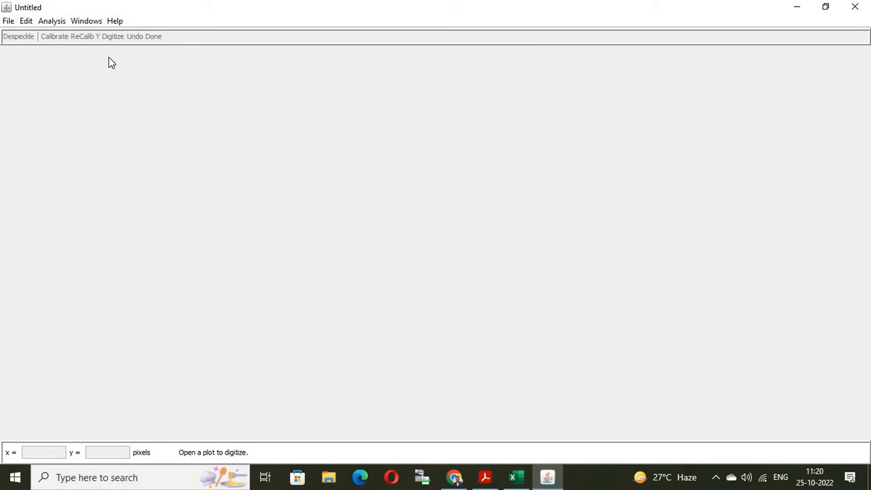
mouse_move(202, 163)
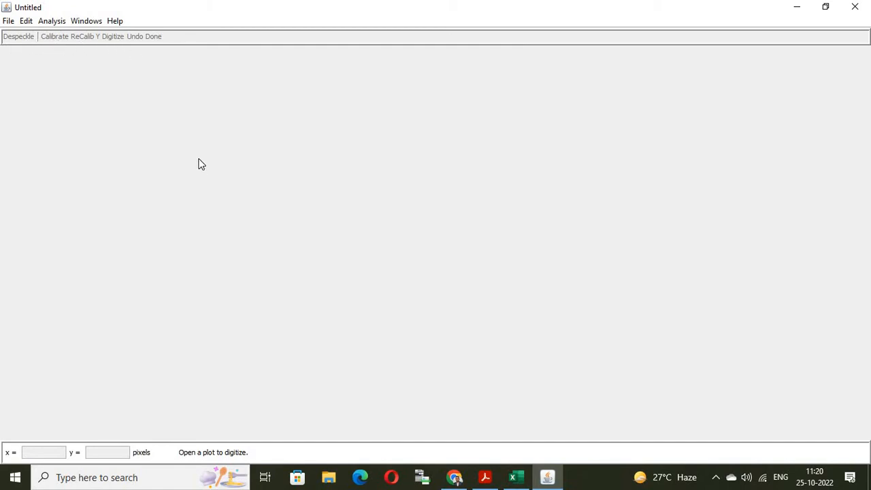
mouse_move(21, 65)
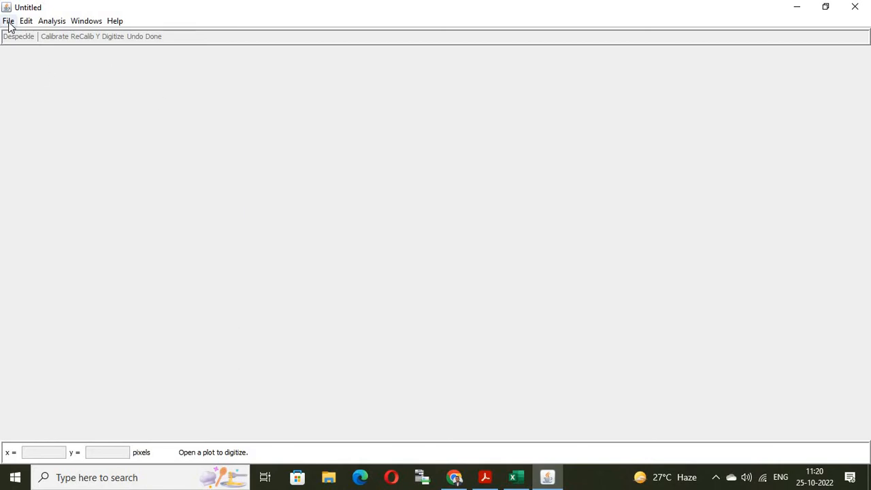
Load Demo.JPG from the Desktop into Plot Digitizer via File > Open.
click(8, 20)
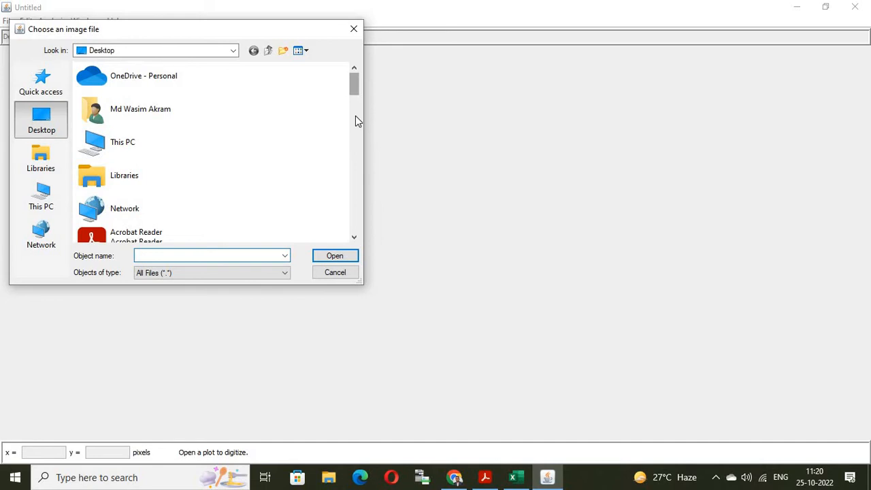
scroll(down, 3)
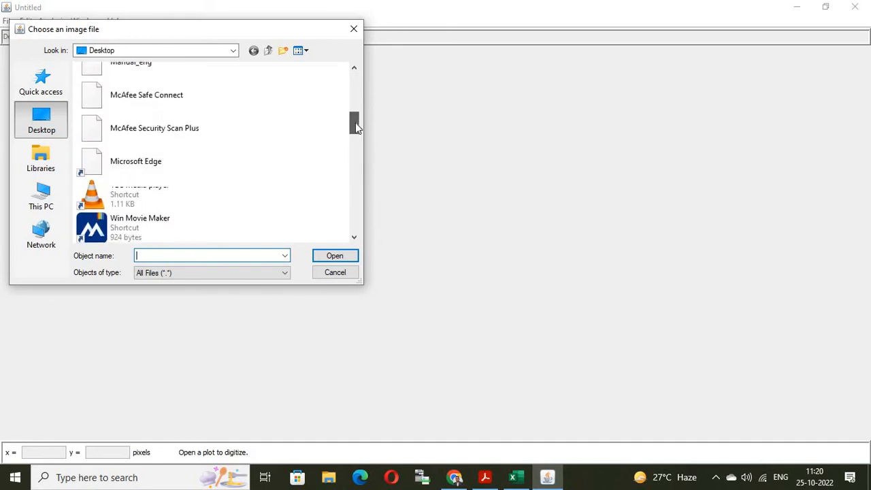
scroll(up, 3)
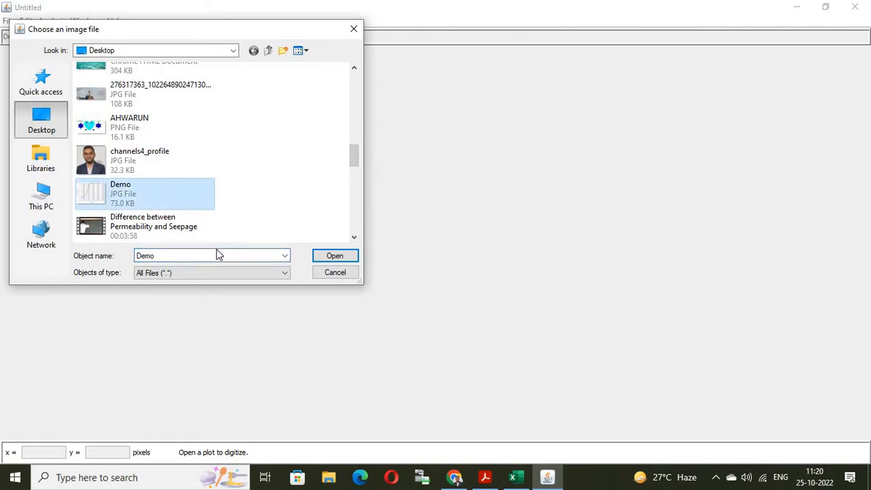
click(334, 255)
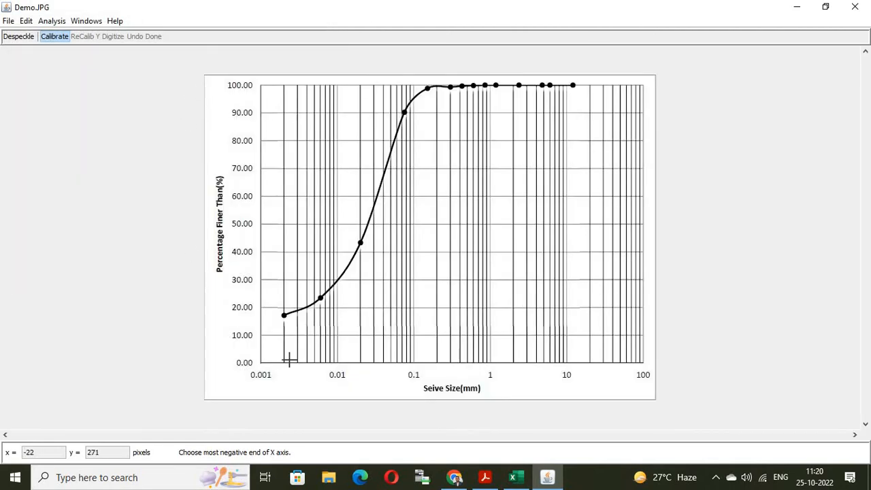
mouse_move(285, 83)
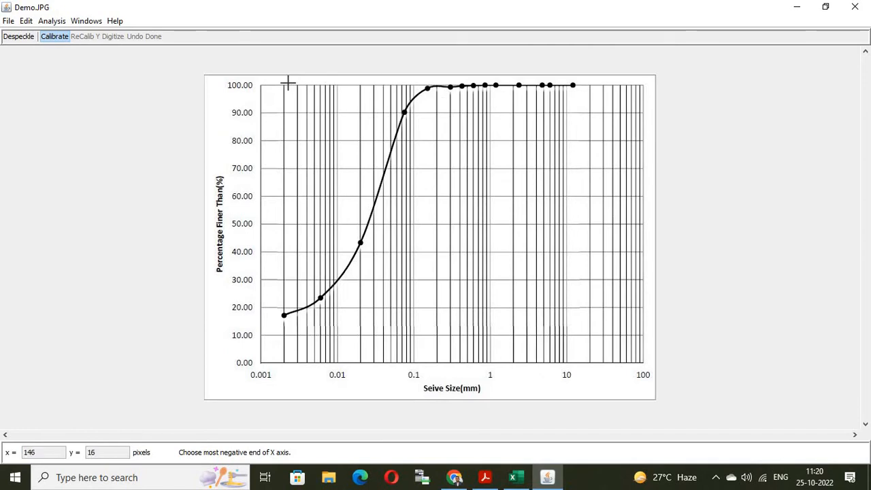
mouse_move(664, 338)
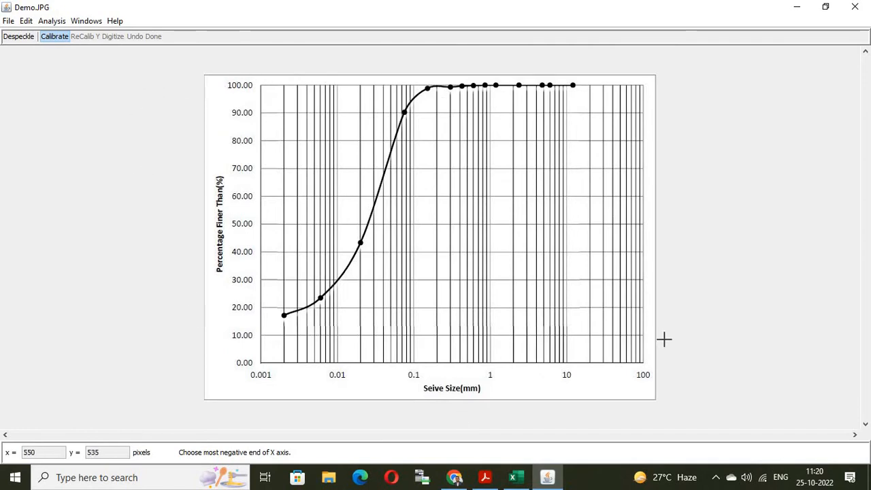
mouse_move(226, 131)
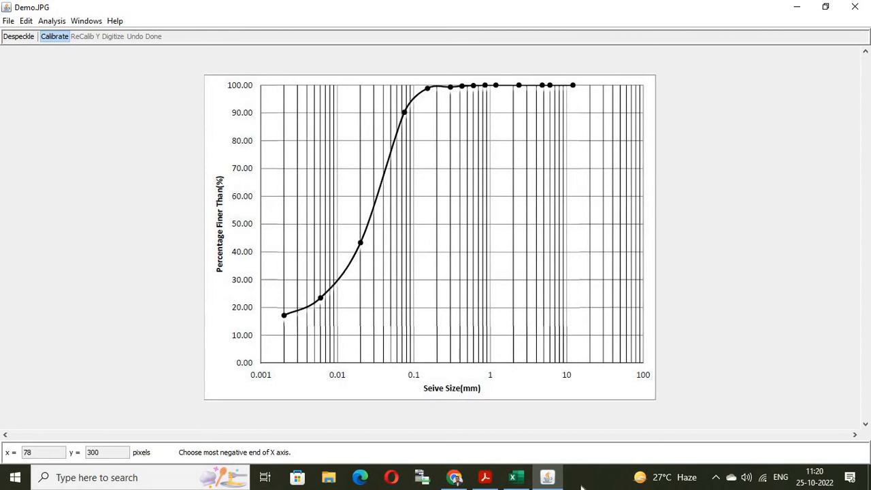
mouse_move(505, 319)
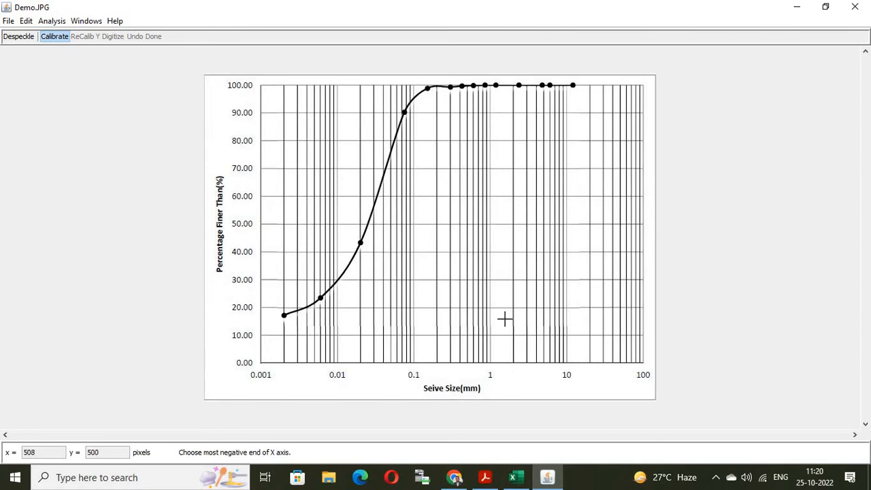
mouse_move(123, 192)
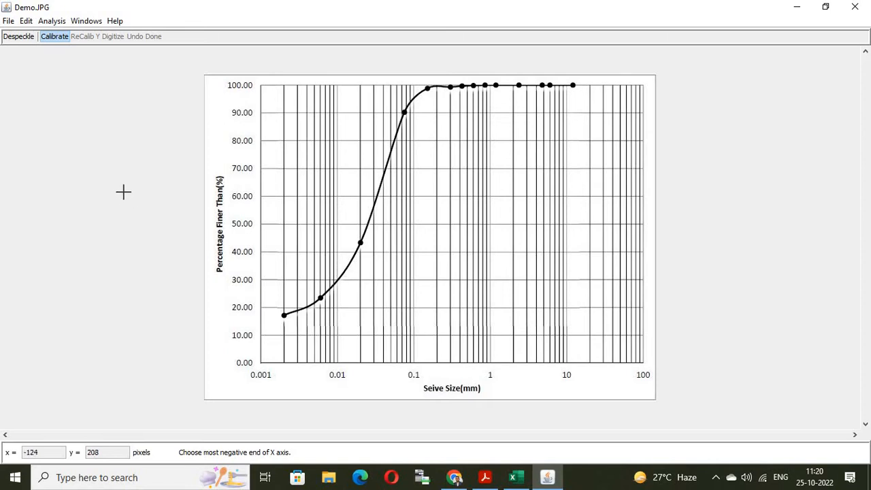
mouse_move(54, 45)
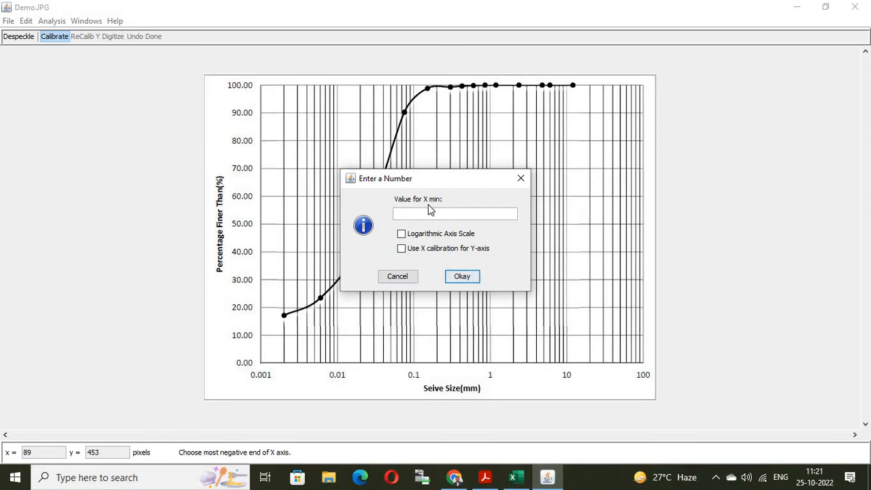
Enter the X axis minimum 0.001 with a logarithmic axis scale and confirm it.
click(455, 213)
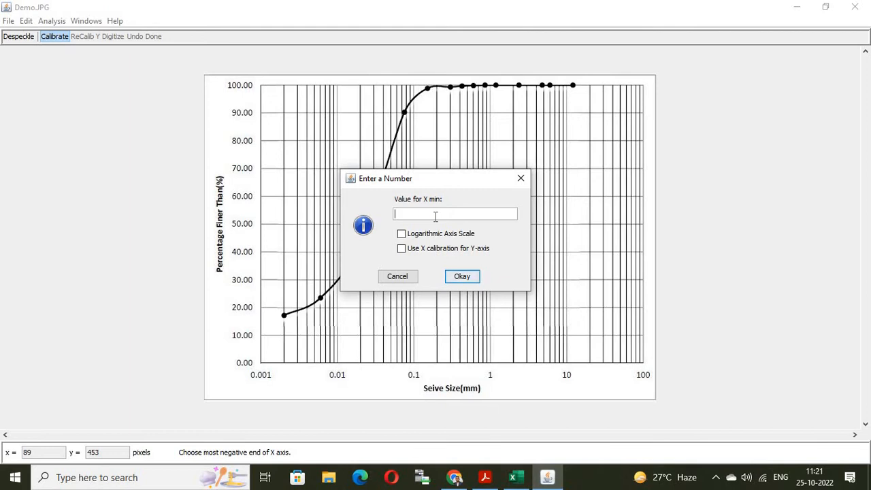
text(0.001)
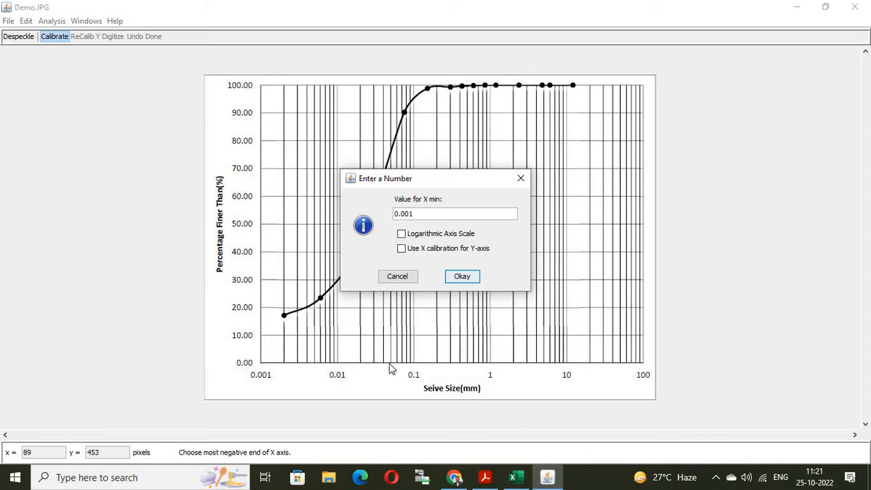
mouse_move(653, 387)
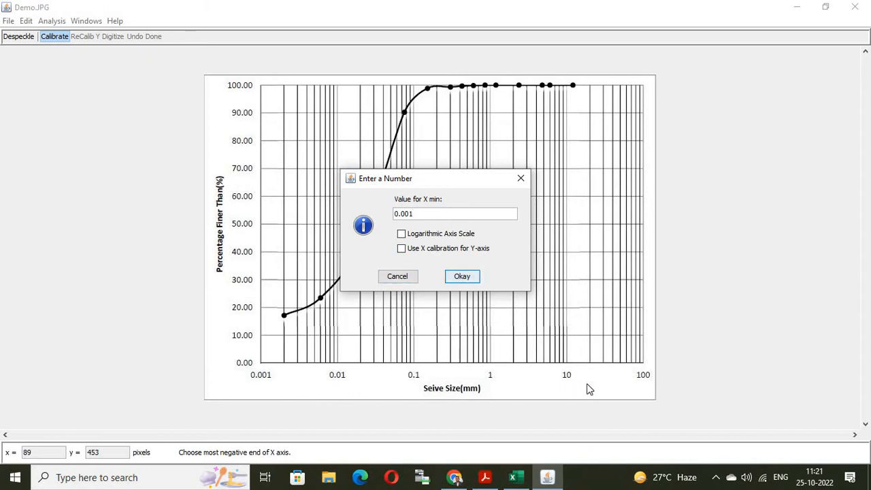
mouse_move(544, 395)
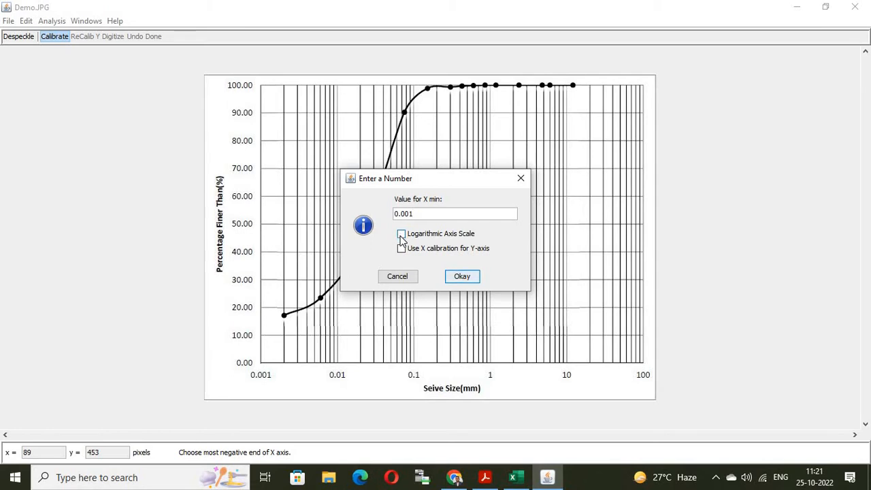
click(461, 275)
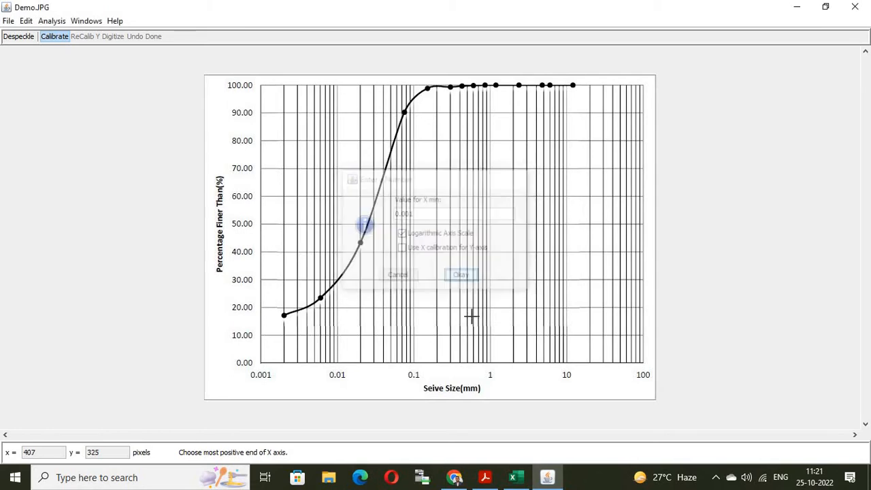
click(460, 274)
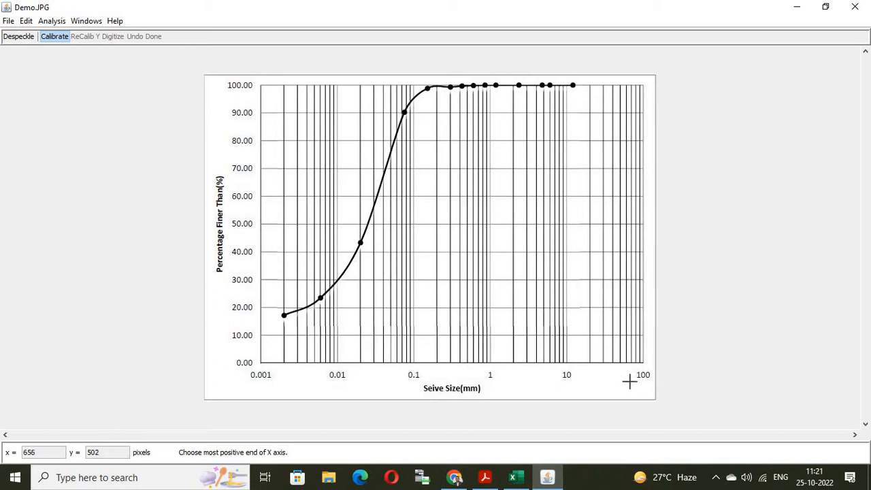
mouse_move(640, 362)
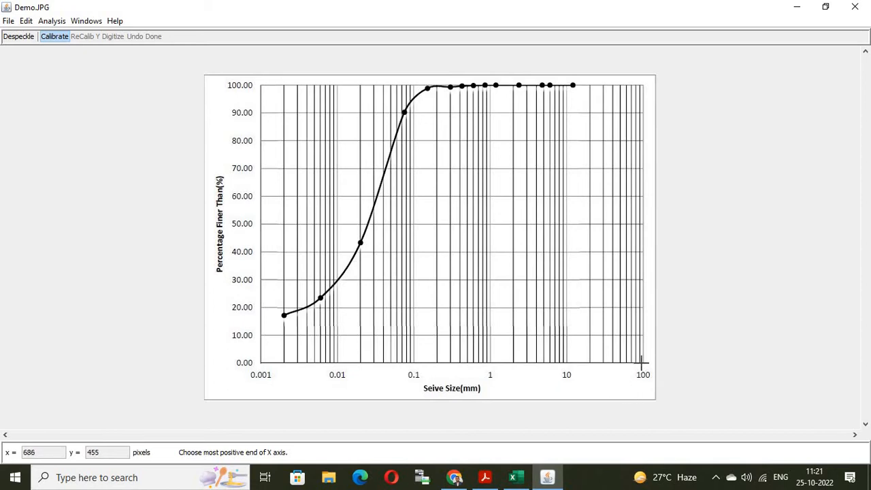
mouse_move(641, 362)
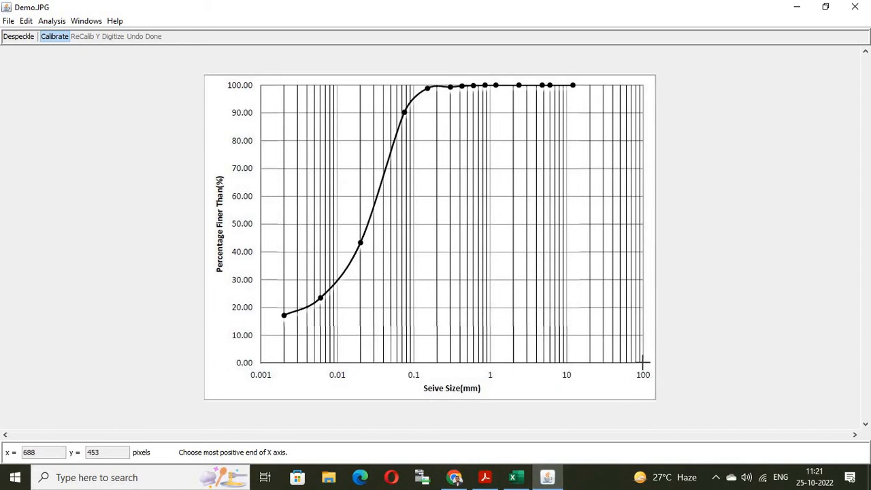
Mark the 100 tick as the X axis maximum and enter 100 as its value.
click(642, 362)
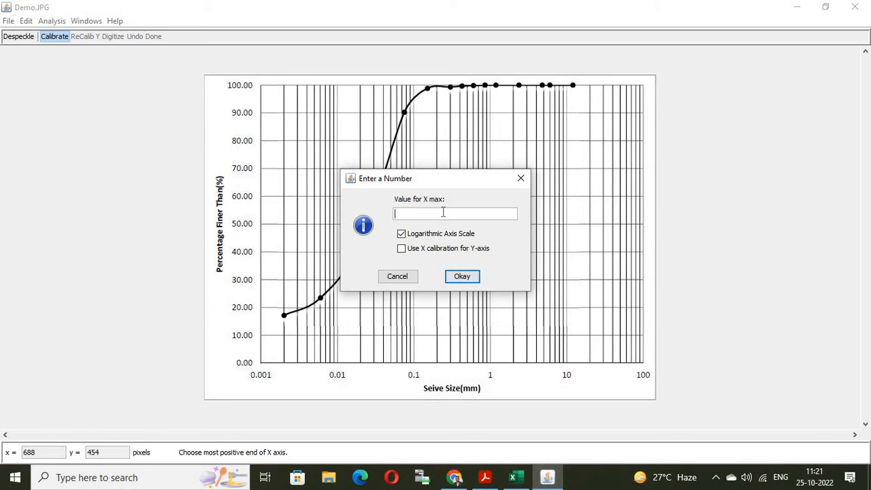
text(100)
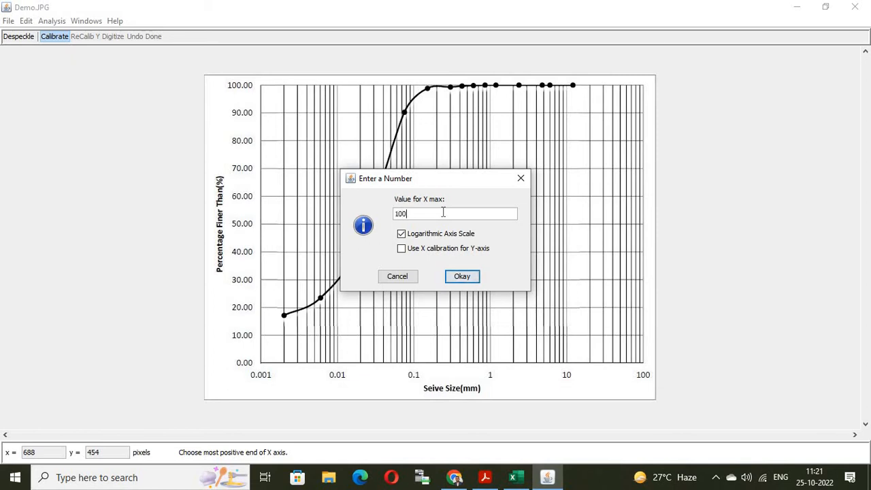
Confirm X-max 100, then mark the Y axis bottom and enter 0.00 as Y-min.
click(462, 274)
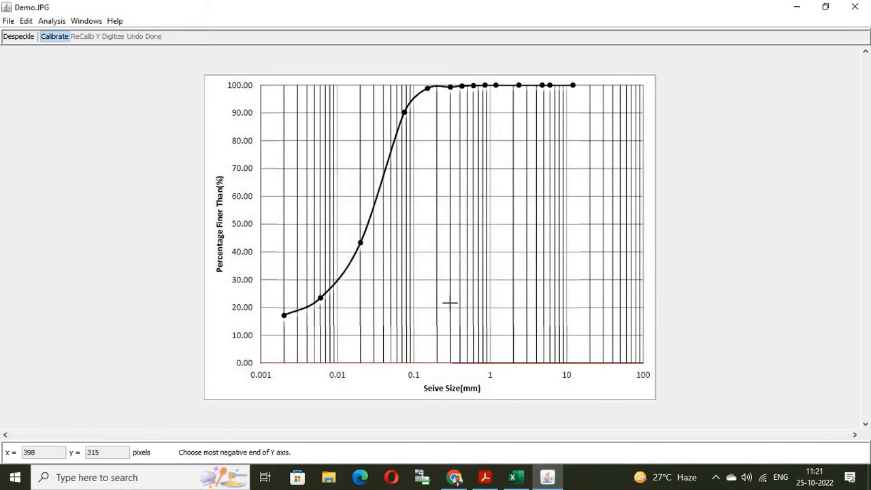
mouse_move(468, 367)
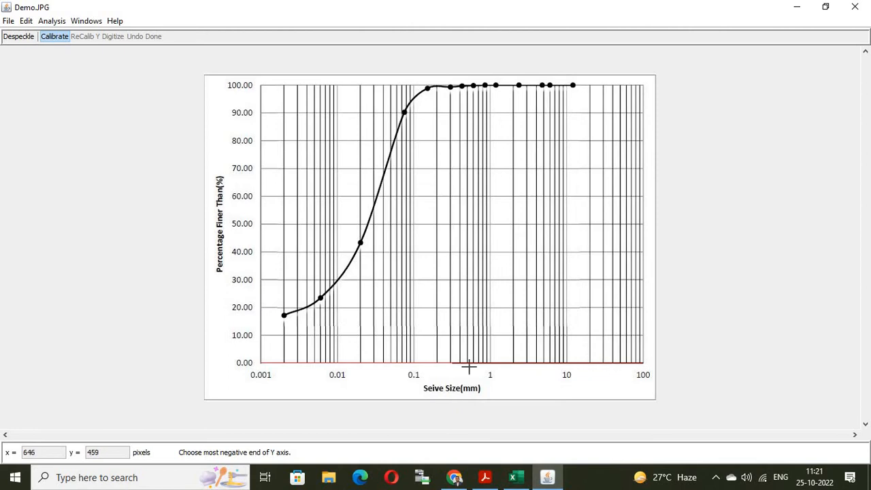
mouse_move(286, 381)
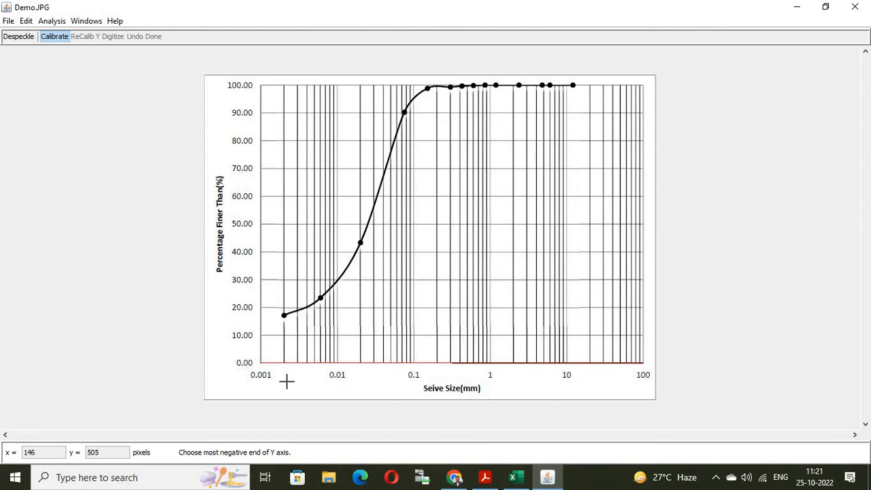
mouse_move(269, 364)
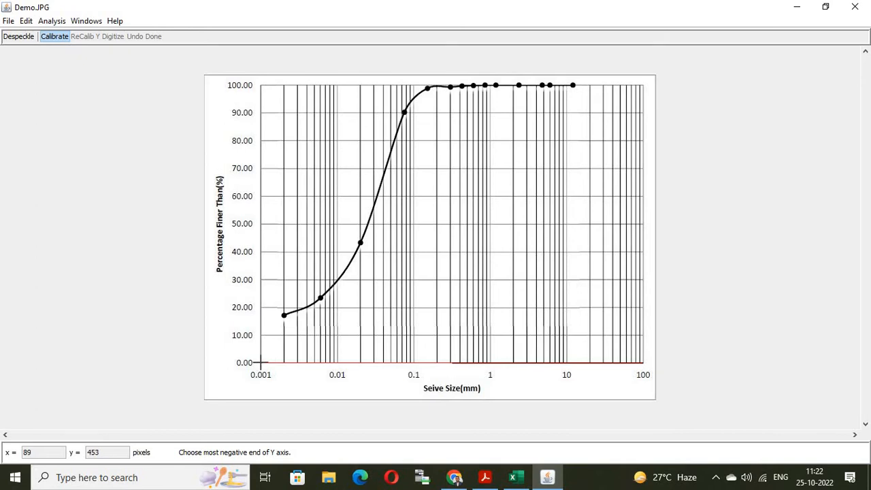
mouse_move(261, 362)
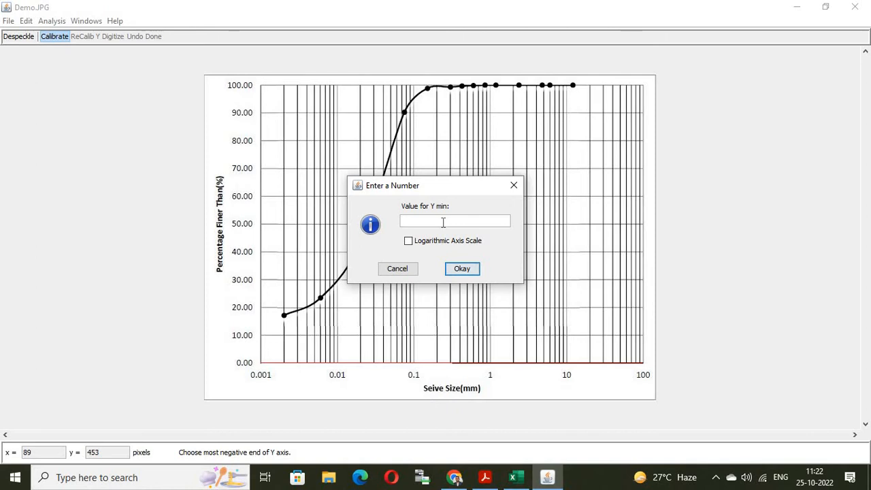
text(0.9)
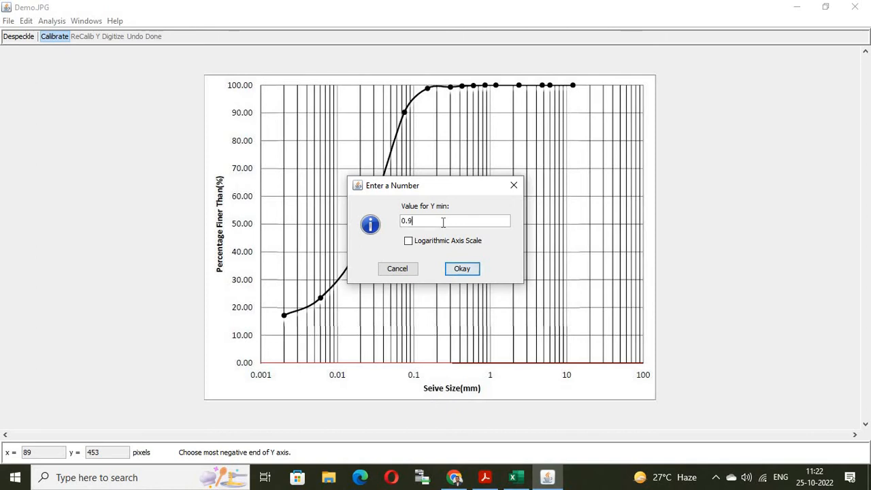
text(0.00)
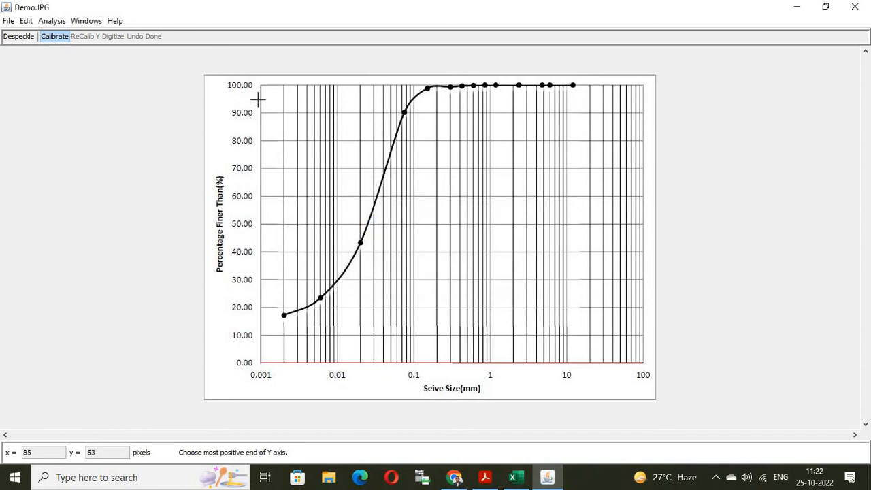
mouse_move(261, 84)
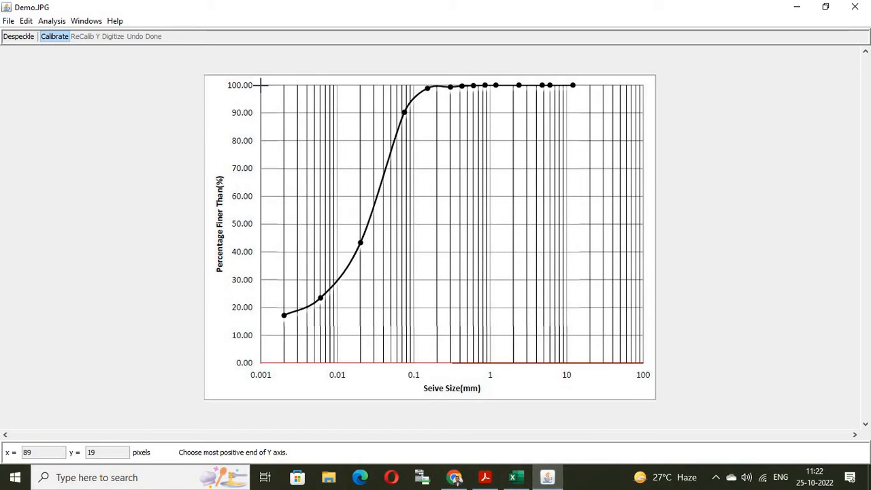
Mark the 100.00 level as the Y axis maximum, enter 100 and confirm it.
click(261, 86)
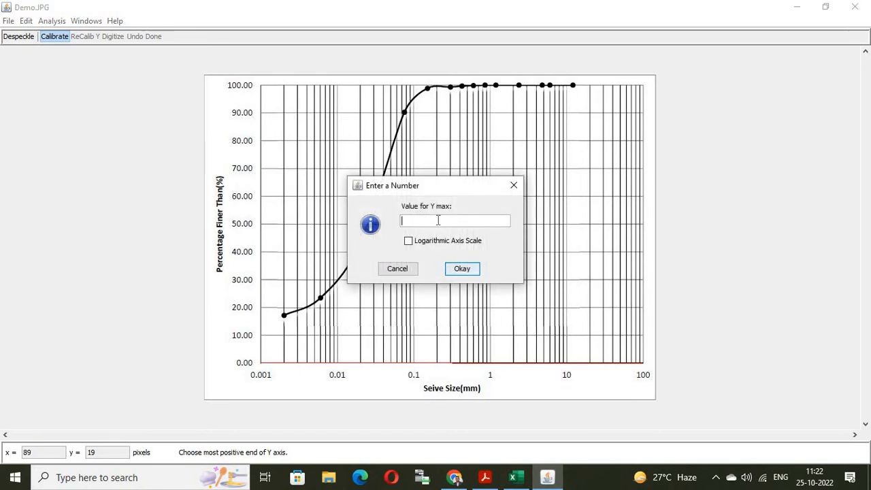
text(100)
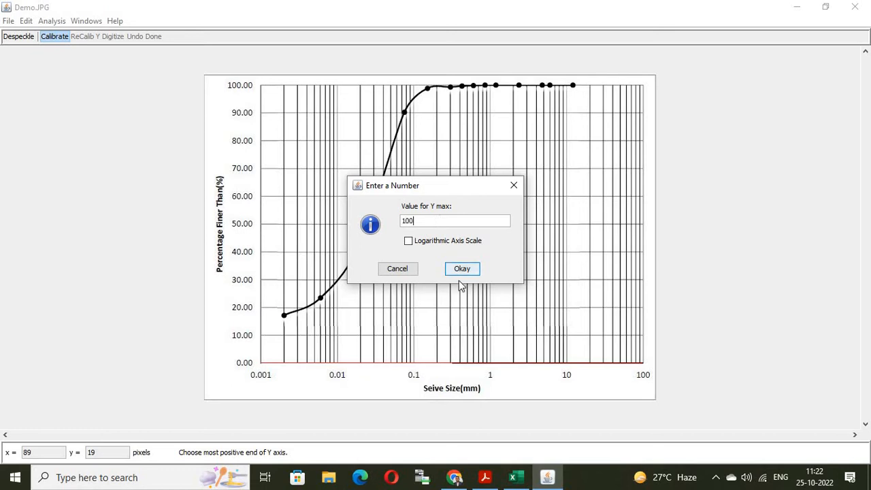
click(461, 268)
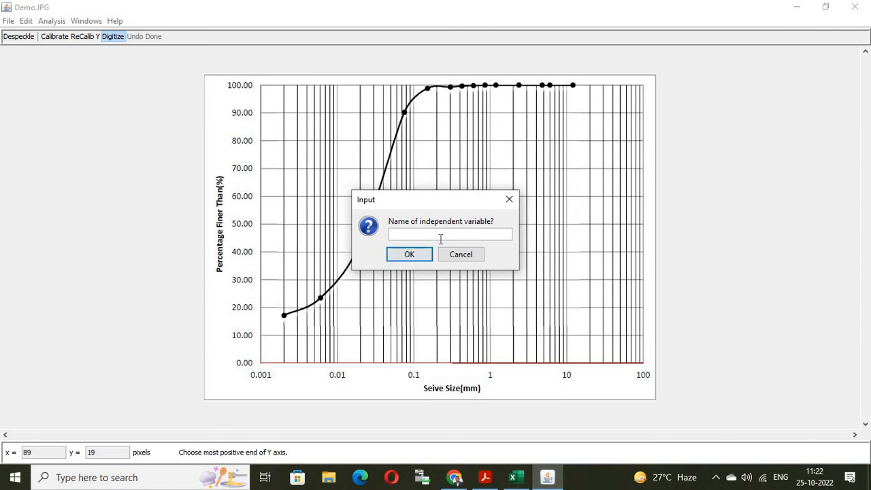
Accept the default independent and dependent variable names to enter Digitize mode.
click(408, 254)
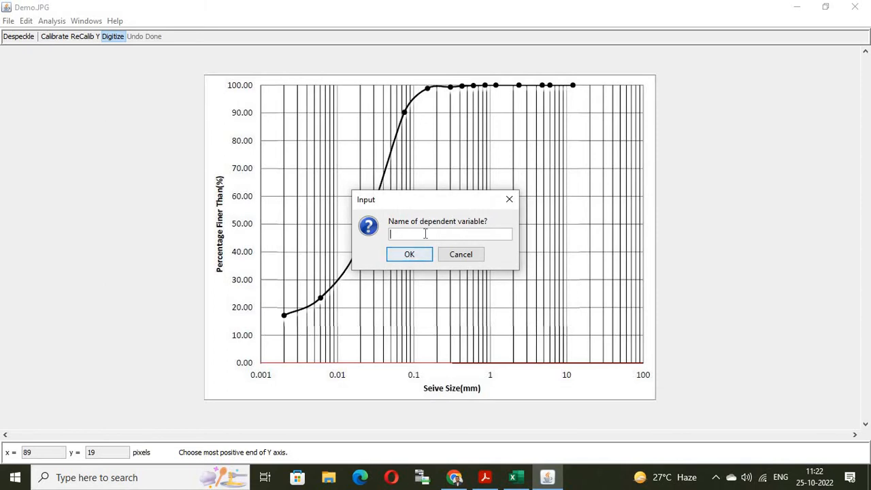
click(408, 254)
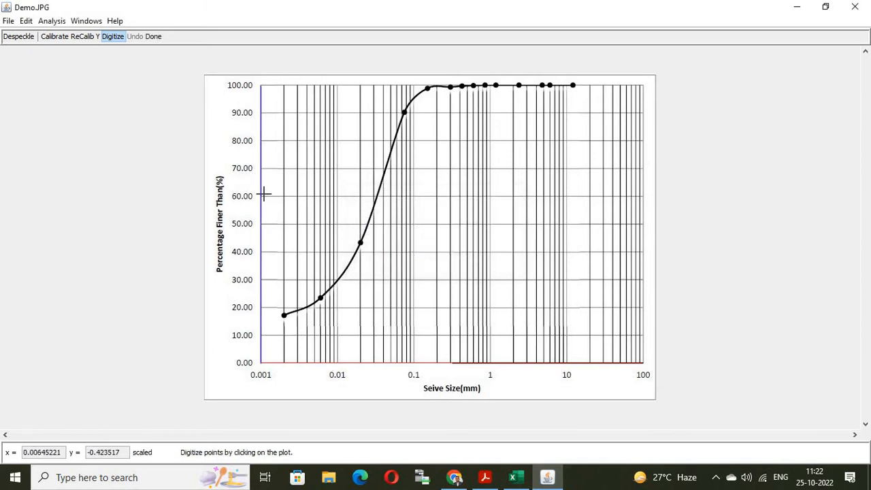
mouse_move(271, 362)
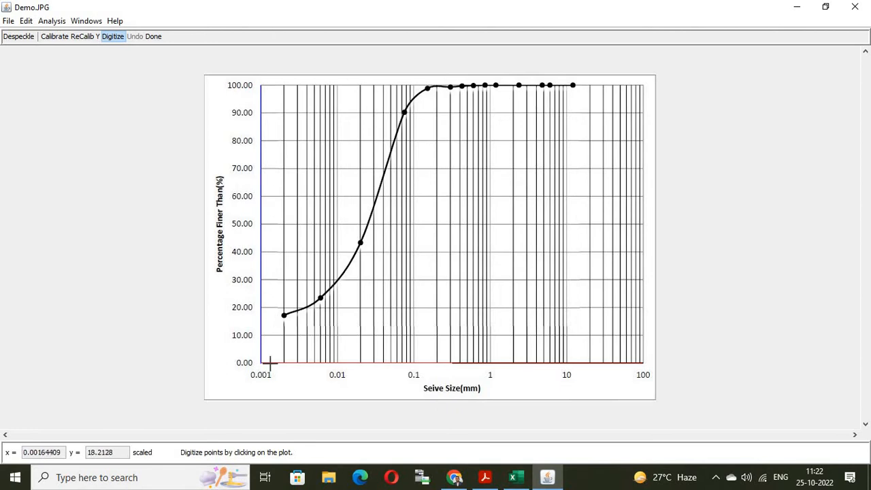
mouse_move(285, 357)
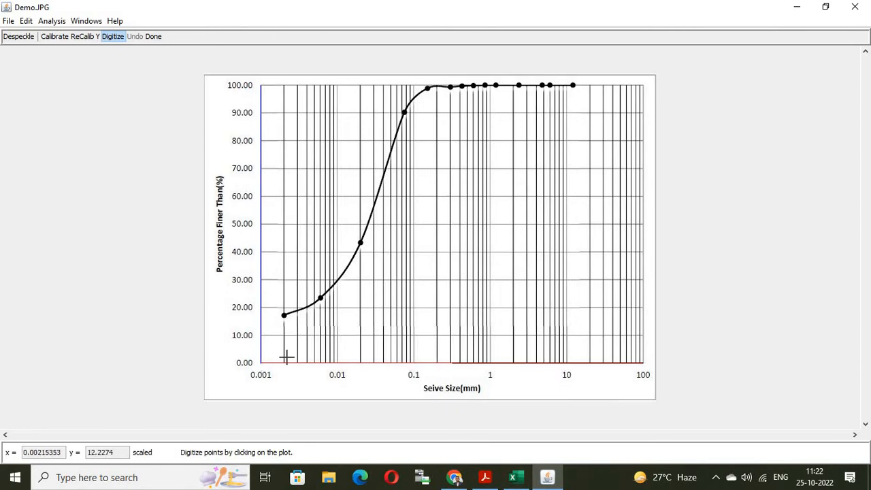
mouse_move(152, 191)
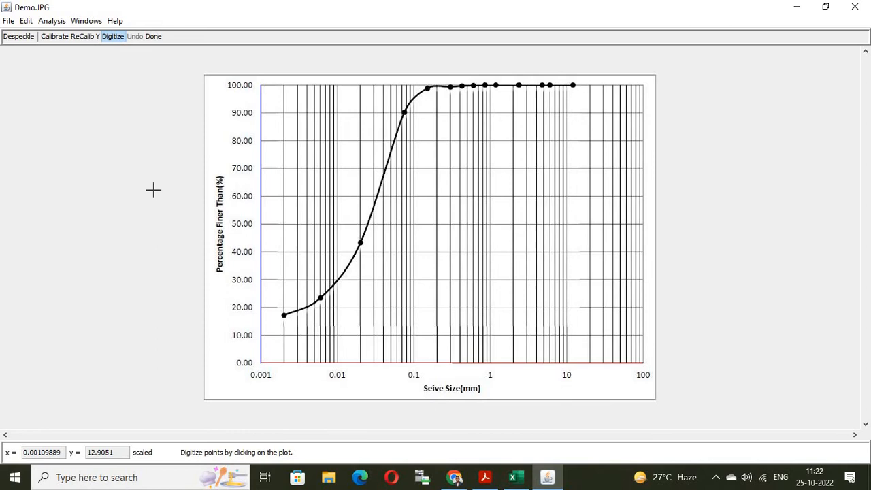
mouse_move(112, 49)
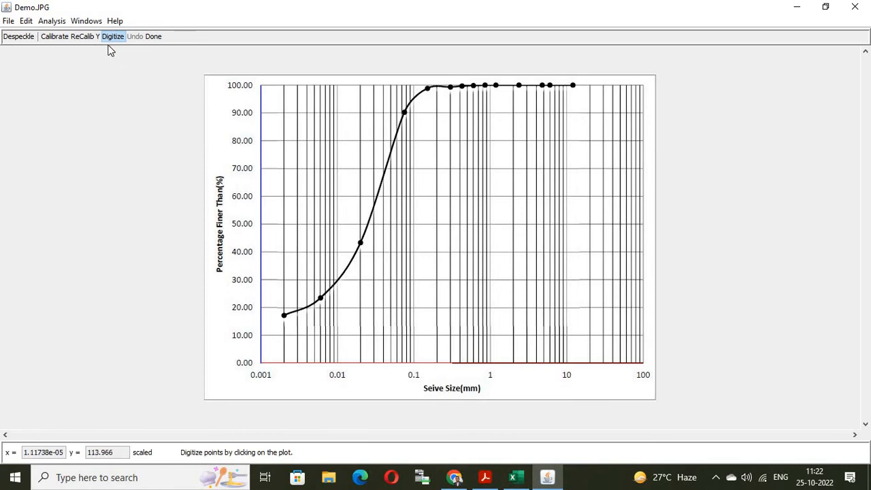
mouse_move(446, 144)
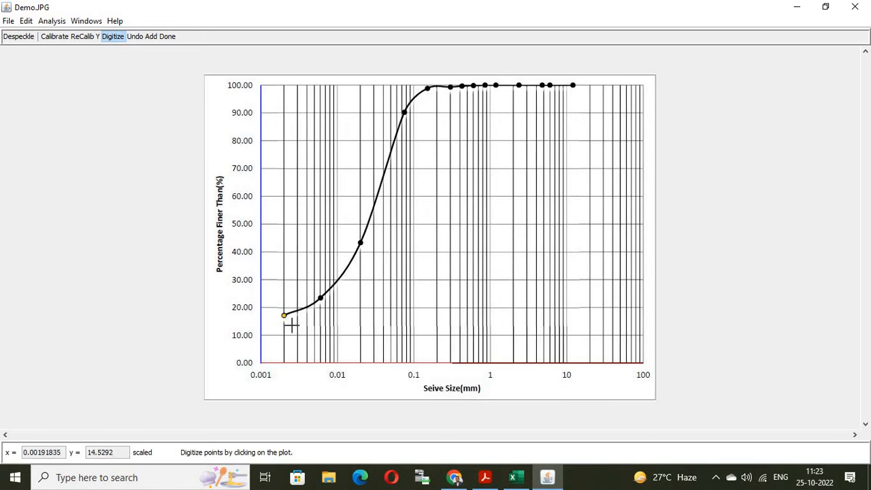
mouse_move(303, 315)
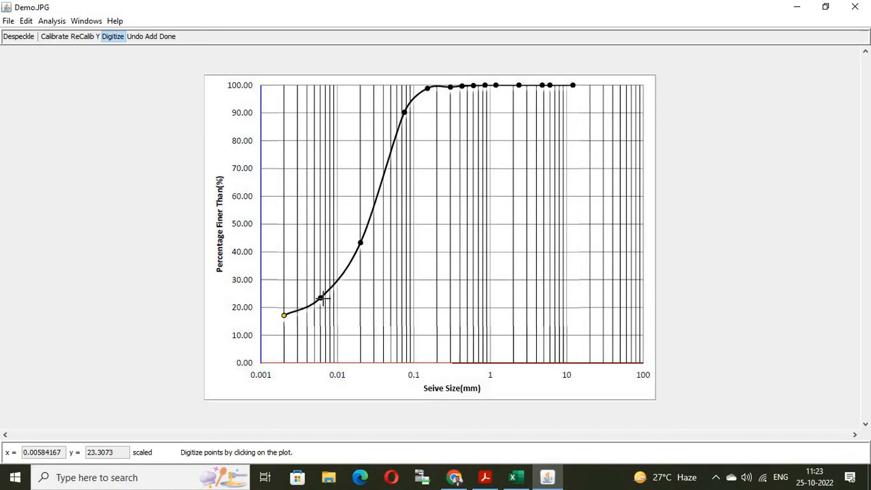
mouse_move(321, 297)
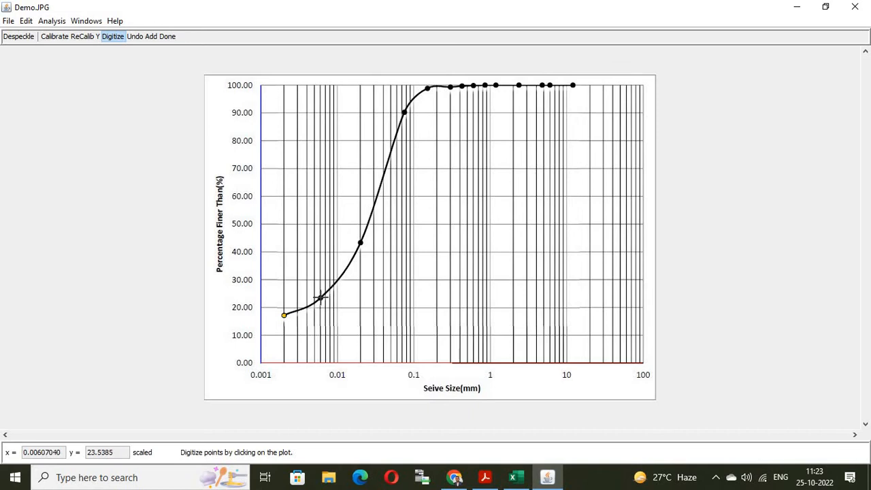
Digitize points along the curve from about 0.006 mm/23% through 2 mm/100% to its right end.
click(320, 298)
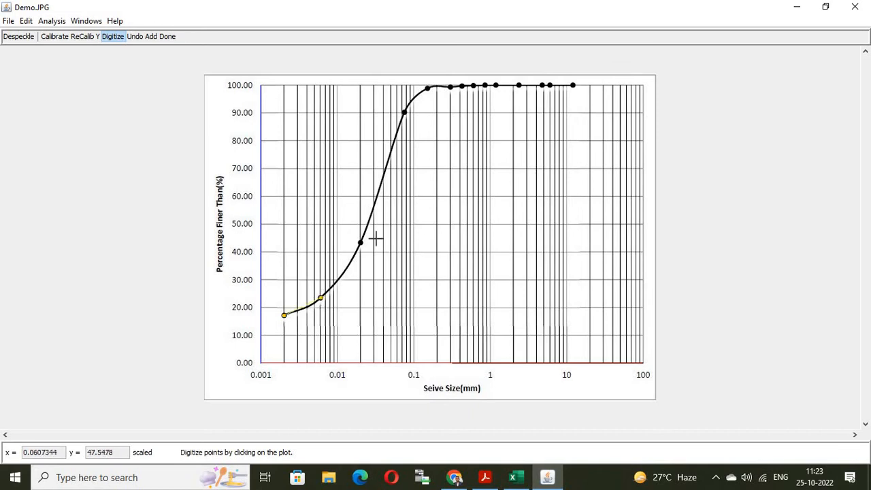
mouse_move(361, 242)
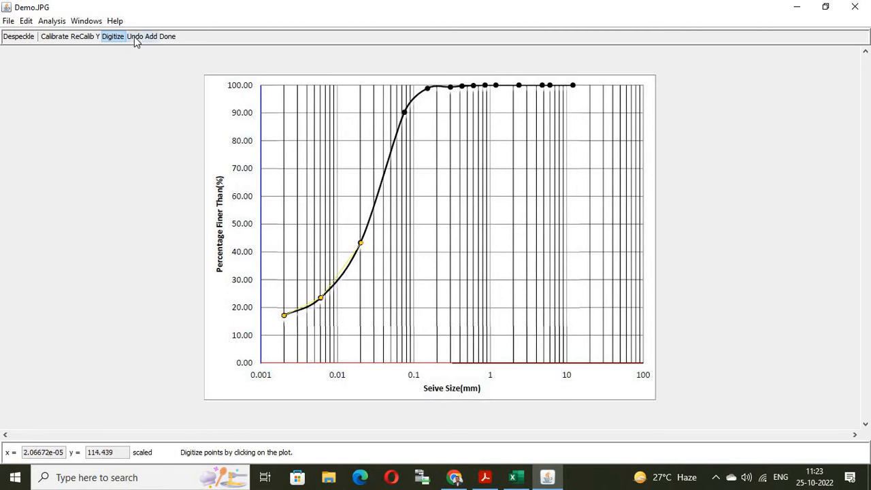
mouse_move(133, 36)
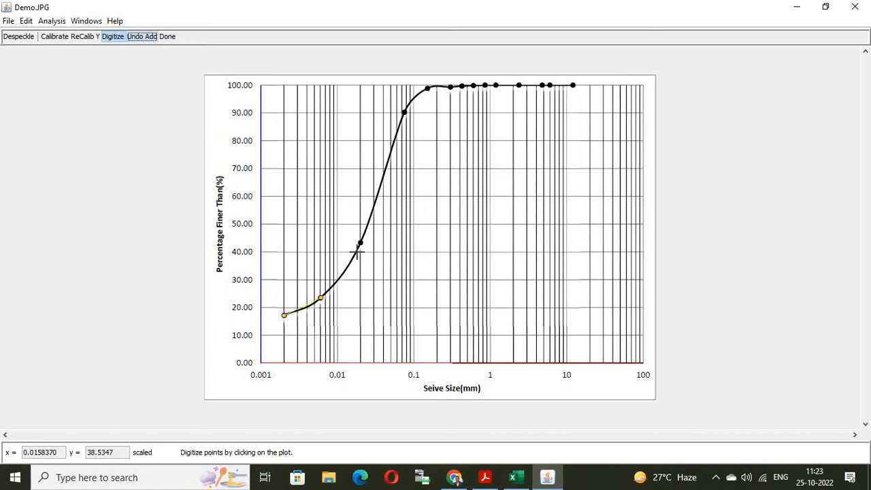
mouse_move(361, 243)
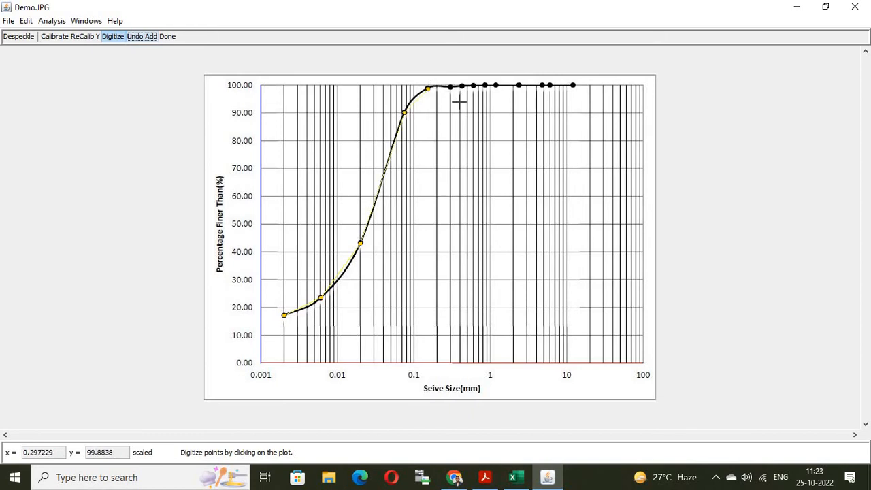
mouse_move(453, 96)
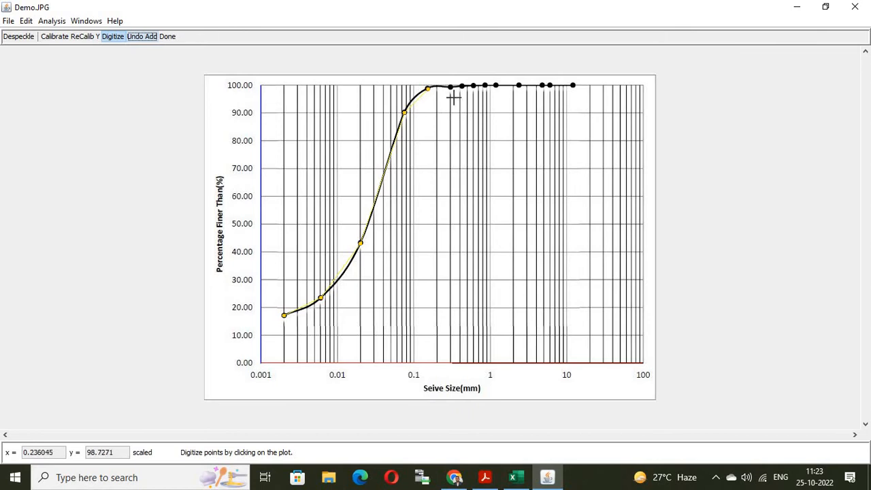
mouse_move(447, 92)
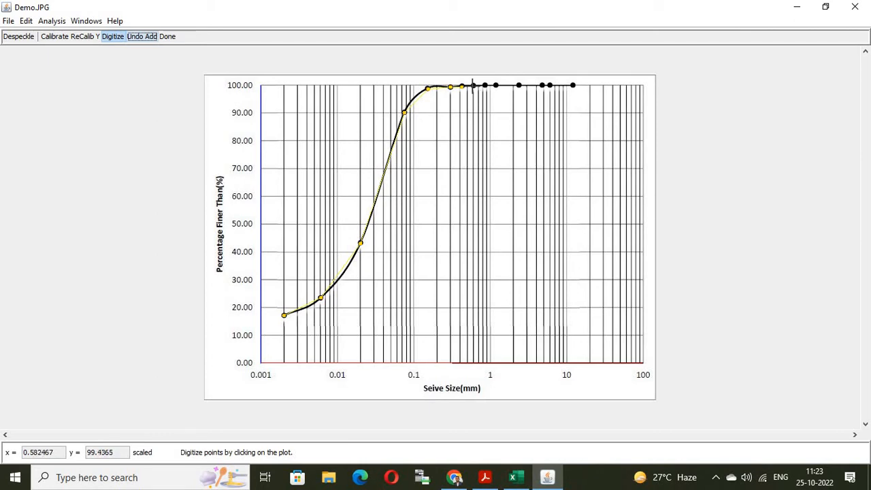
mouse_move(483, 84)
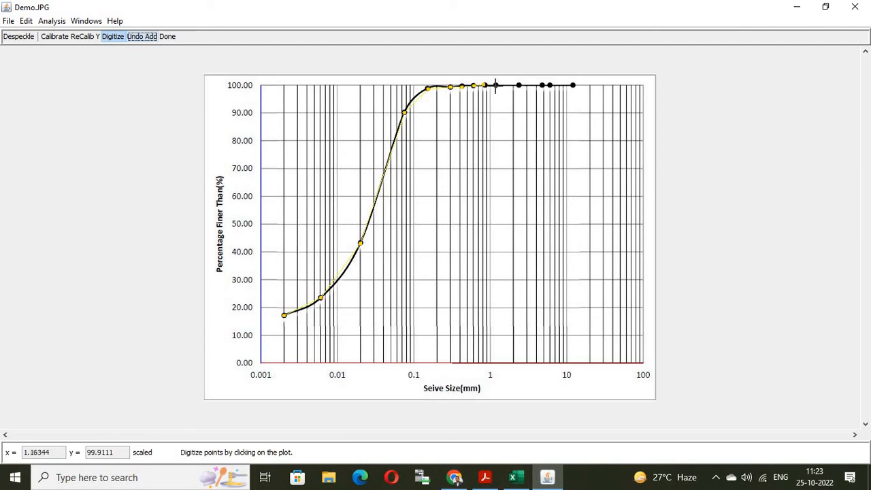
mouse_move(518, 89)
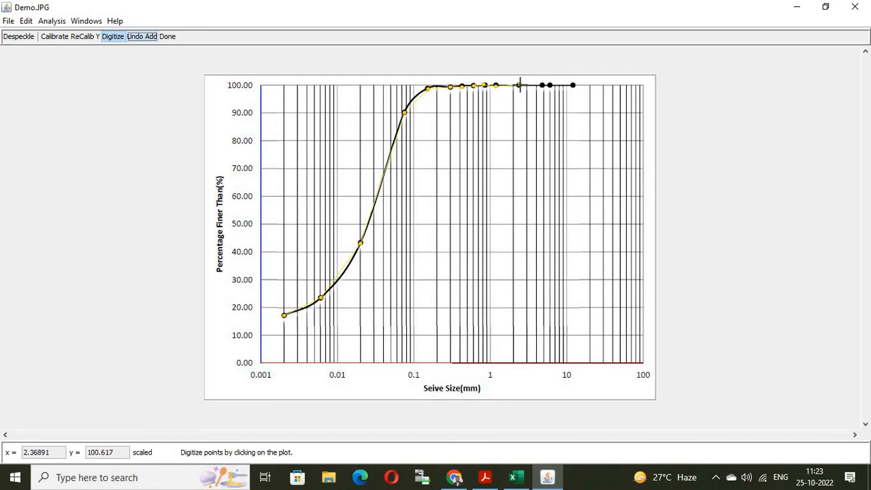
click(519, 85)
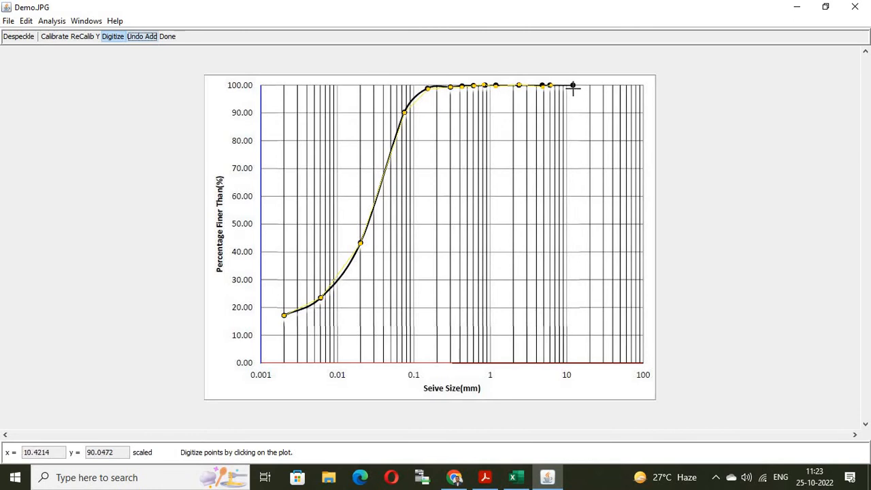
click(571, 85)
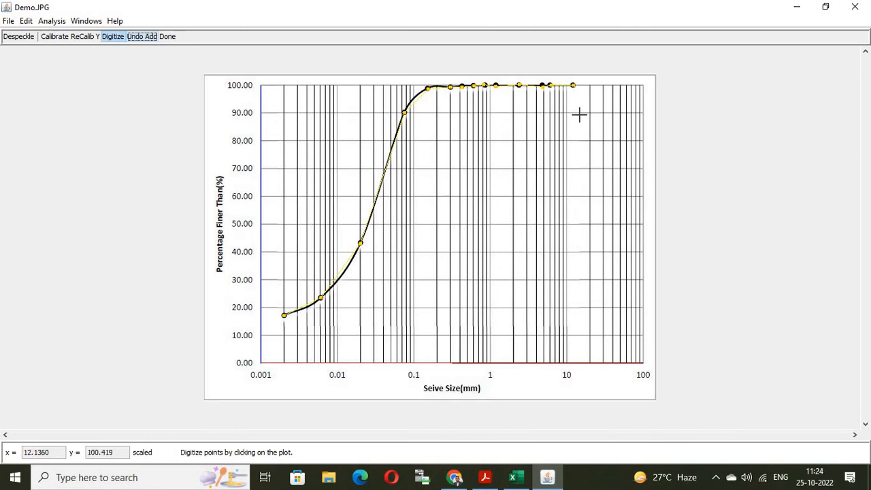
mouse_move(285, 325)
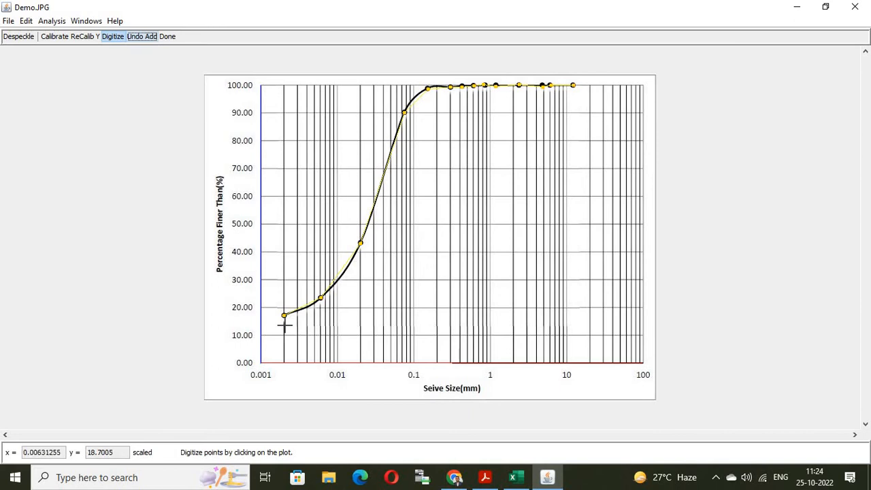
mouse_move(515, 91)
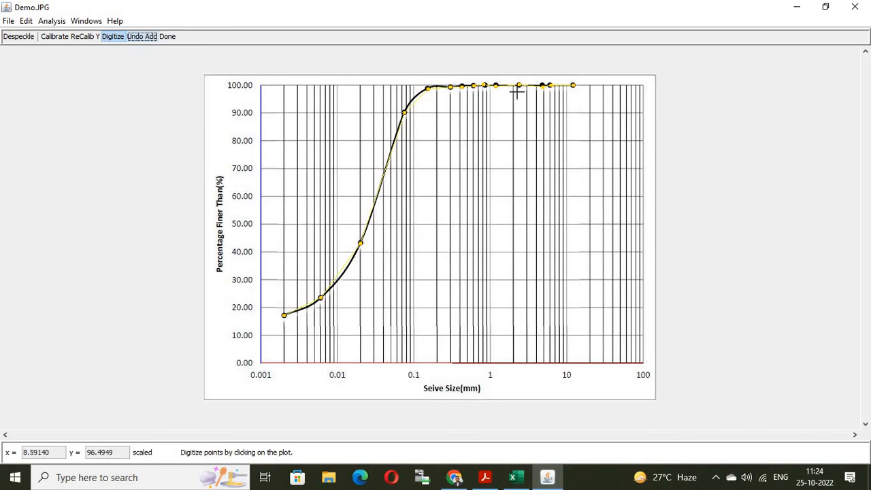
mouse_move(313, 285)
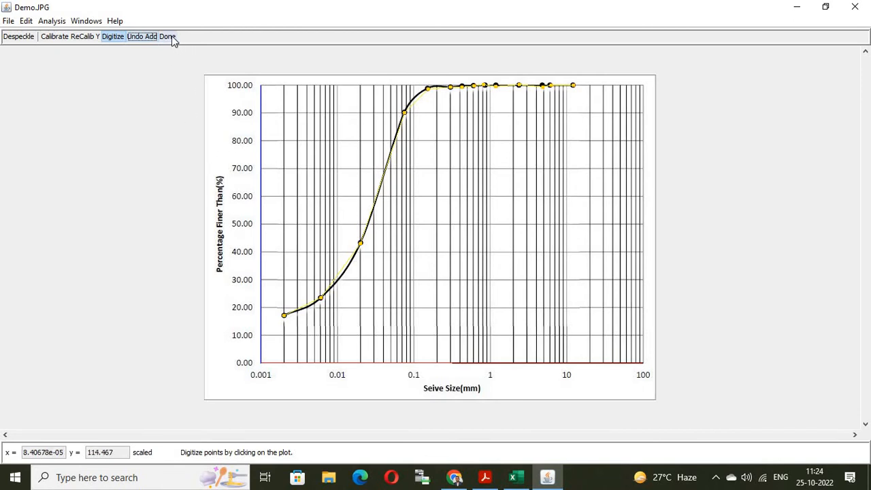
mouse_move(167, 36)
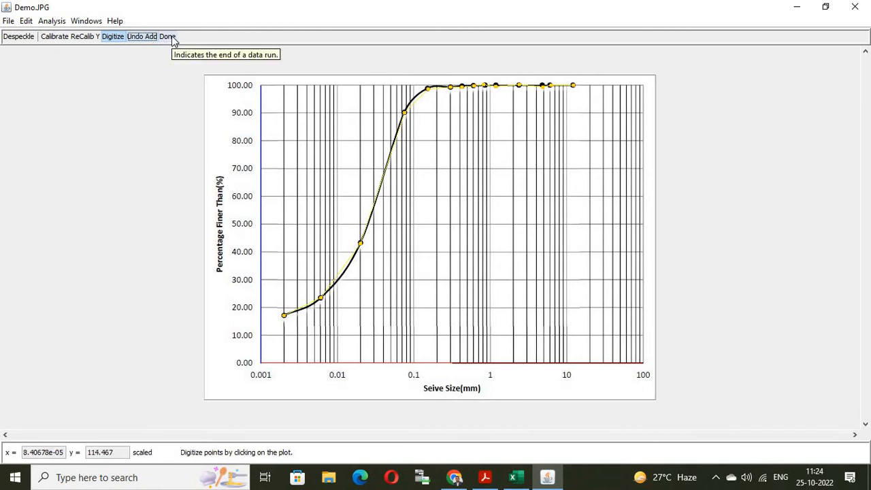
End the data run and copy all 15 digitized x–y values from the y(x) table via Edit > Copy.
click(166, 36)
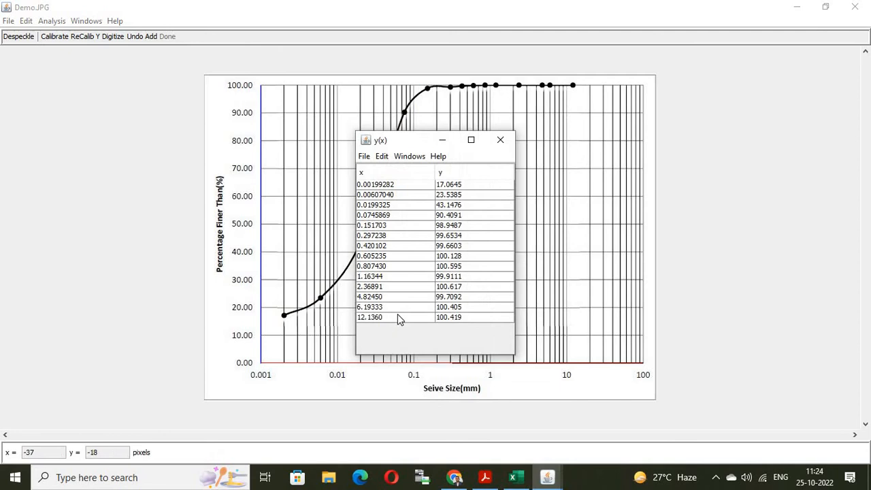
mouse_move(463, 225)
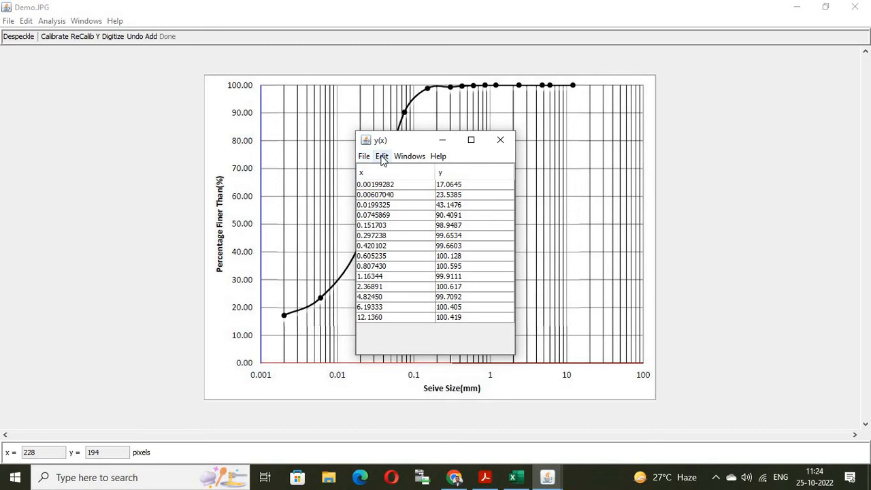
click(381, 155)
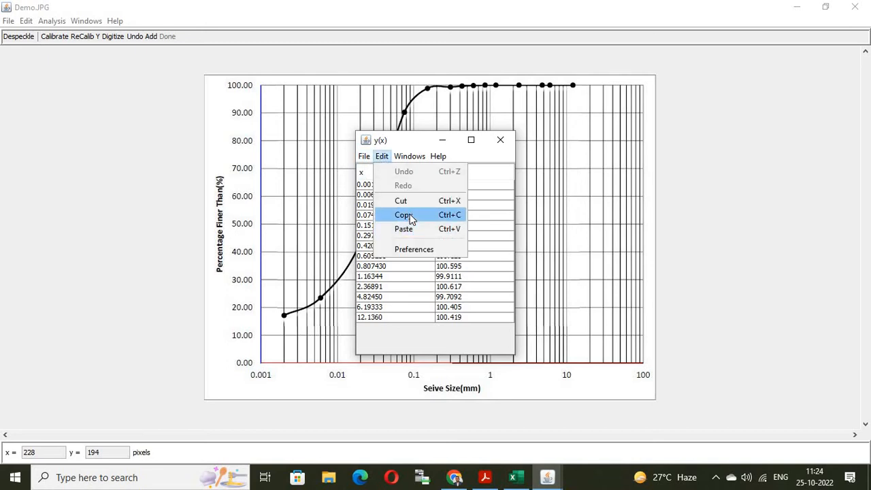
click(405, 215)
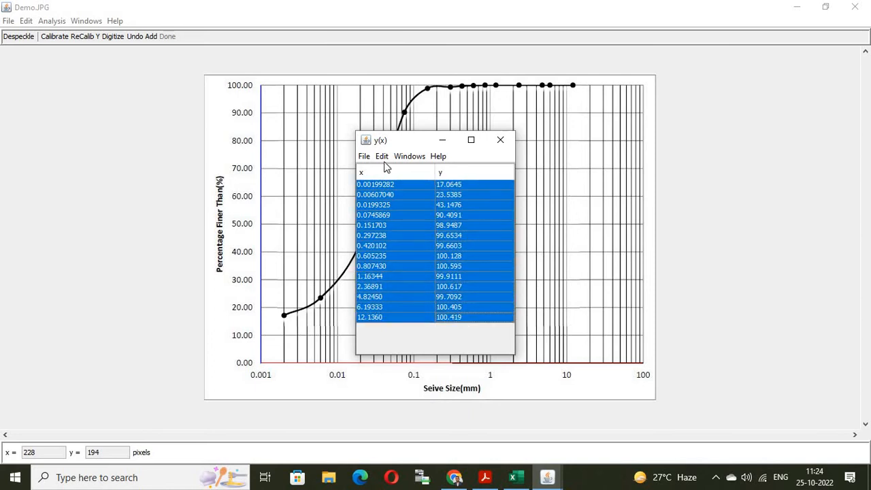
click(381, 155)
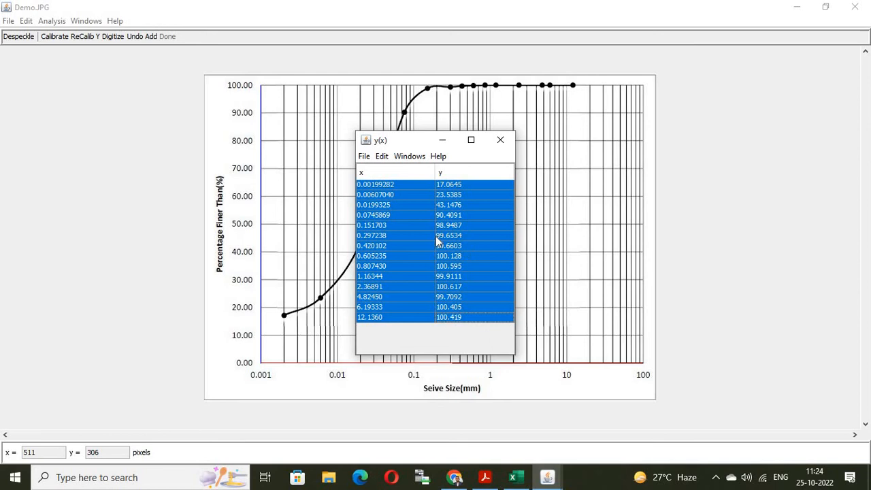
mouse_move(442, 269)
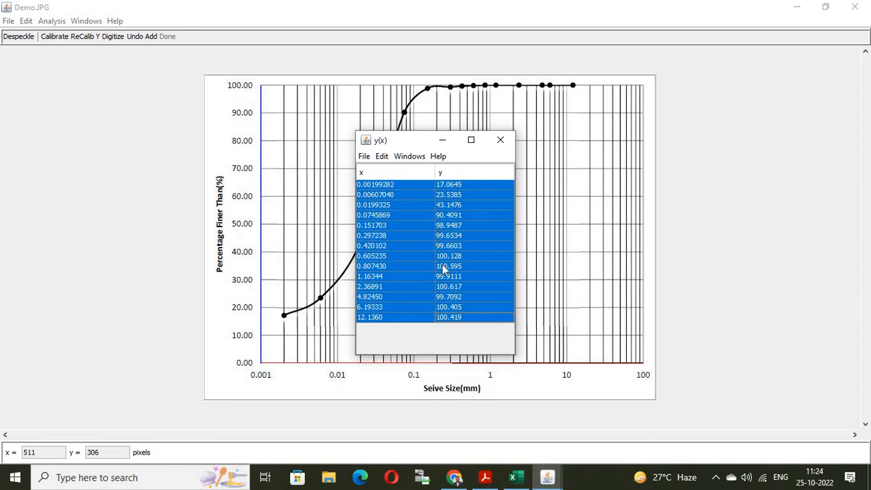
mouse_move(516, 476)
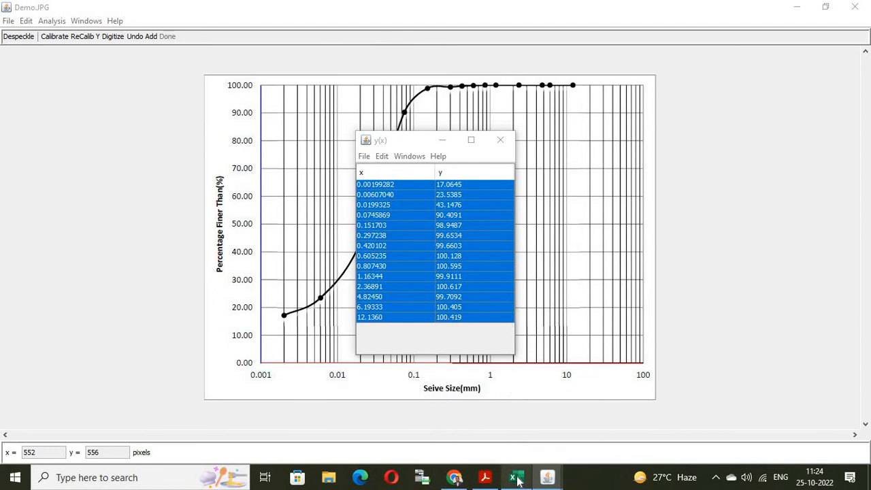
mouse_move(515, 477)
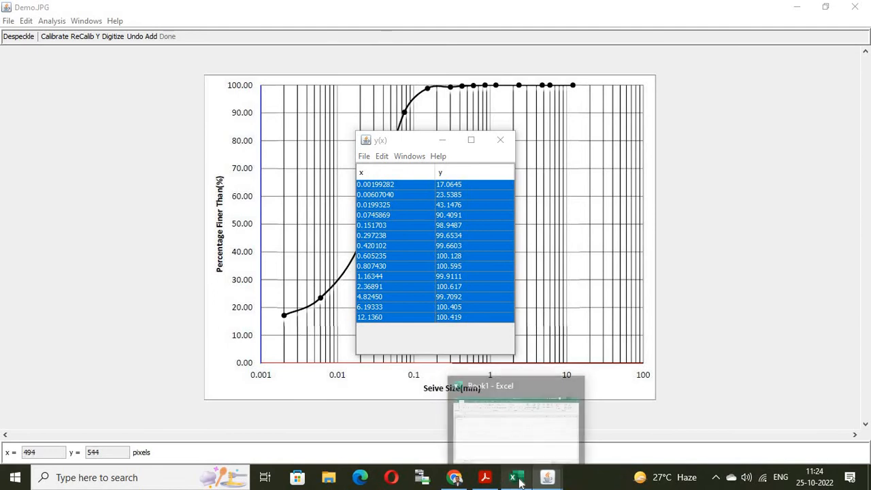
Switch to the maximized blank Excel workbook and paste the digitized values starting at cell C4.
click(516, 476)
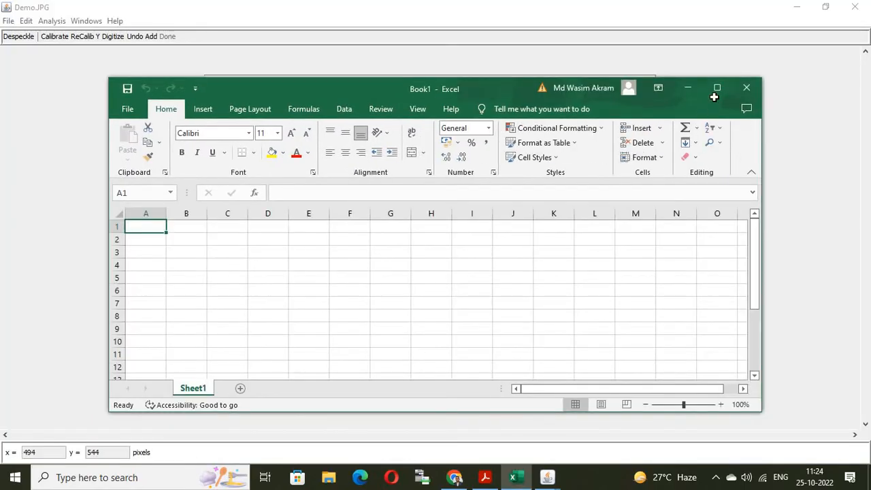
click(717, 87)
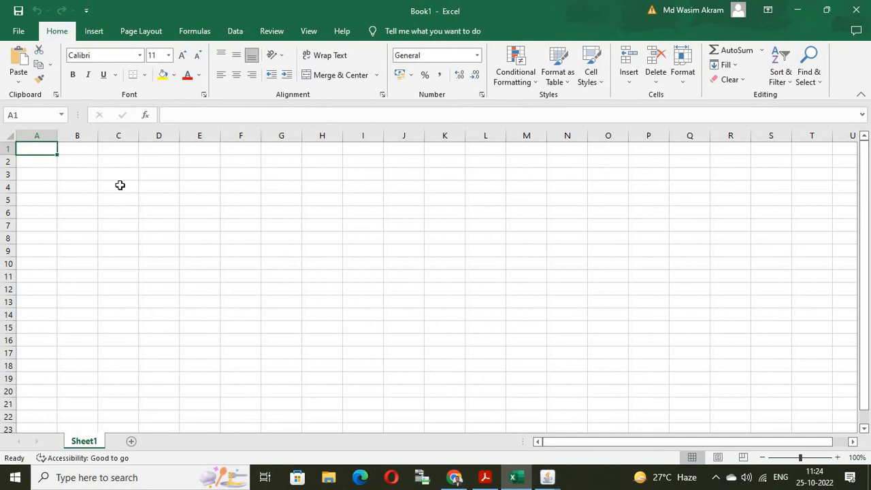
click(118, 187)
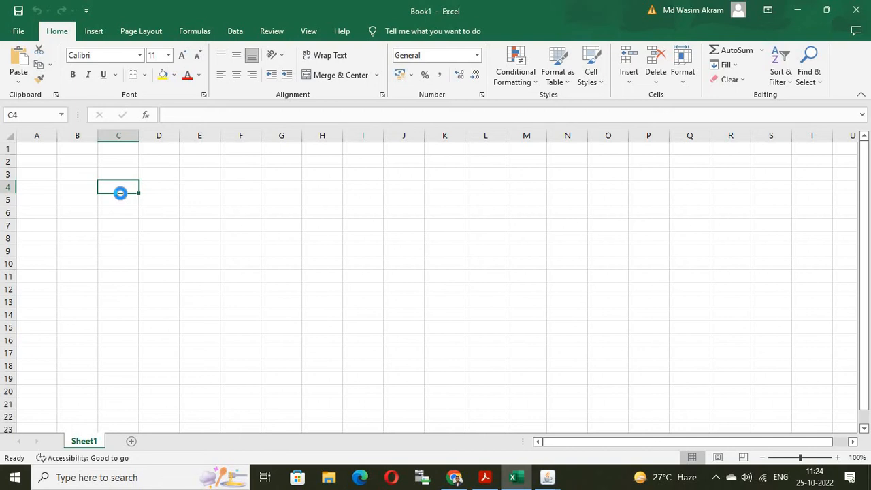
mouse_move(166, 223)
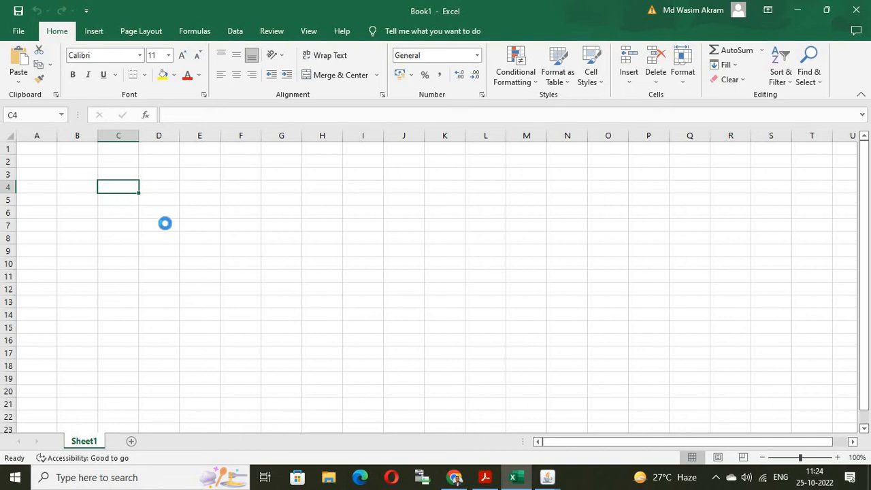
drag(118, 186, 158, 354)
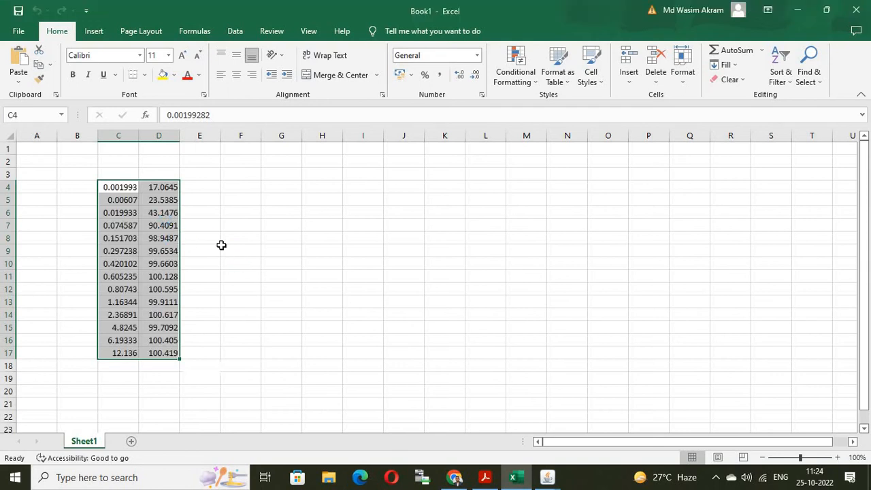
key(ctrl+v)
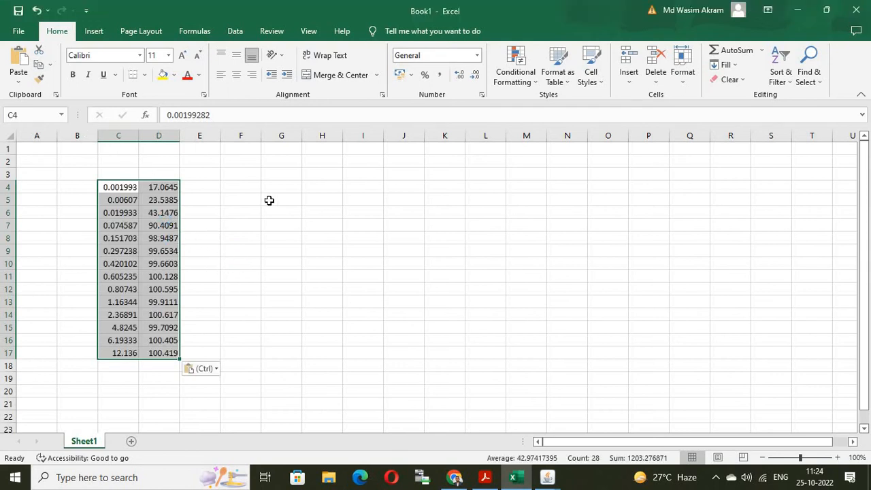
mouse_move(271, 308)
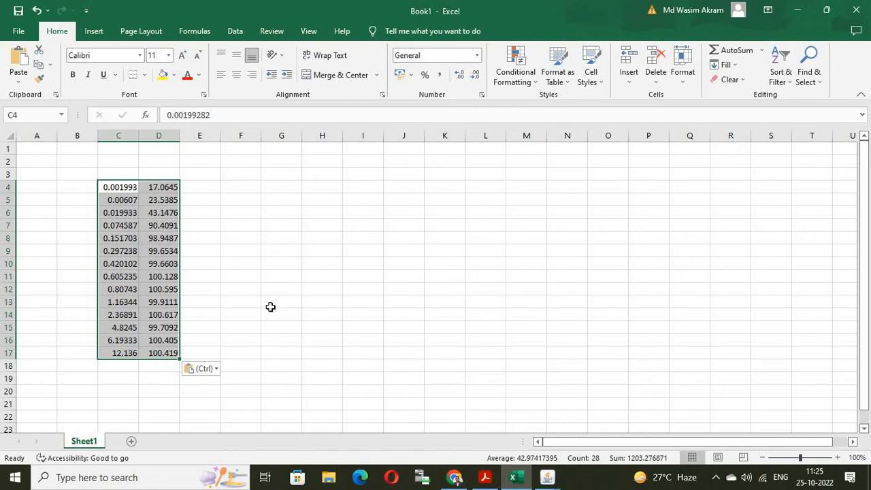
mouse_move(239, 261)
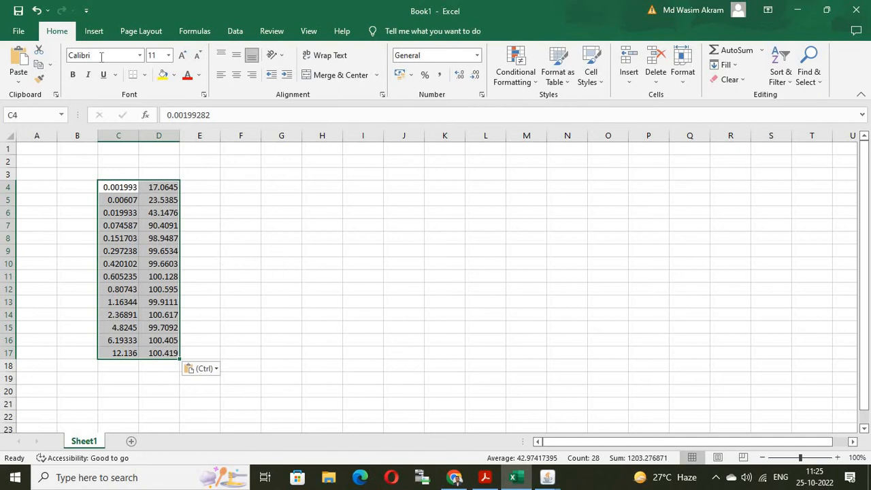
mouse_move(93, 30)
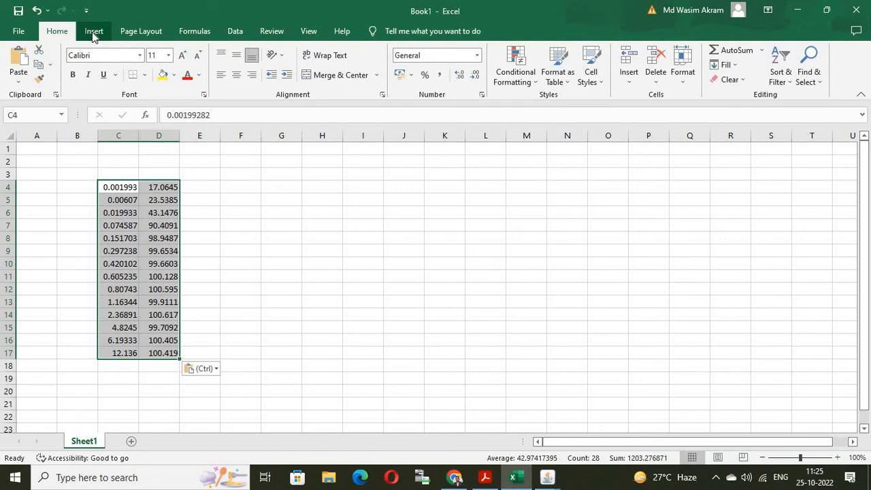
Insert a scatter chart with lines from the pasted x–y values beside the data.
click(93, 30)
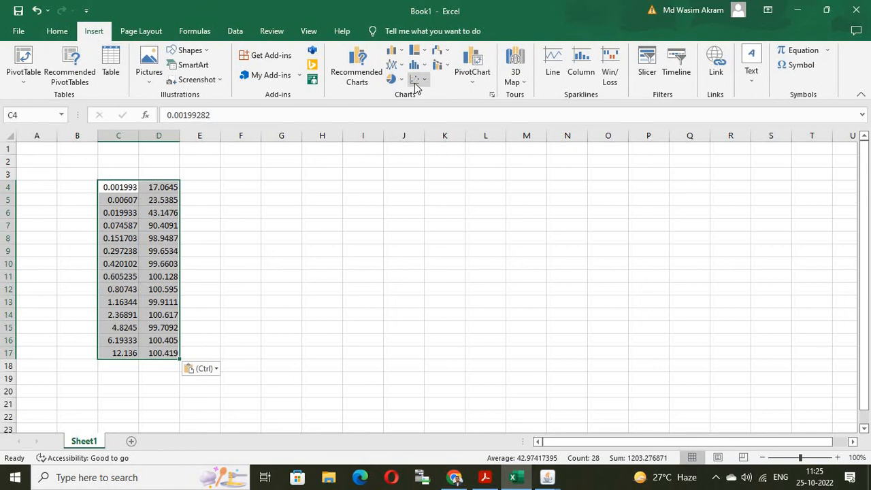
click(416, 79)
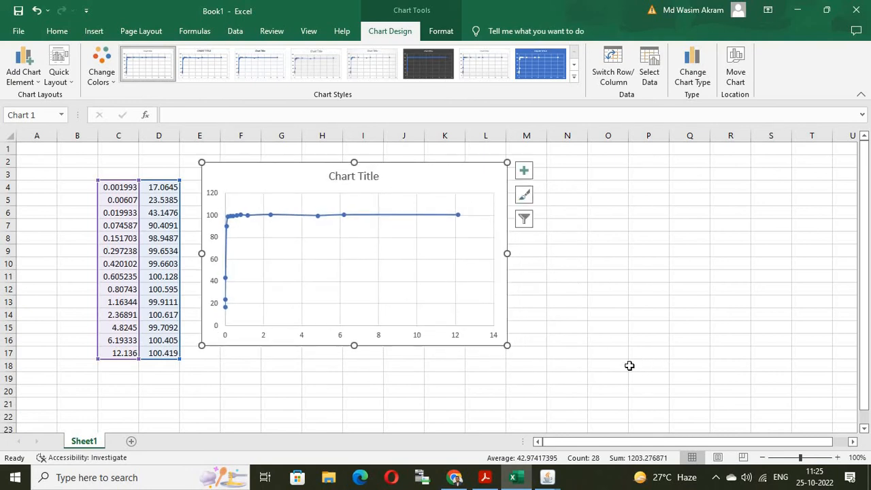
Deselect the new chart and return to the Insert ribbon.
click(648, 239)
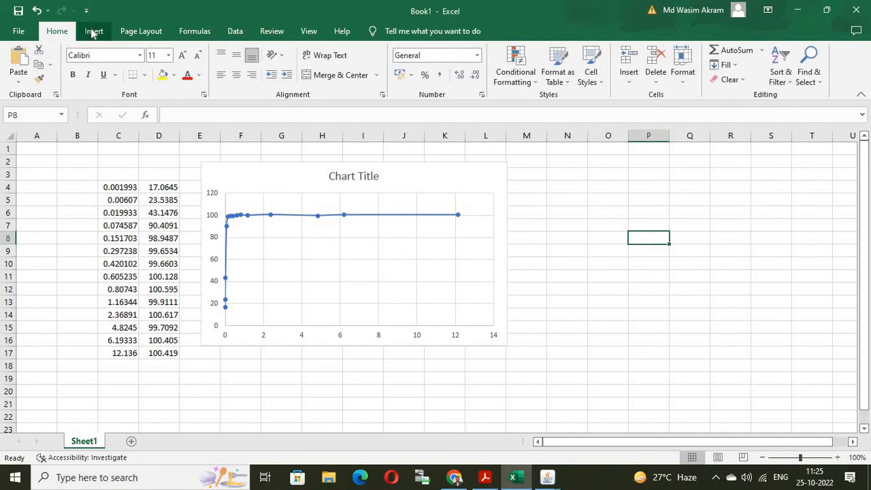
click(92, 30)
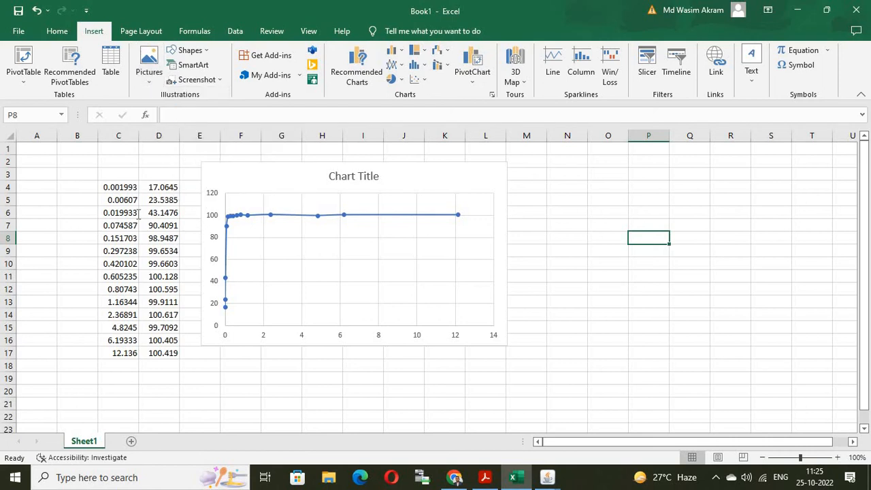
mouse_move(149, 165)
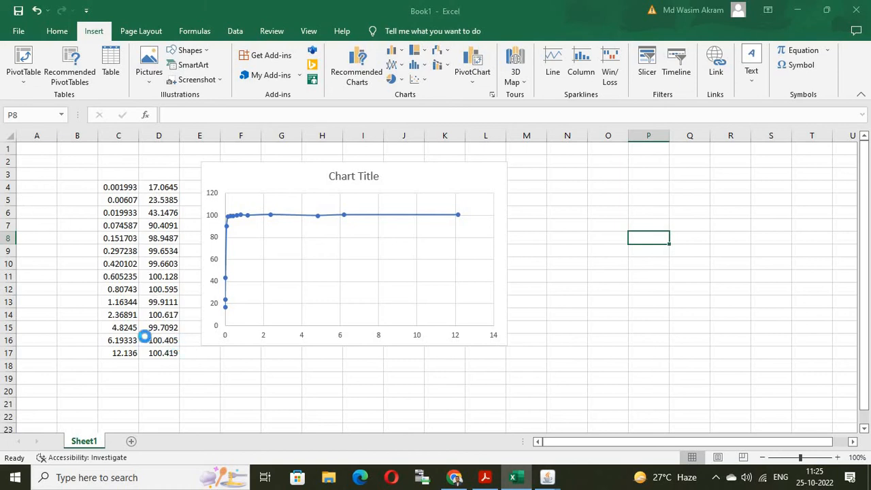
Insert the Demo graph image from the Desktop onto the sheet beside the scatter chart.
click(148, 61)
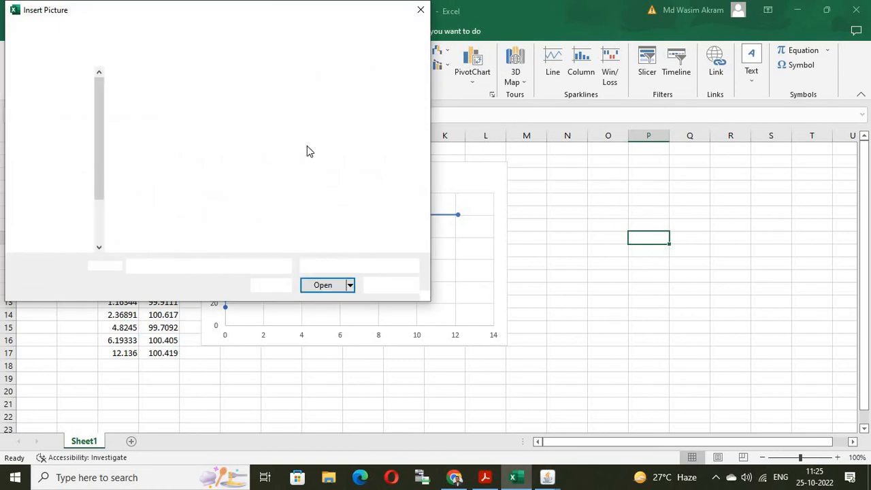
mouse_move(242, 188)
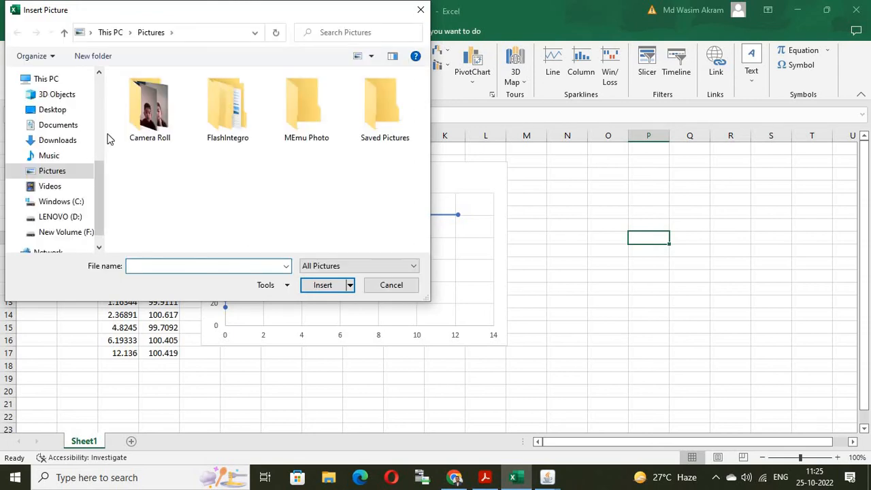
click(52, 109)
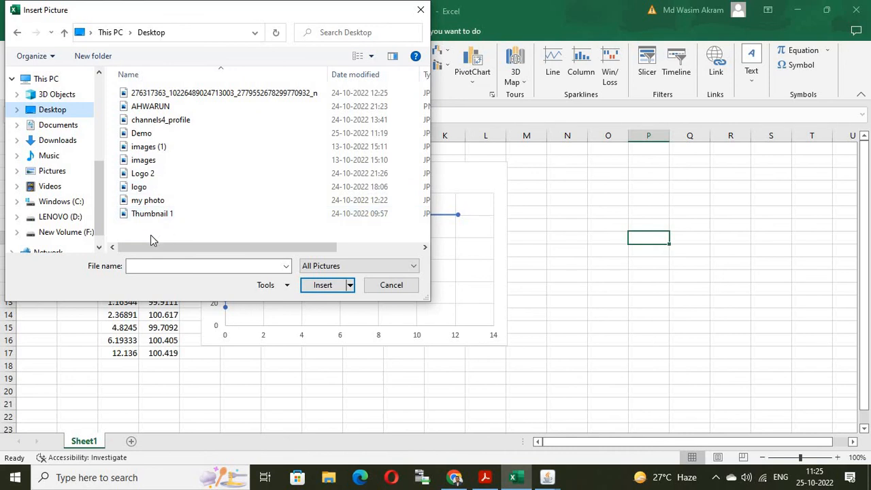
click(142, 133)
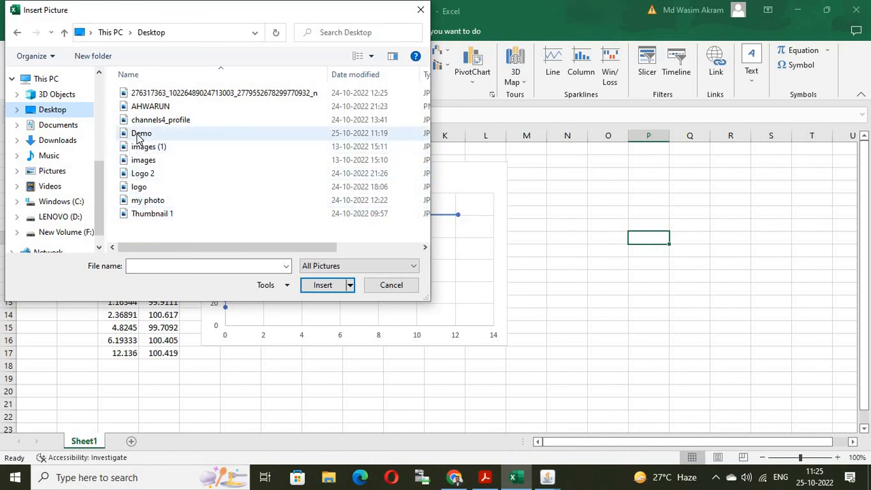
click(142, 133)
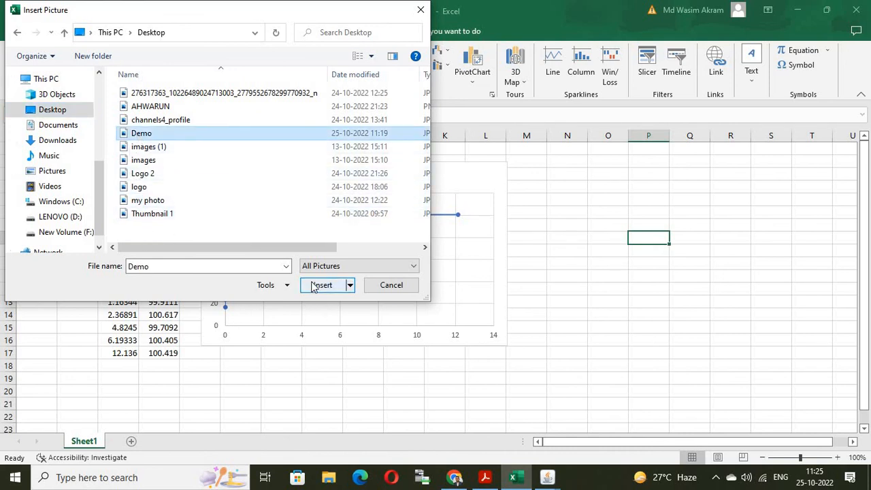
click(321, 285)
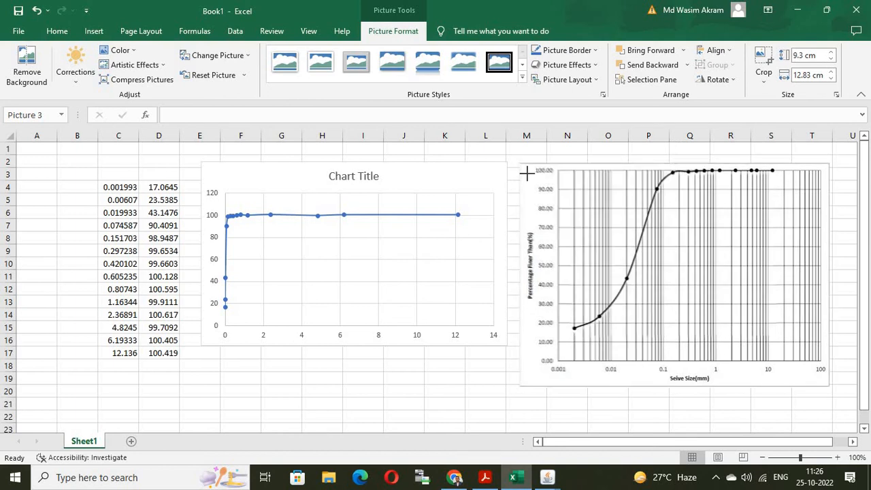
Resize the Demo image to about the chart's height and select the chart's horizontal axis.
drag(528, 174, 534, 163)
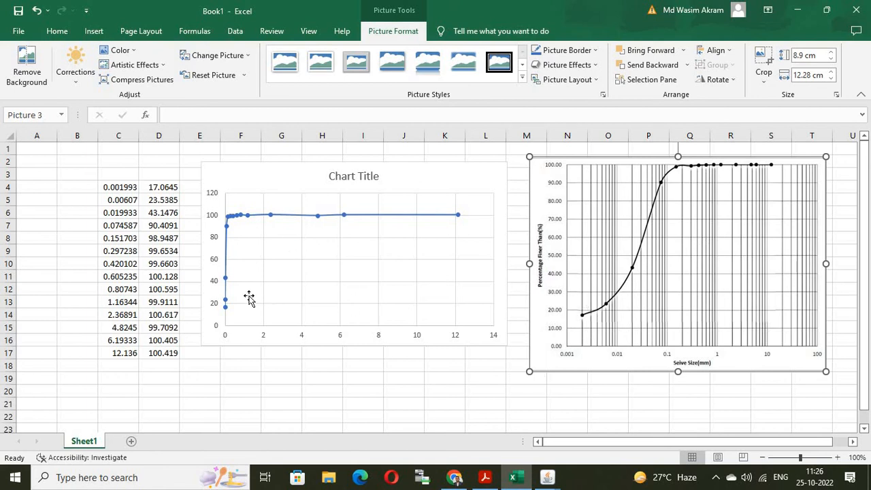
mouse_move(340, 341)
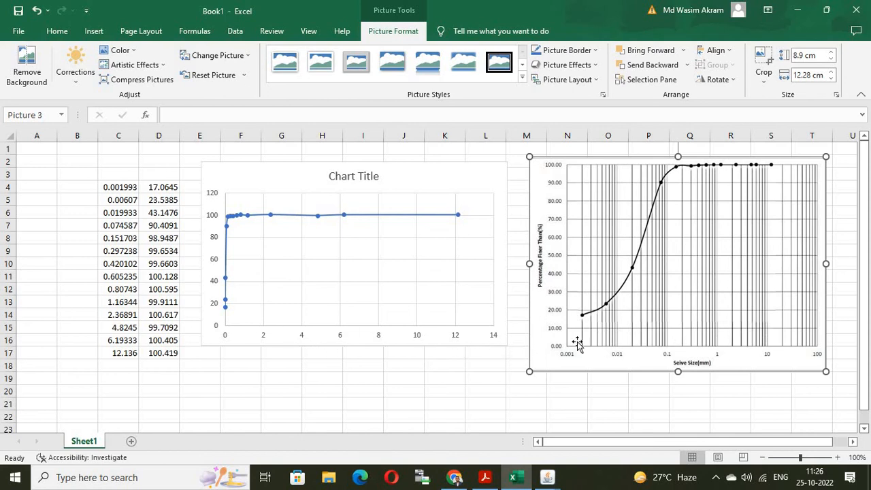
click(353, 273)
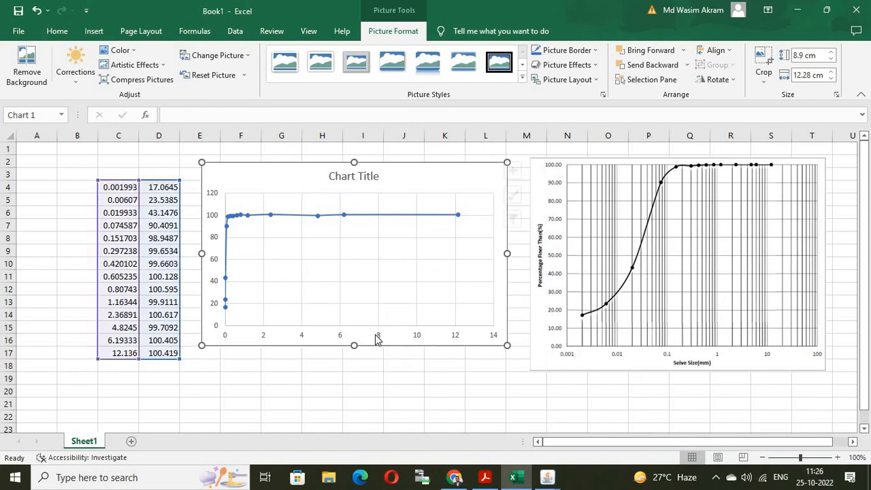
click(359, 333)
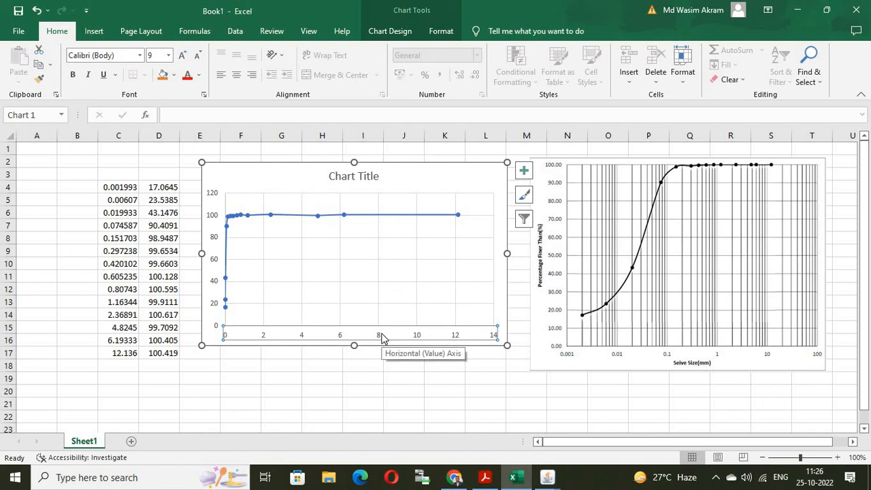
Format the horizontal axis as logarithmic with maximum 100 and the vertical axis crossing at 0.001.
right_click(379, 335)
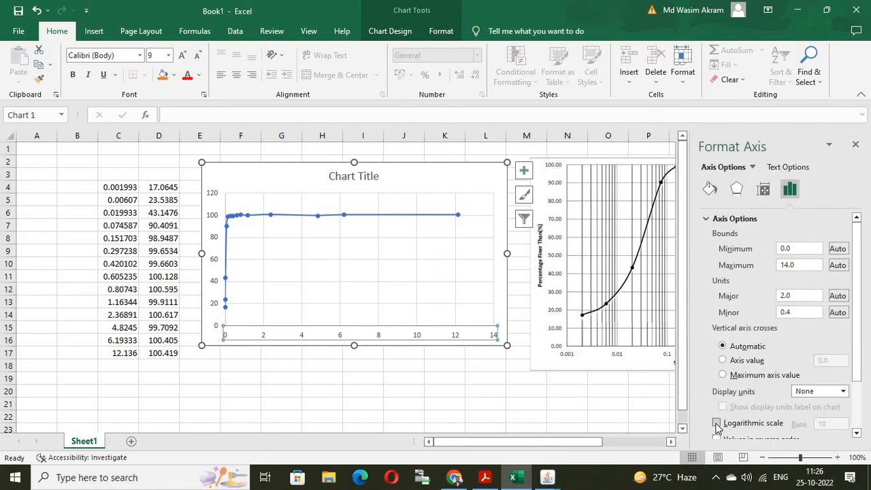
click(716, 421)
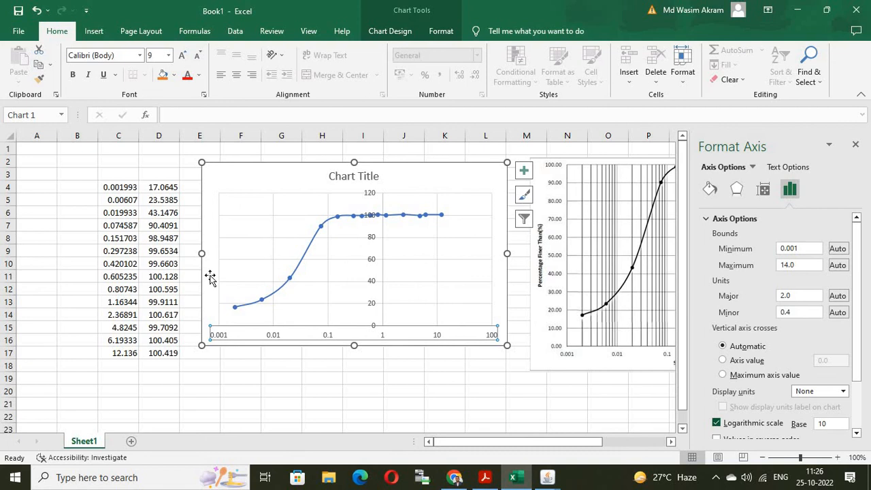
mouse_move(611, 244)
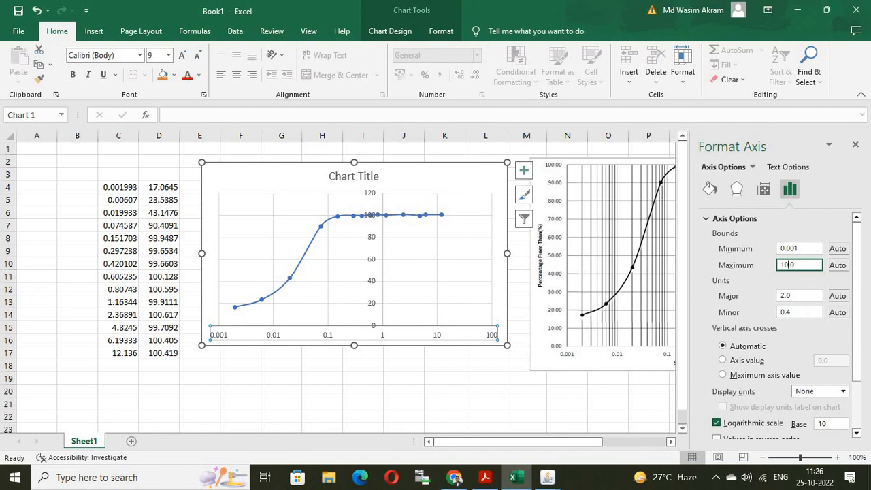
text(100.0)
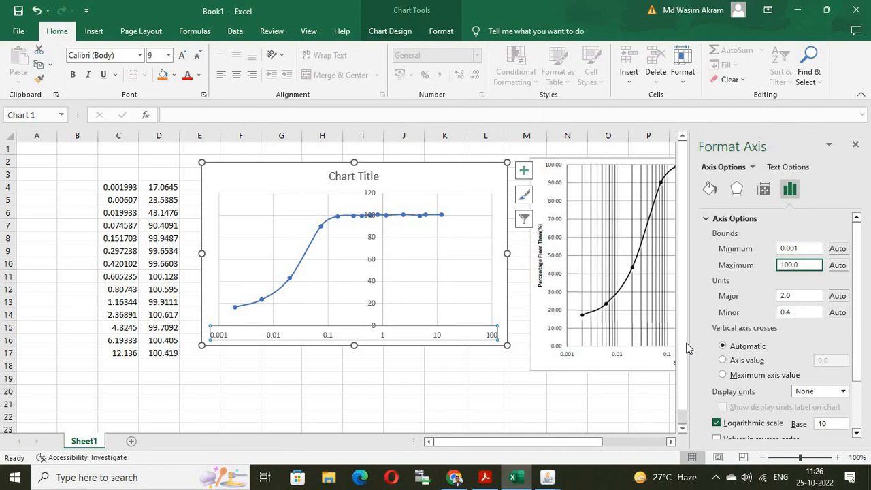
click(721, 360)
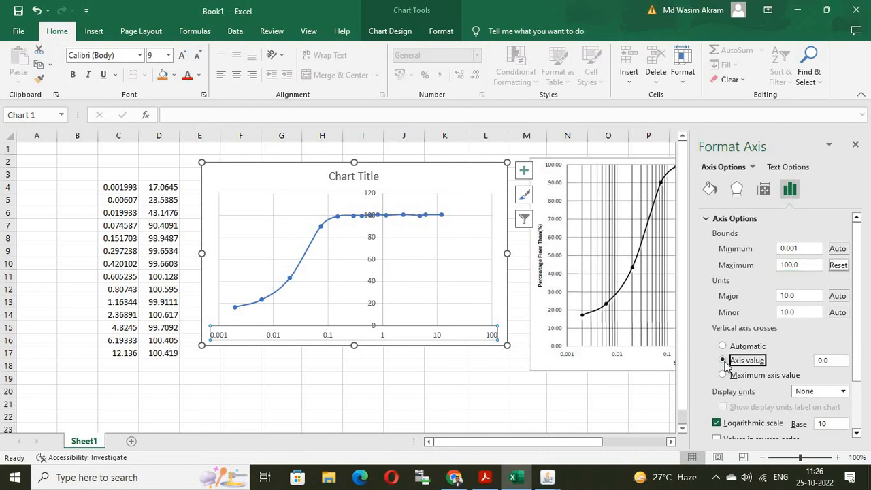
click(824, 360)
text(01)
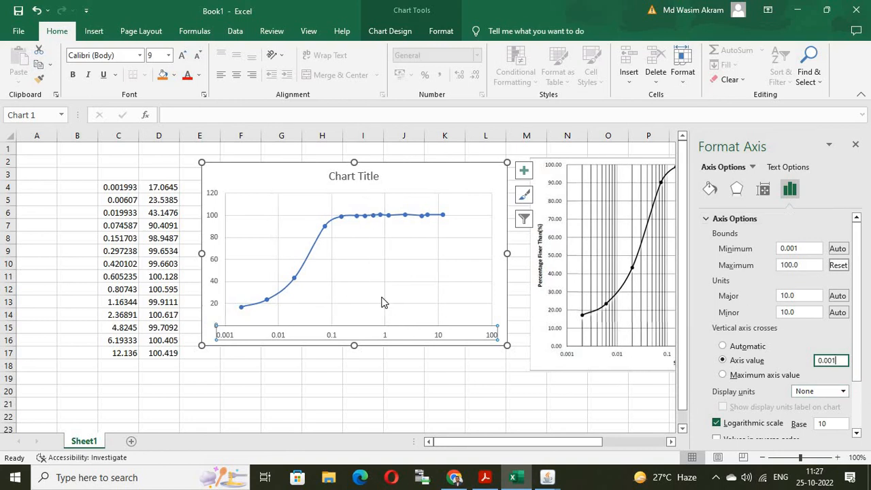
mouse_move(803, 265)
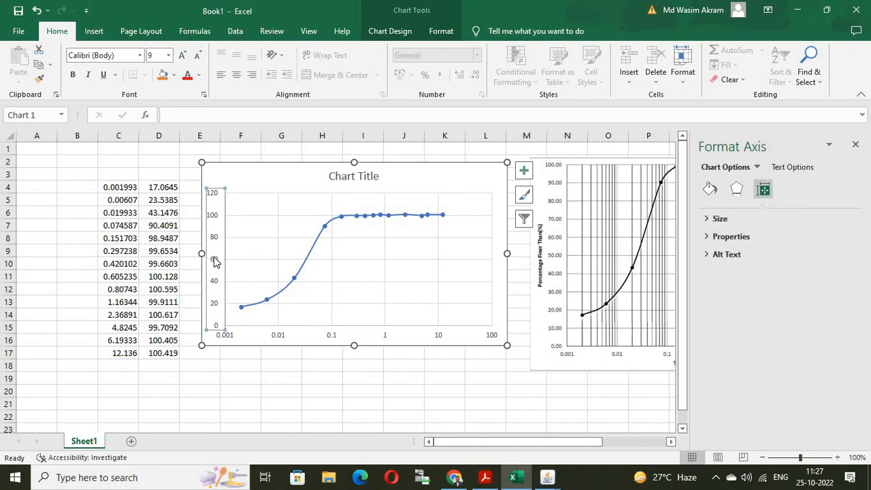
Set the vertical axis maximum to 100 so it runs 0 to 100 in steps of 10.
click(789, 188)
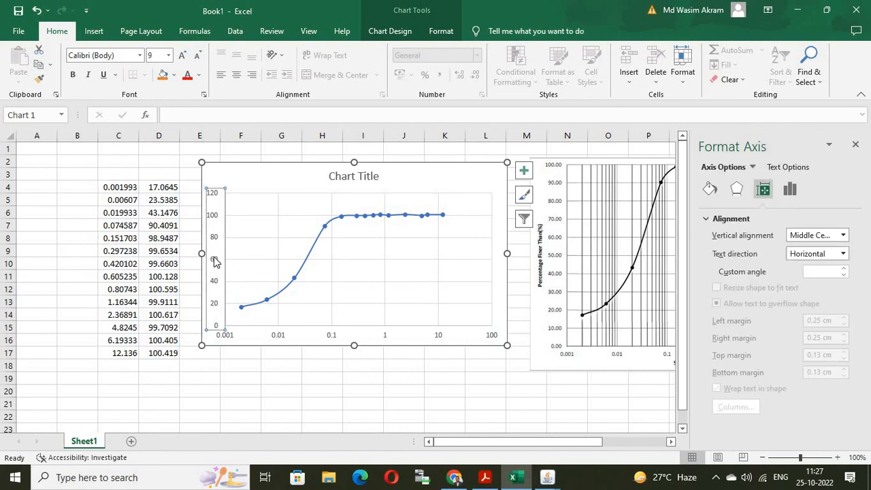
right_click(215, 261)
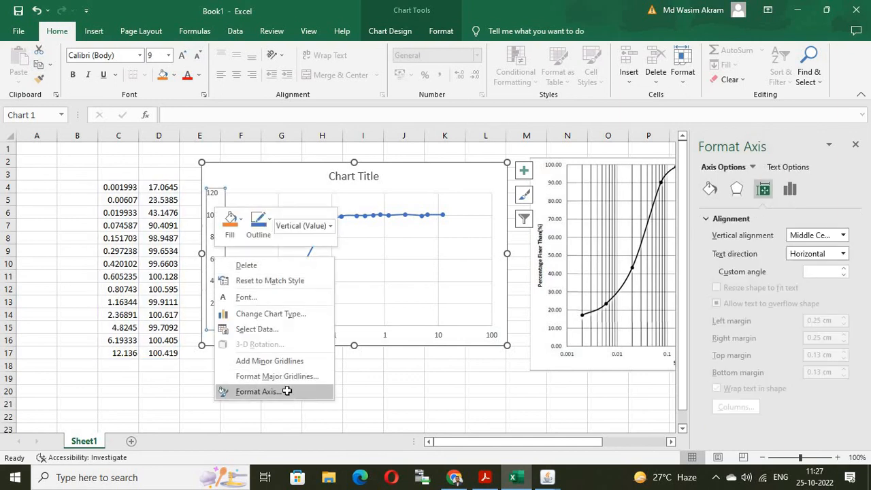
click(259, 392)
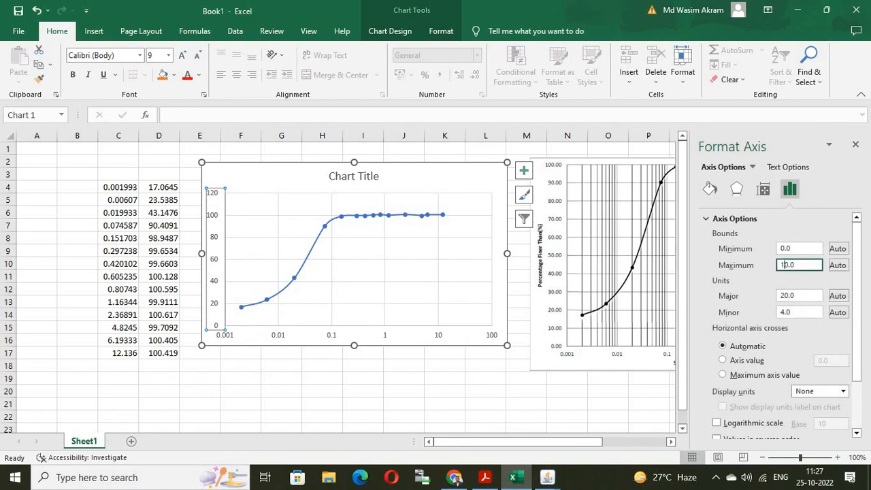
text(100.0)
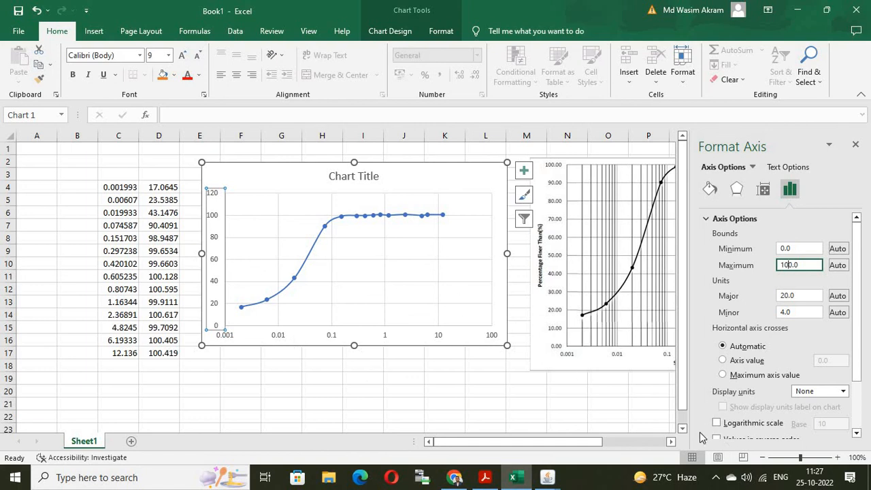
mouse_move(683, 414)
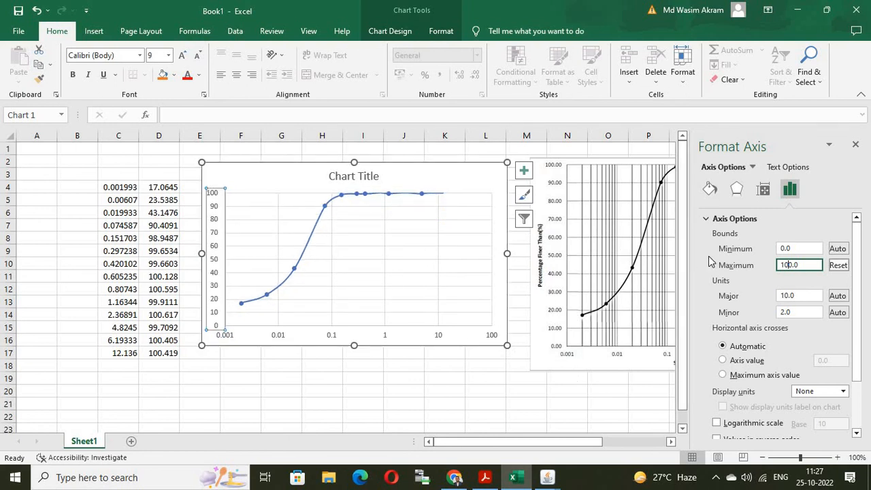
click(854, 144)
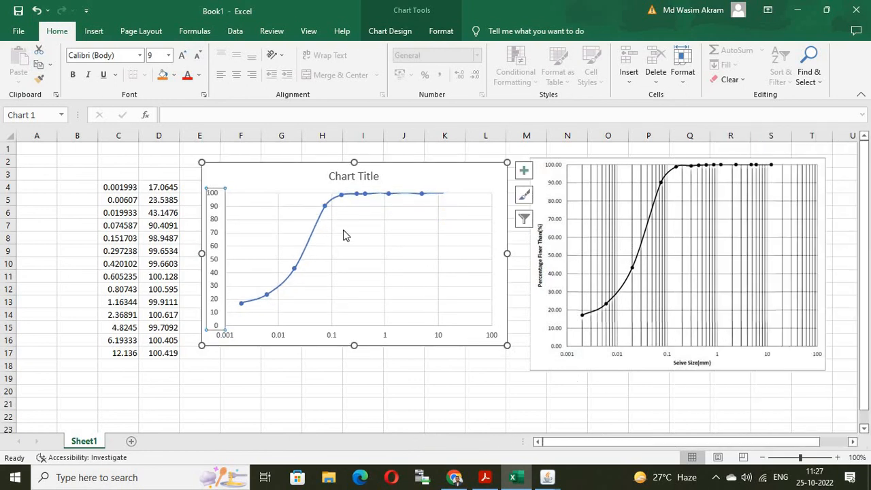
mouse_move(306, 253)
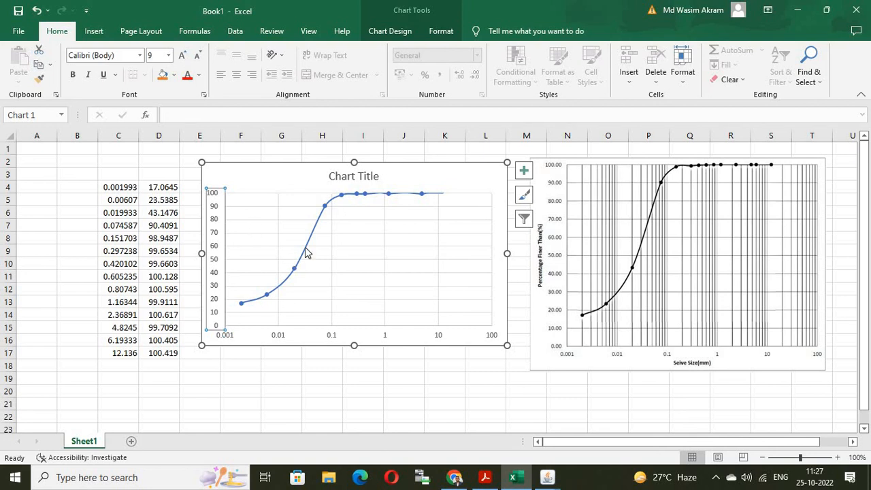
mouse_move(809, 184)
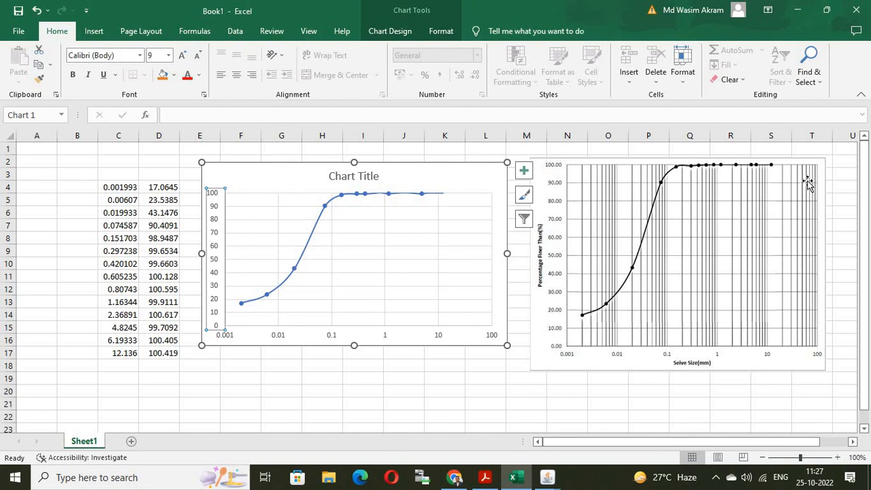
mouse_move(740, 170)
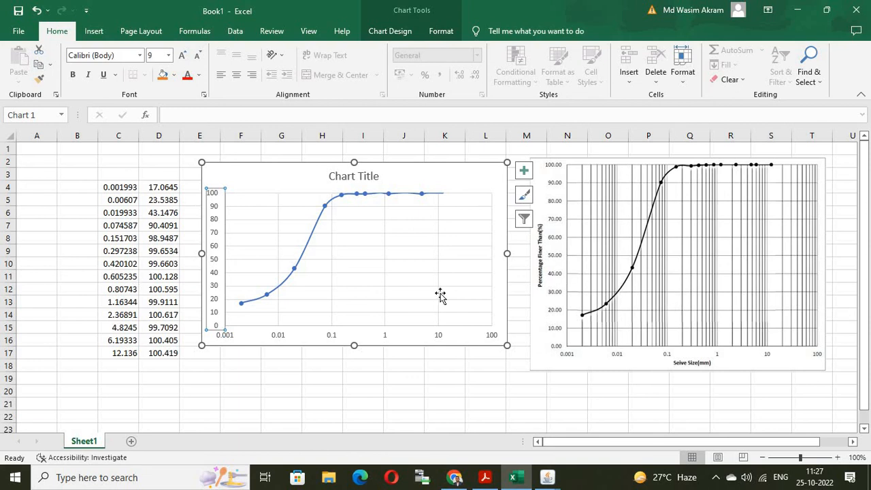
mouse_move(493, 313)
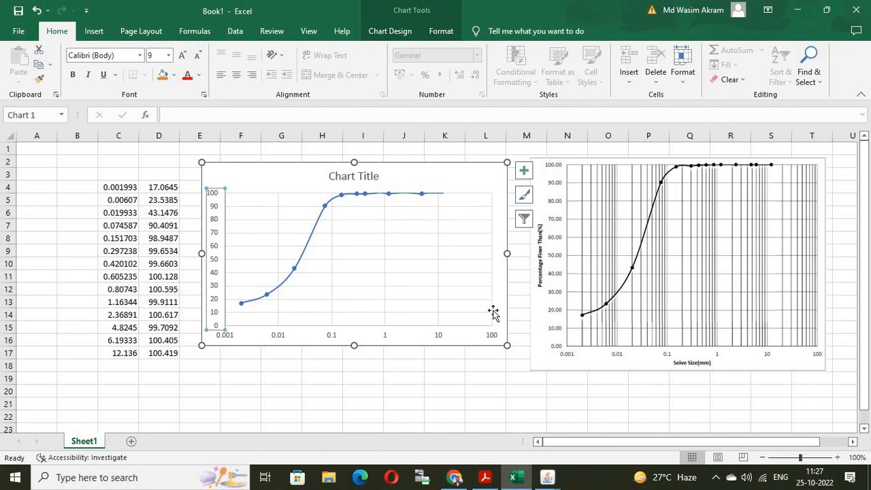
mouse_move(593, 310)
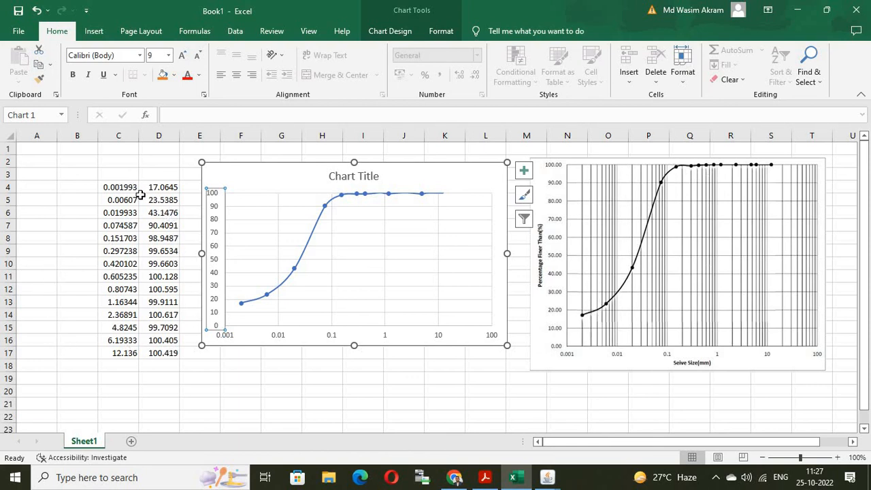
mouse_move(163, 340)
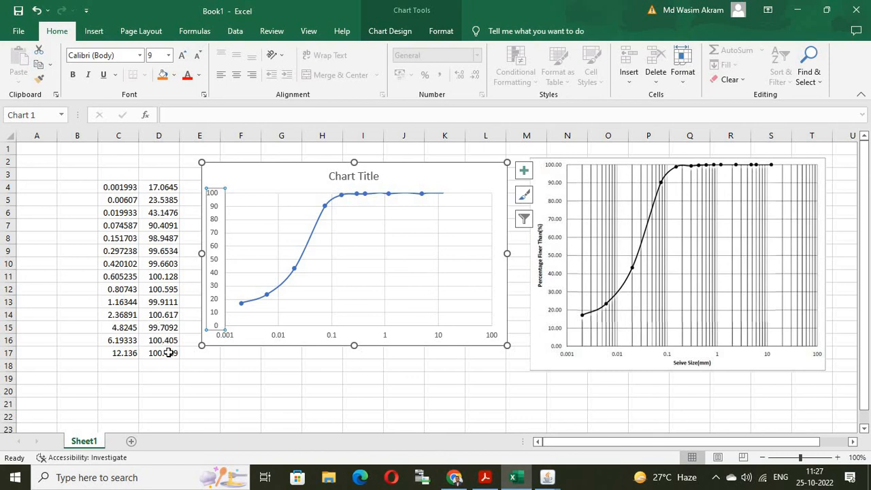
mouse_move(602, 300)
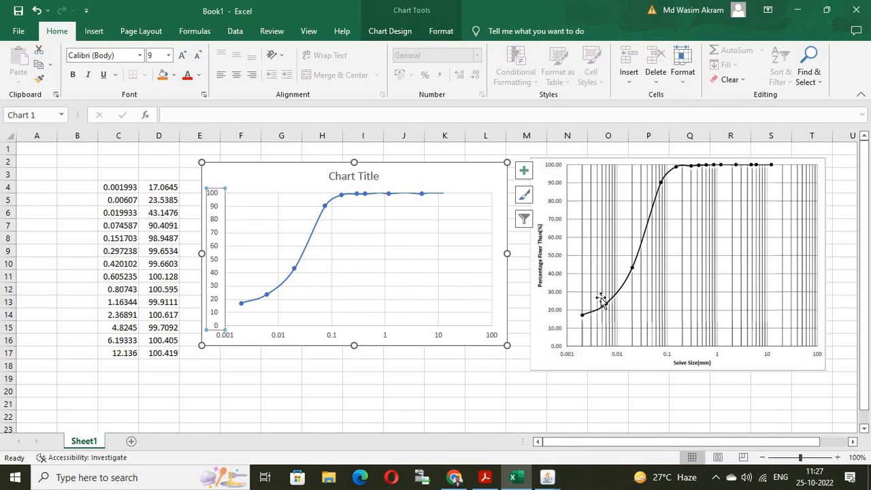
mouse_move(598, 221)
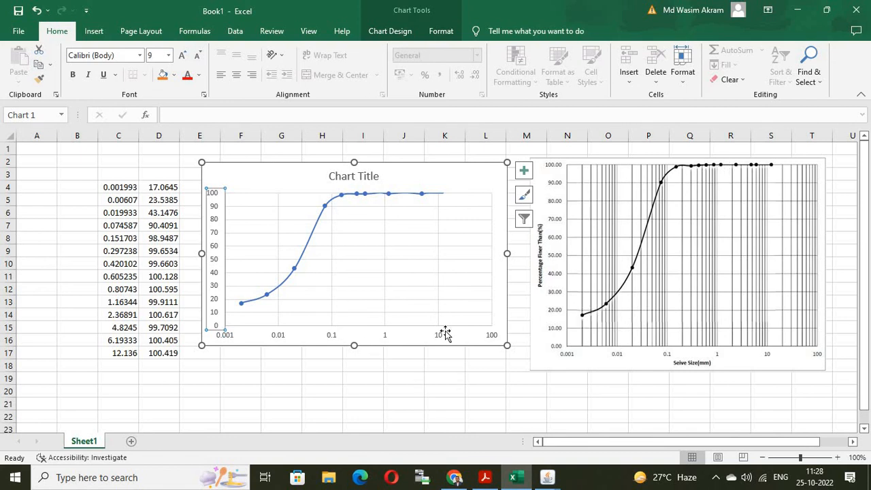
mouse_move(438, 319)
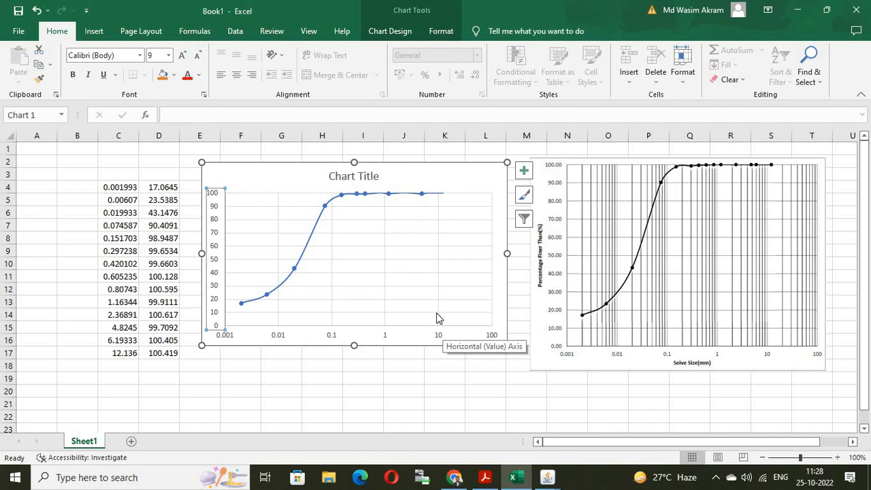
mouse_move(430, 281)
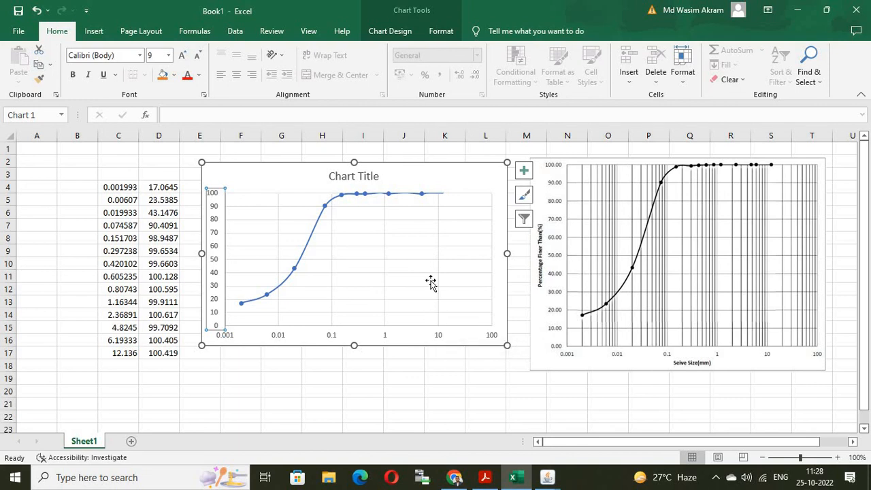